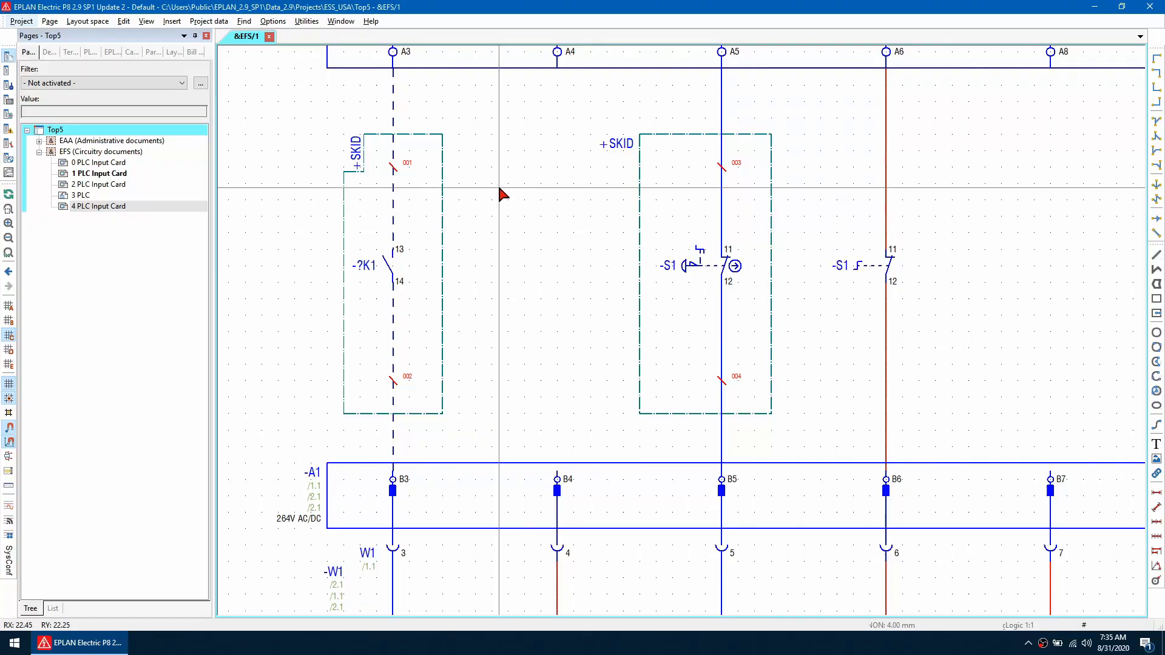
pyautogui.moveTo(357, 197)
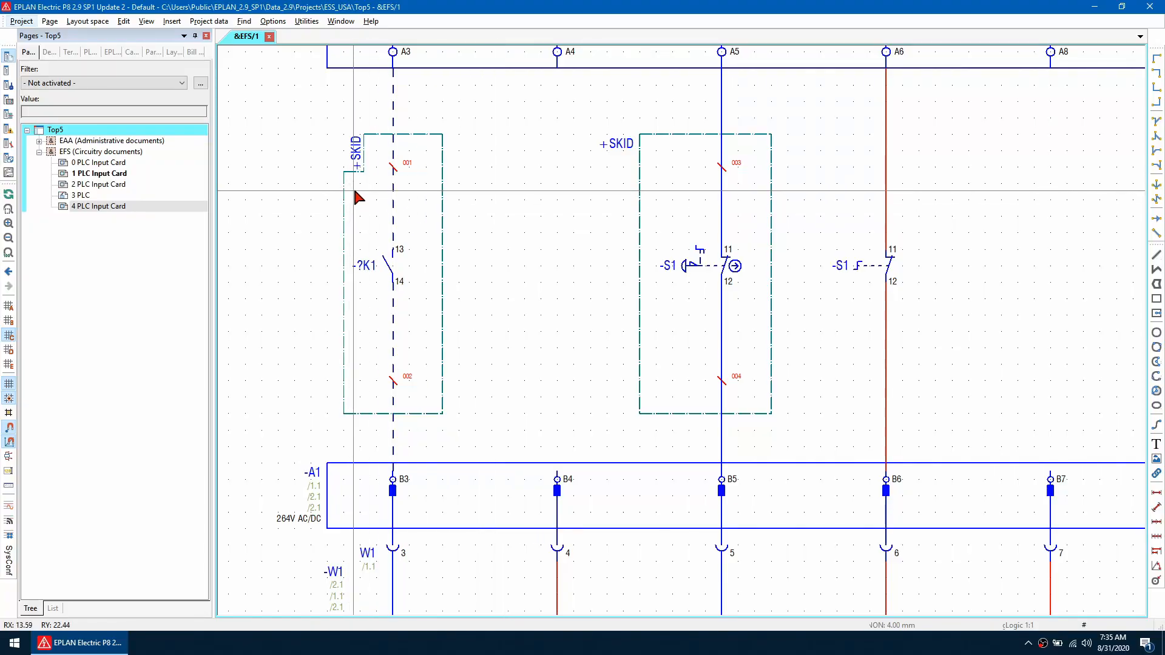
pyautogui.moveTo(378, 162)
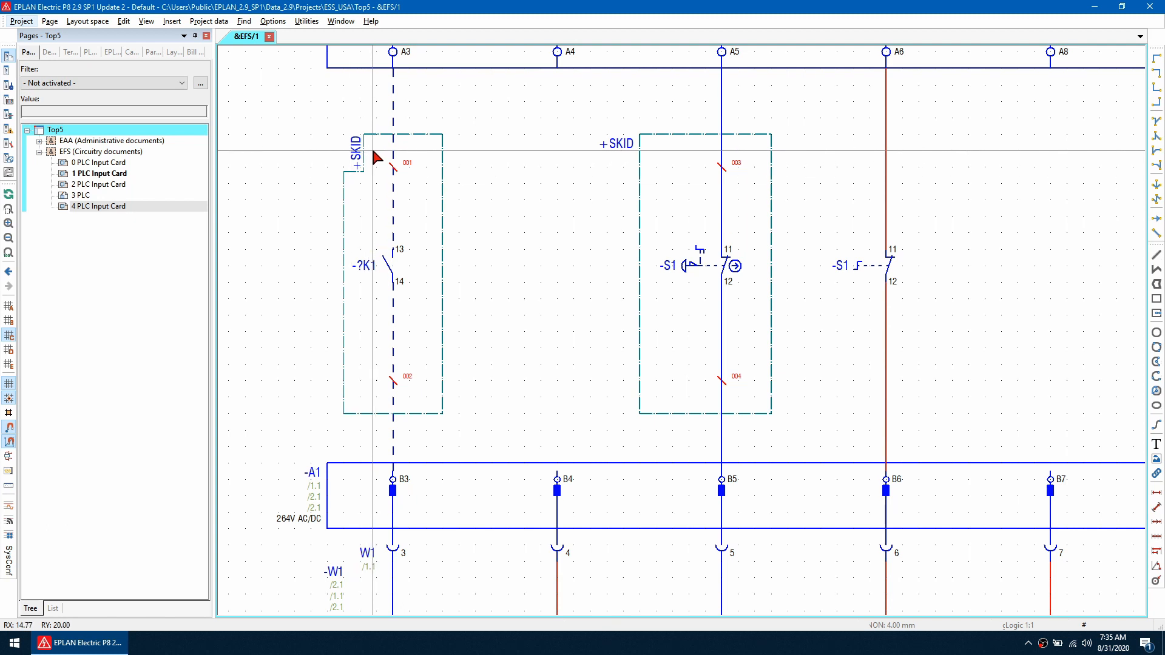
pyautogui.moveTo(533, 175)
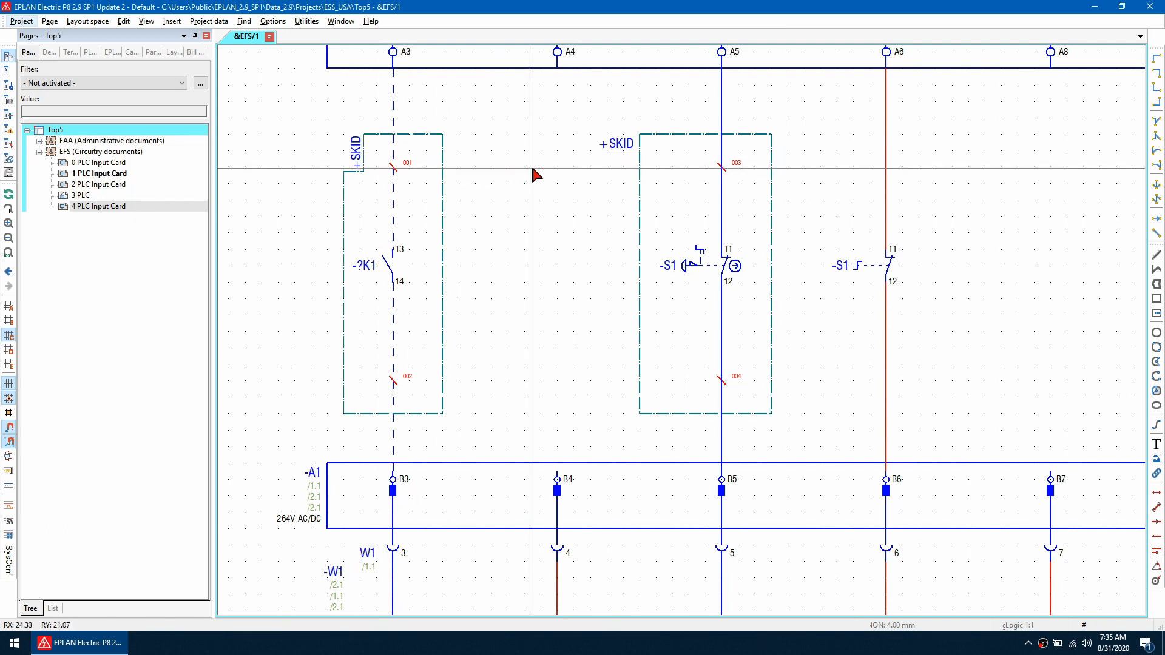
pyautogui.moveTo(802, 401)
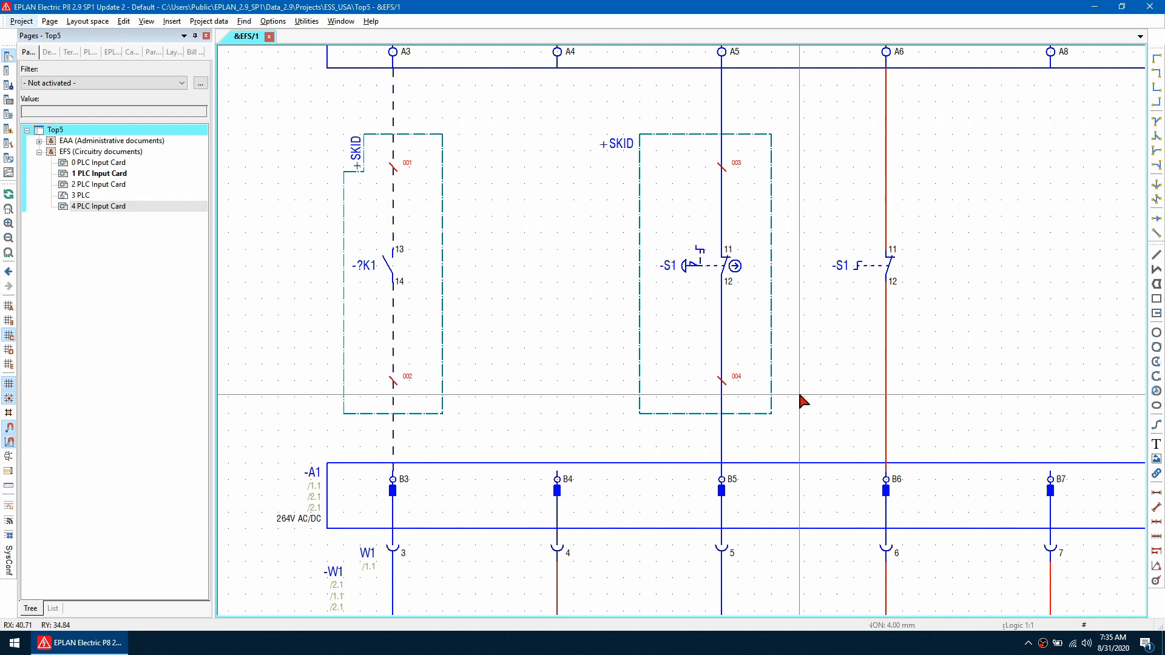
pyautogui.moveTo(802, 400)
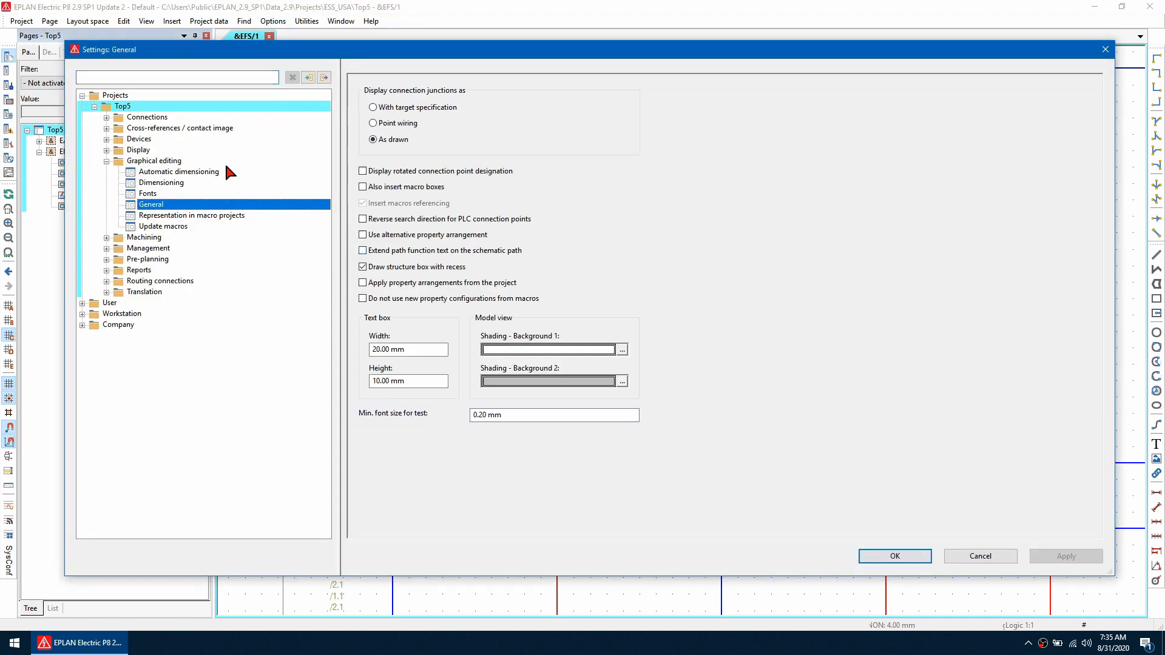
pyautogui.moveTo(130, 106)
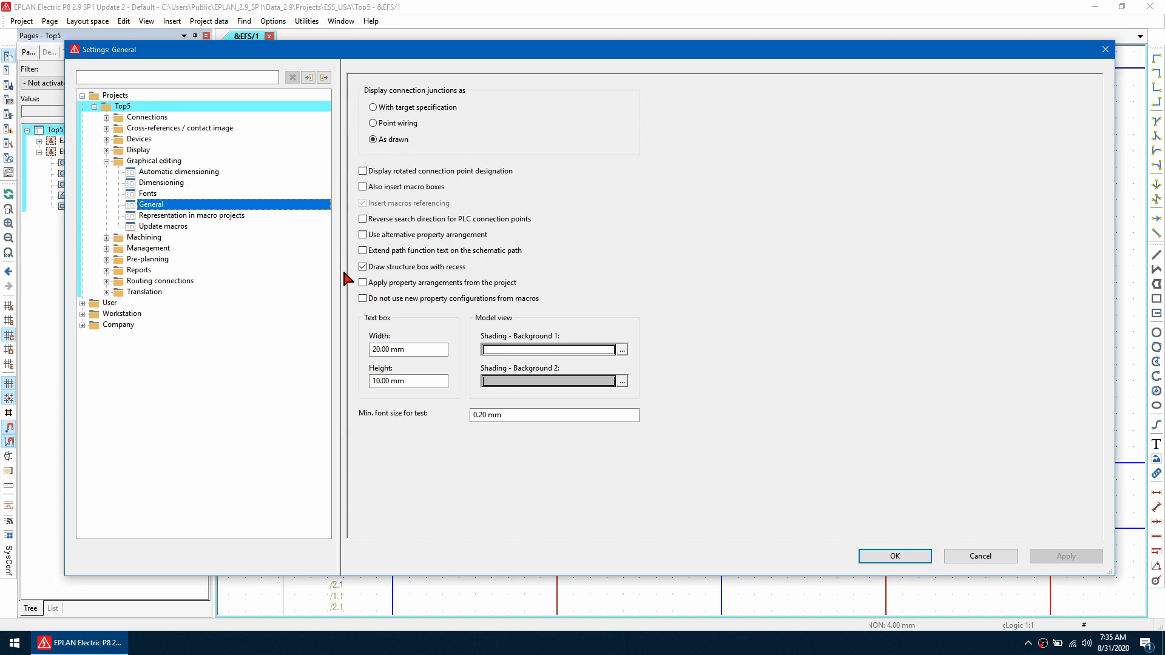
pyautogui.moveTo(380, 281)
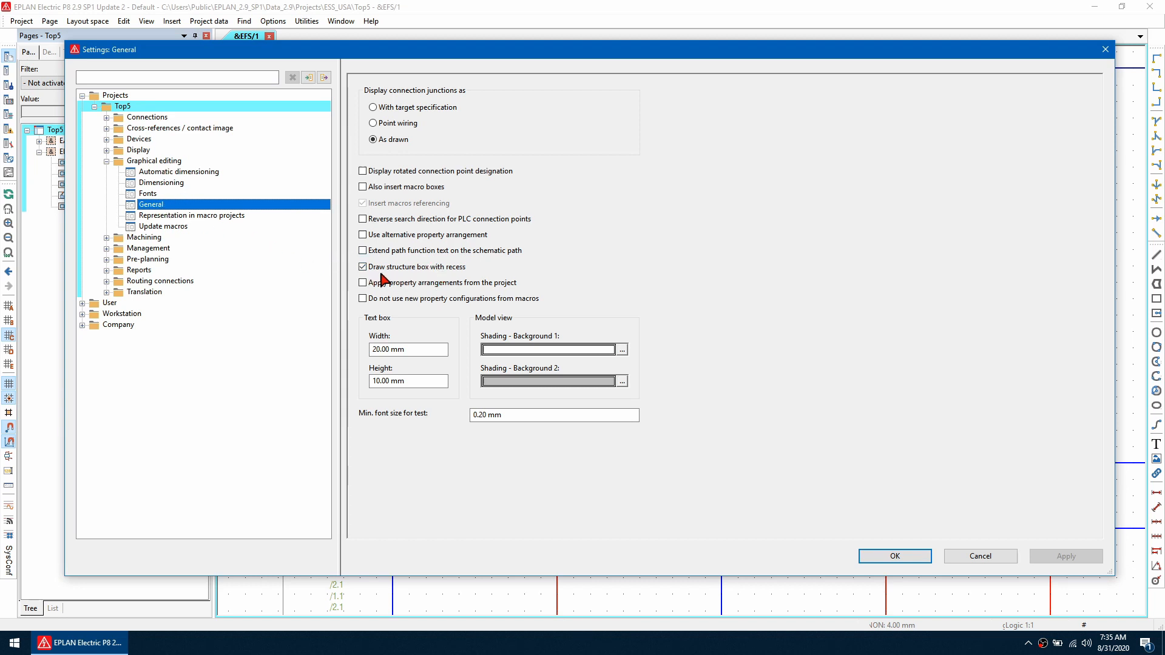
# Step: Give the second +SKID structure box the left-top outside 90° label arrangement
pyautogui.click(893, 556)
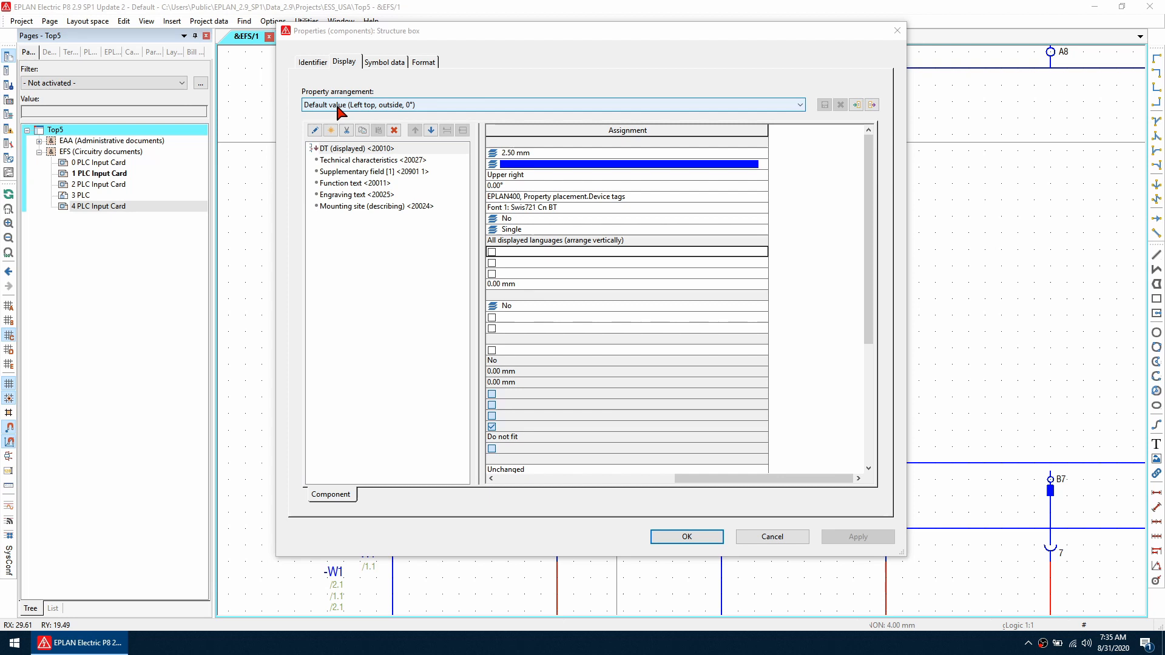
pyautogui.moveTo(431, 109)
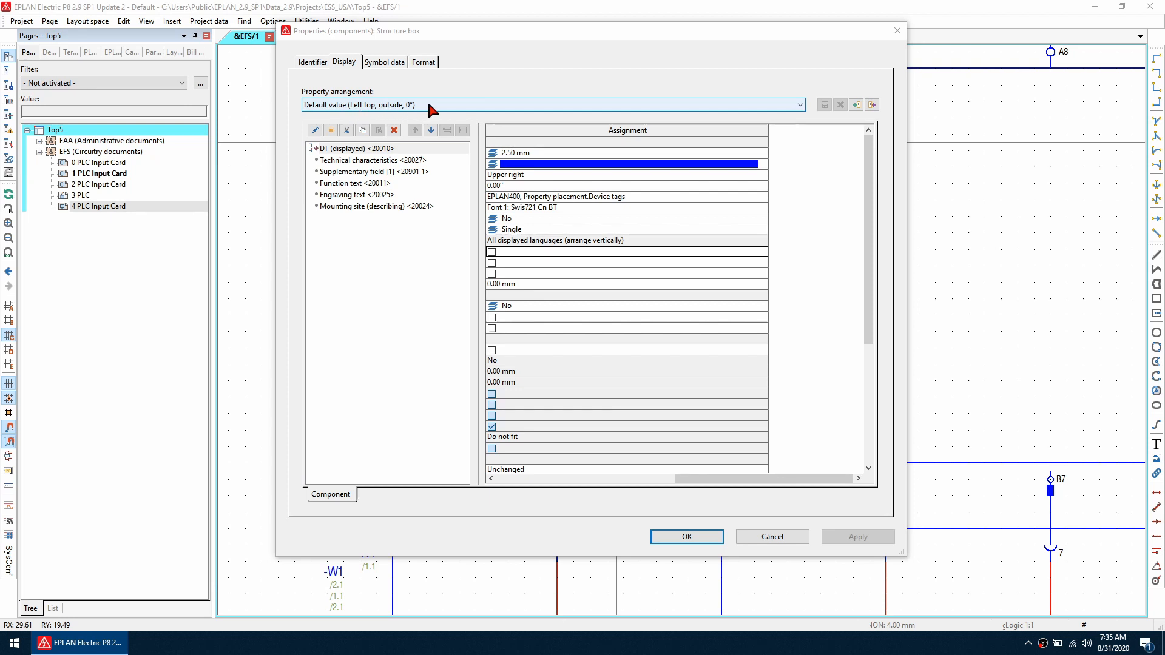
pyautogui.click(798, 104)
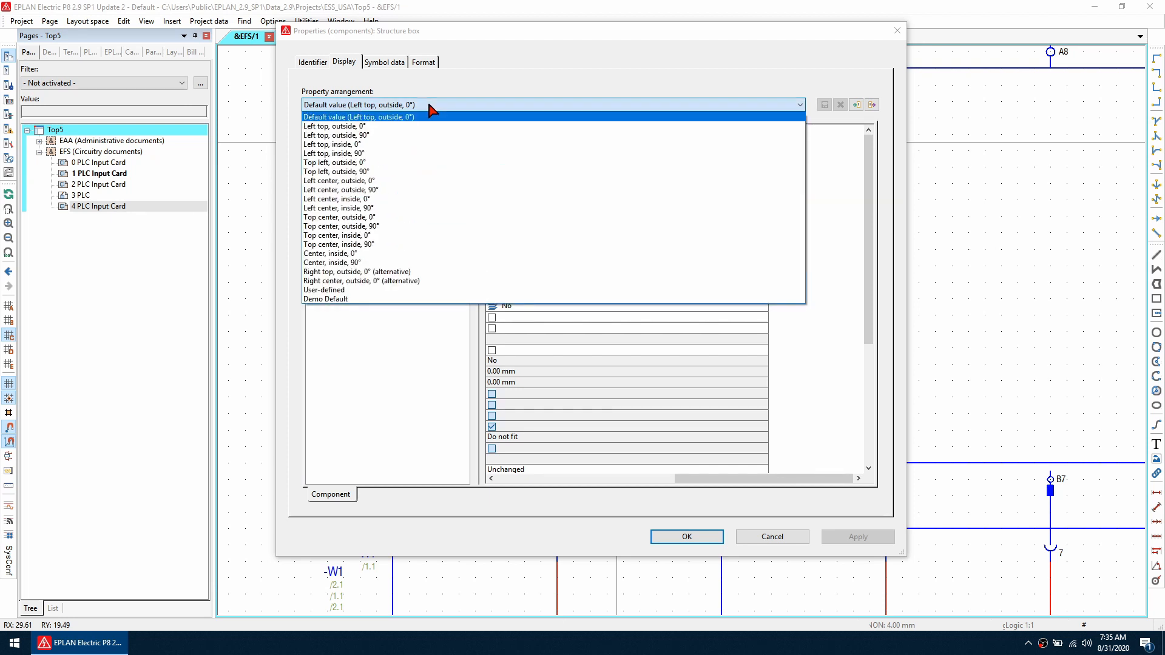
pyautogui.click(333, 153)
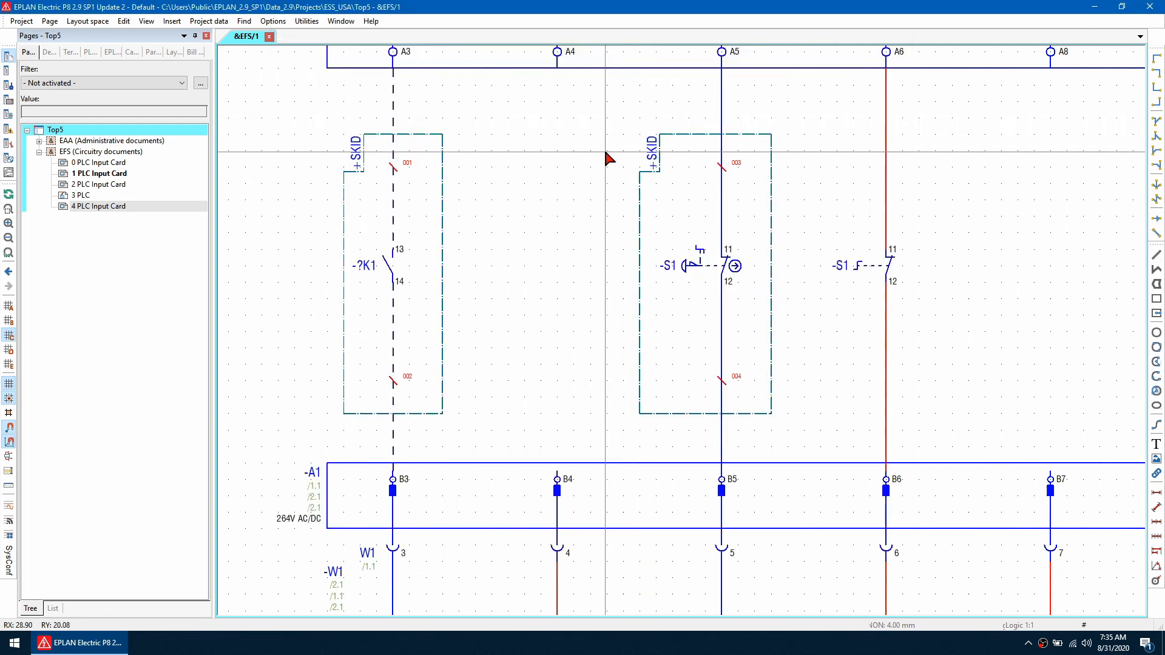
pyautogui.moveTo(671, 142)
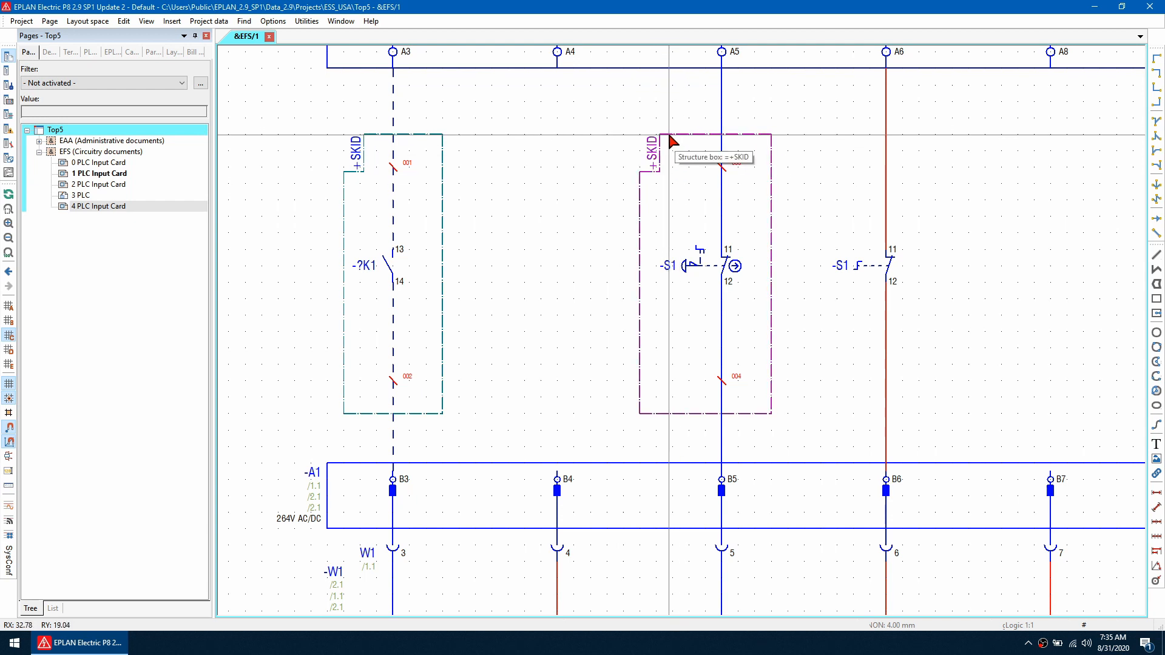
# Step: Adjust the second box's label display, then save it as default arrangement 'Demo Default', overwriting
pyautogui.doubleClick(671, 141)
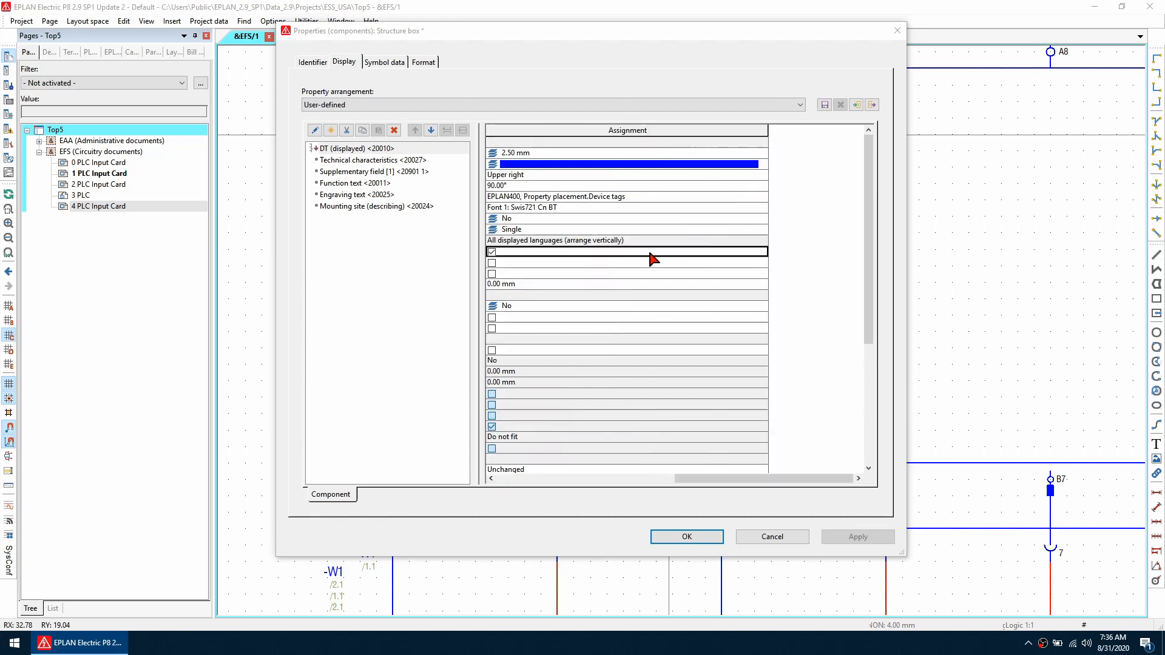
pyautogui.click(492, 251)
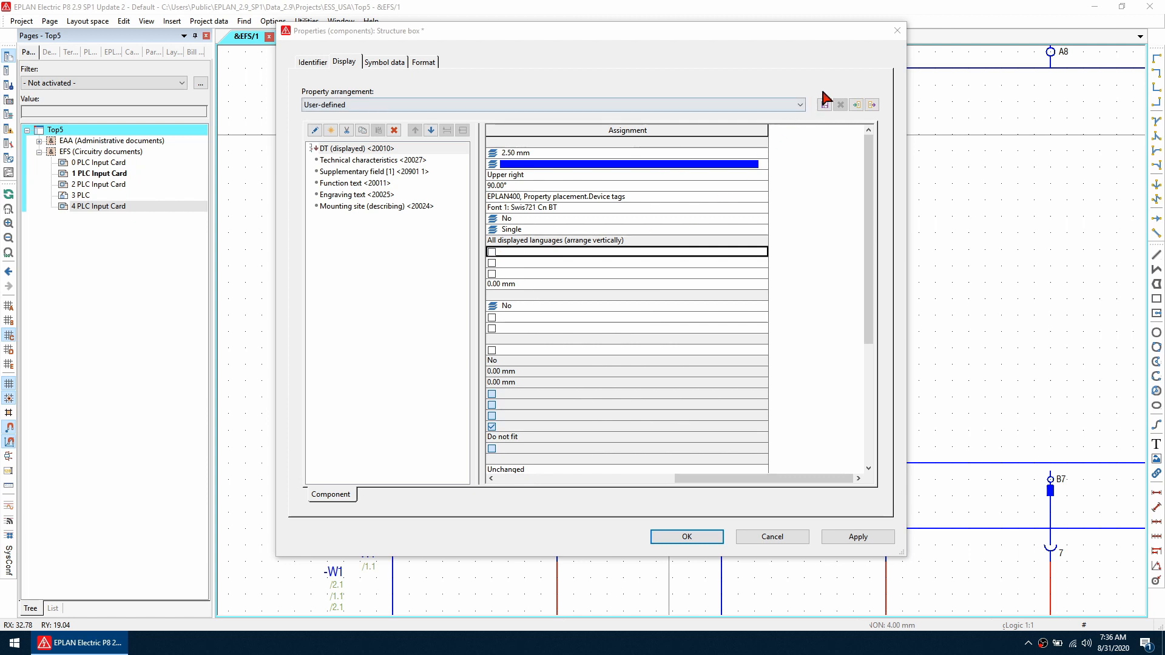
pyautogui.click(824, 103)
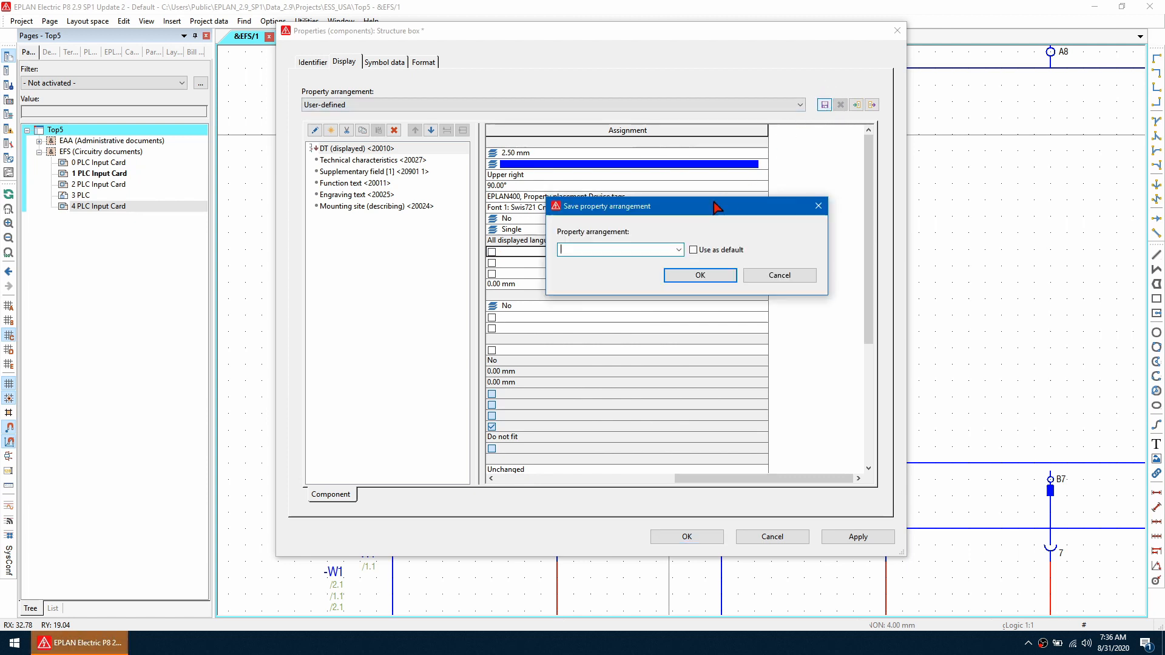
pyautogui.write('Demo')
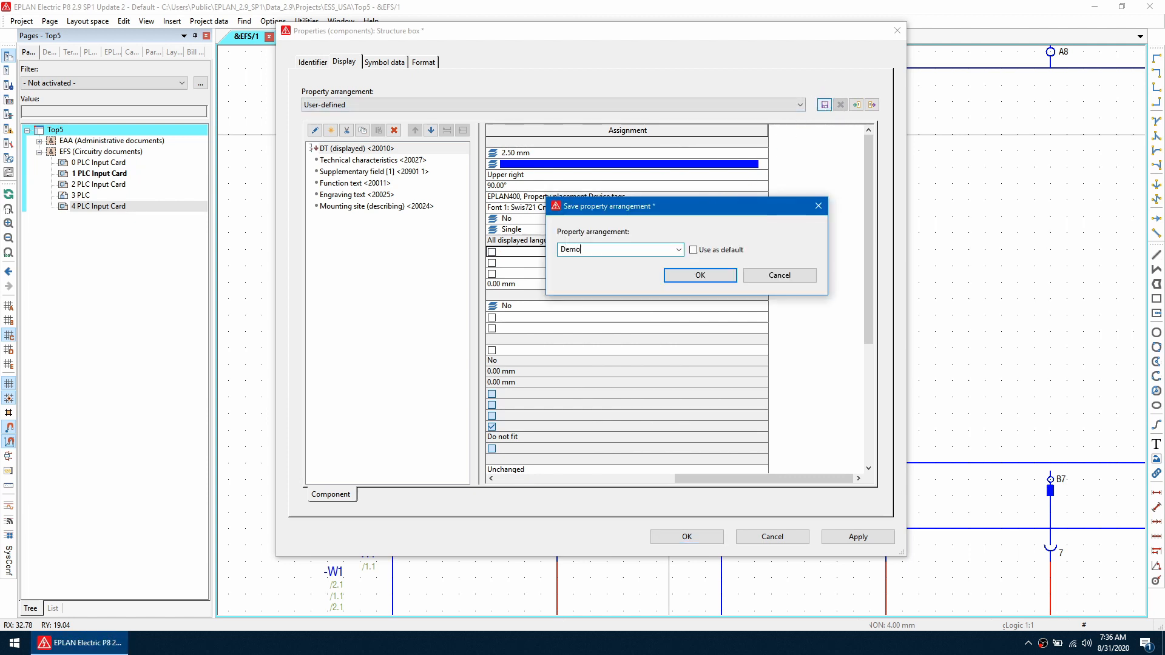
pyautogui.write('Default')
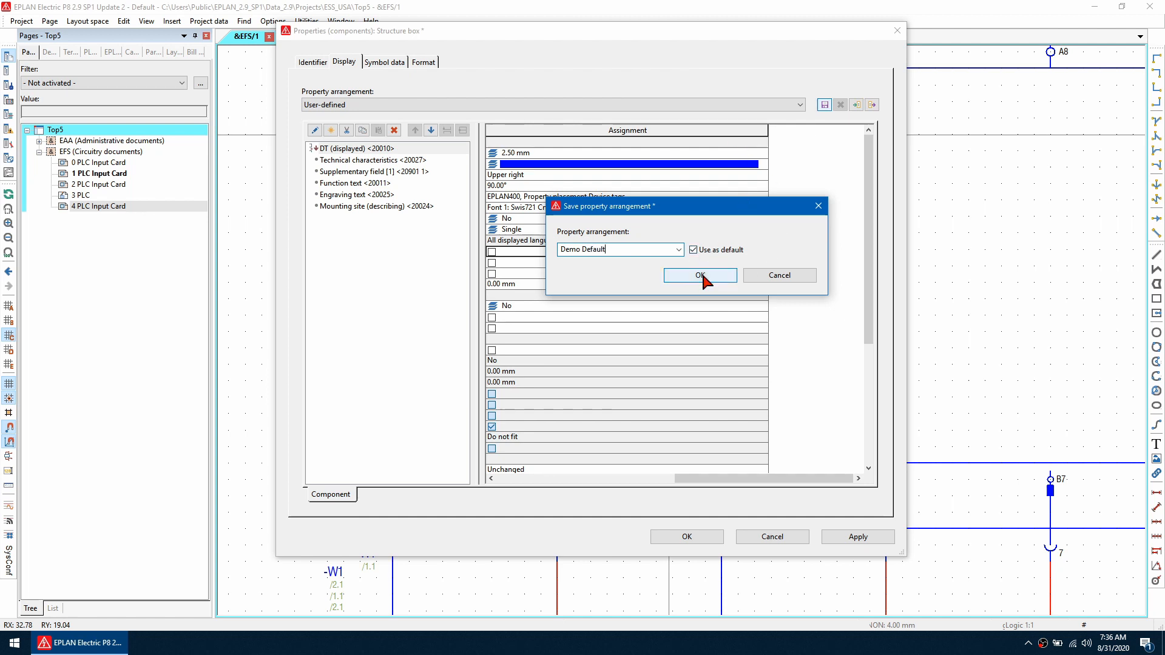
pyautogui.click(698, 275)
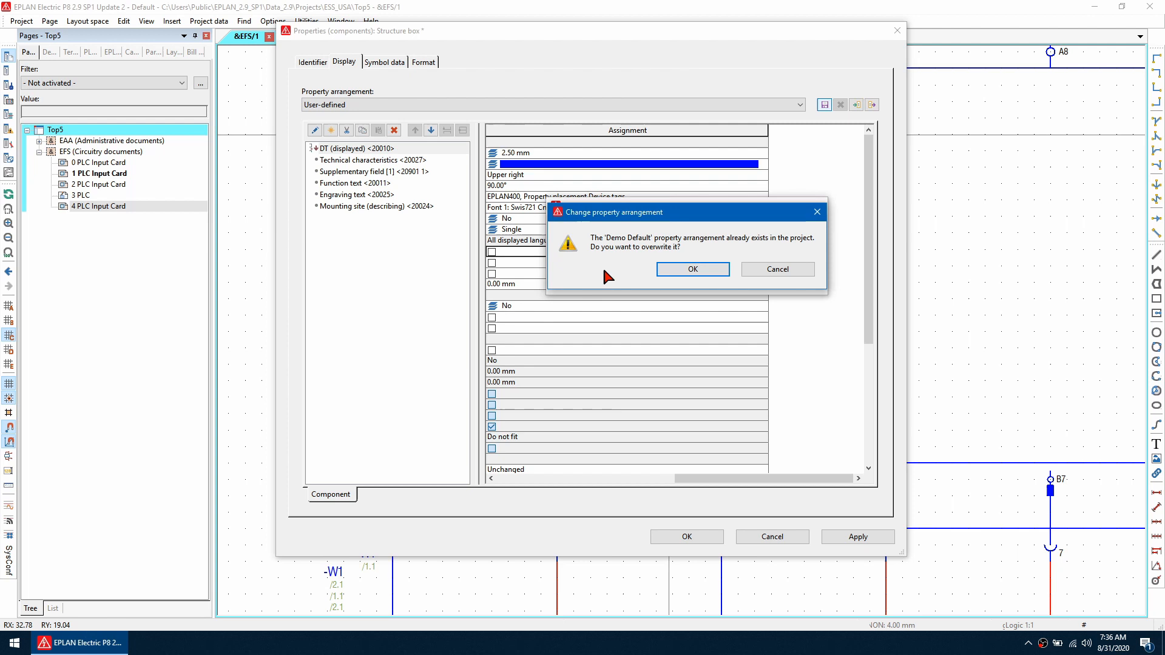
pyautogui.click(691, 269)
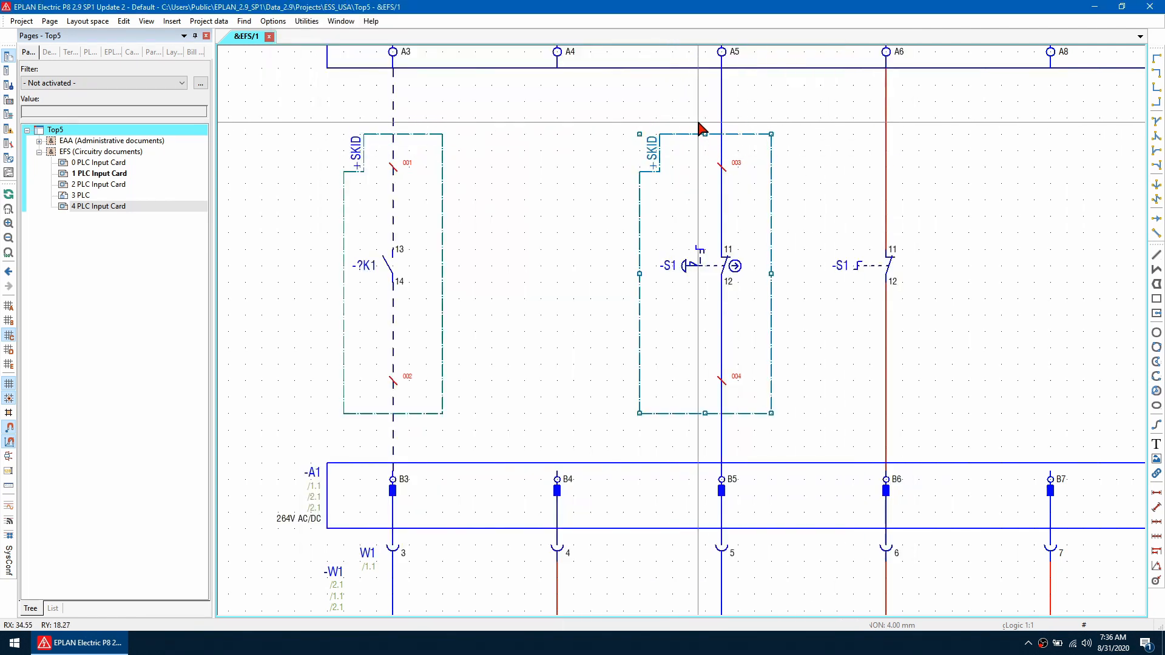
# Step: Draw a structure box around -S1 in path A6 with mounting location SKID
pyautogui.click(172, 20)
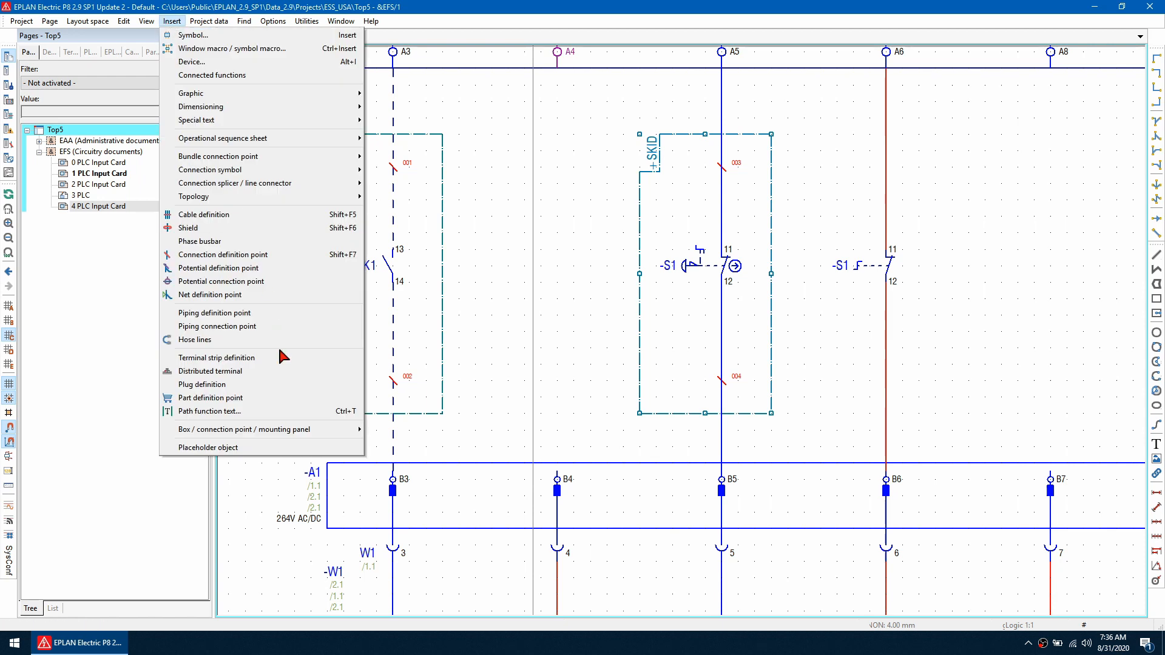
pyautogui.click(192, 36)
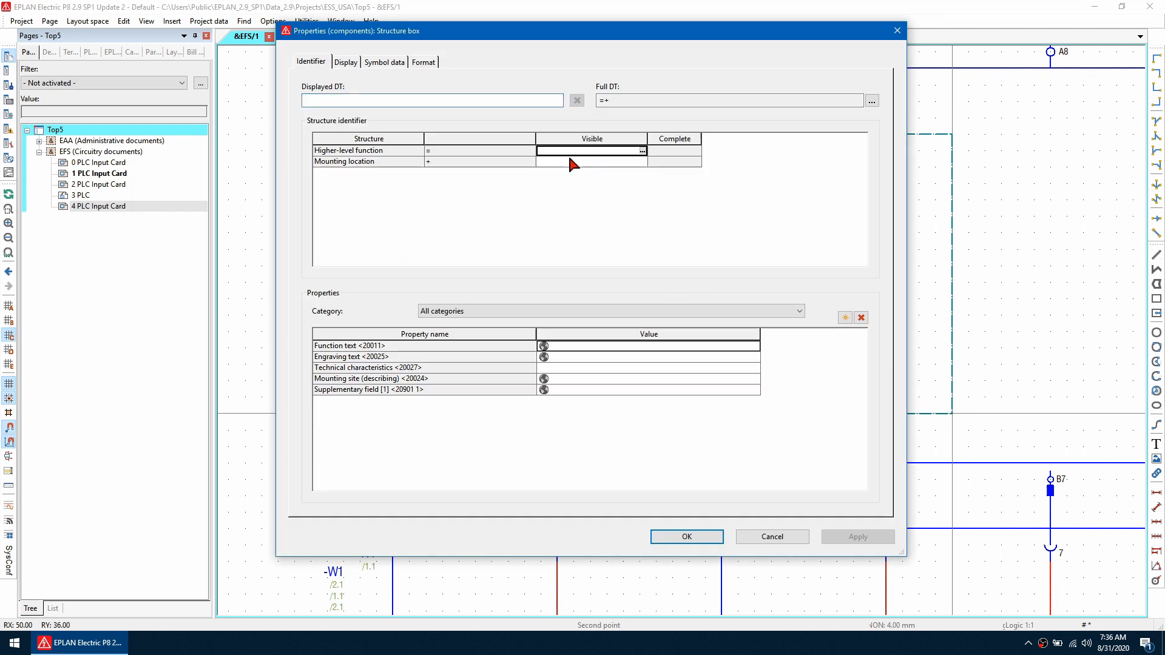
pyautogui.write('SKID')
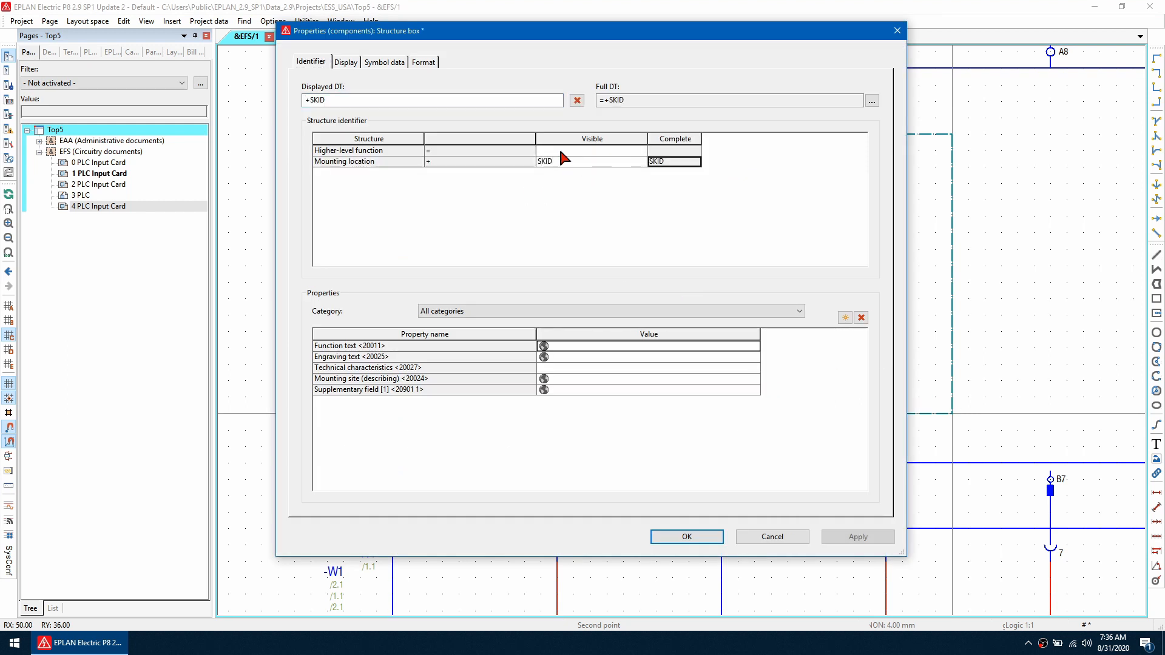
pyautogui.click(685, 536)
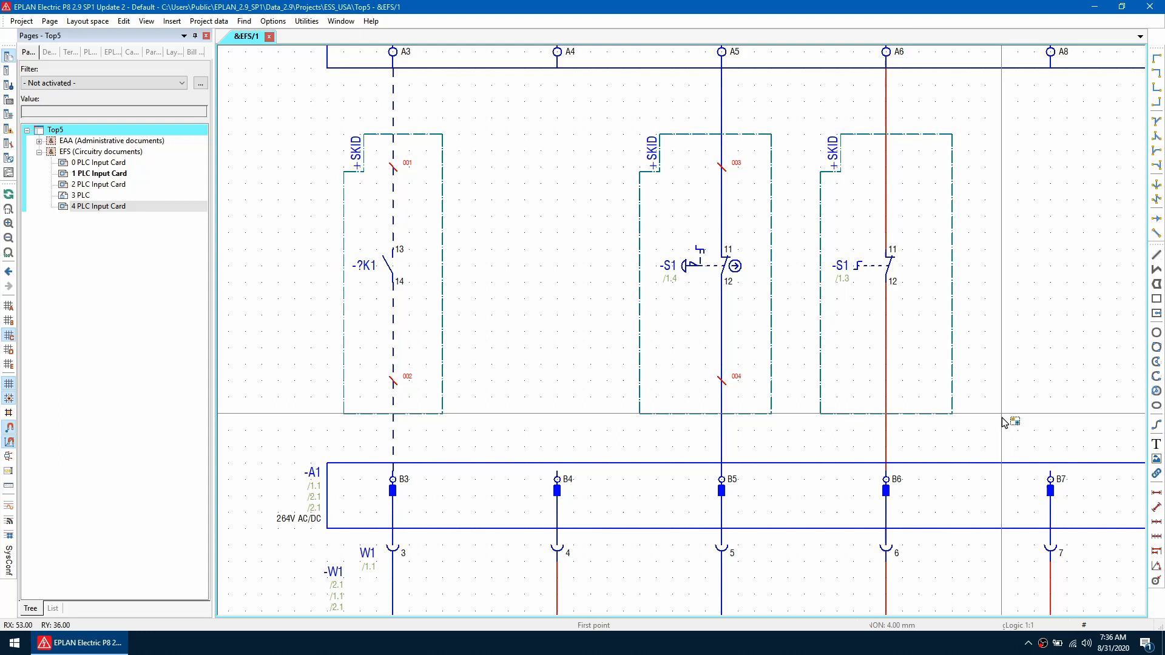
pyautogui.moveTo(682, 143)
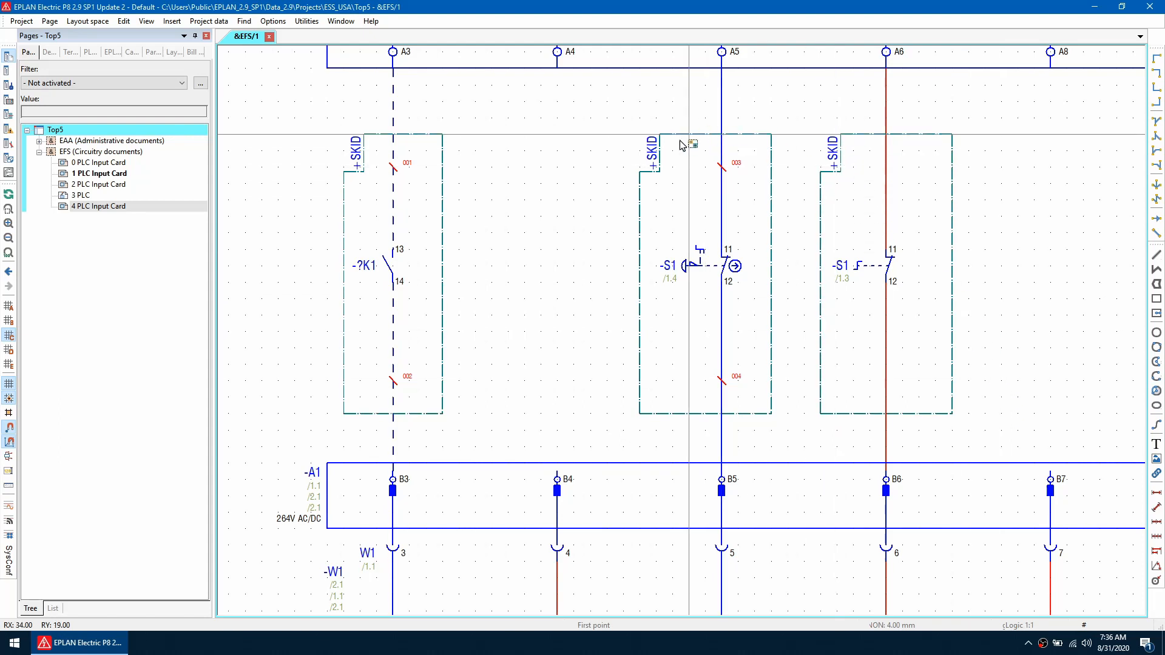
pyautogui.moveTo(583, 255)
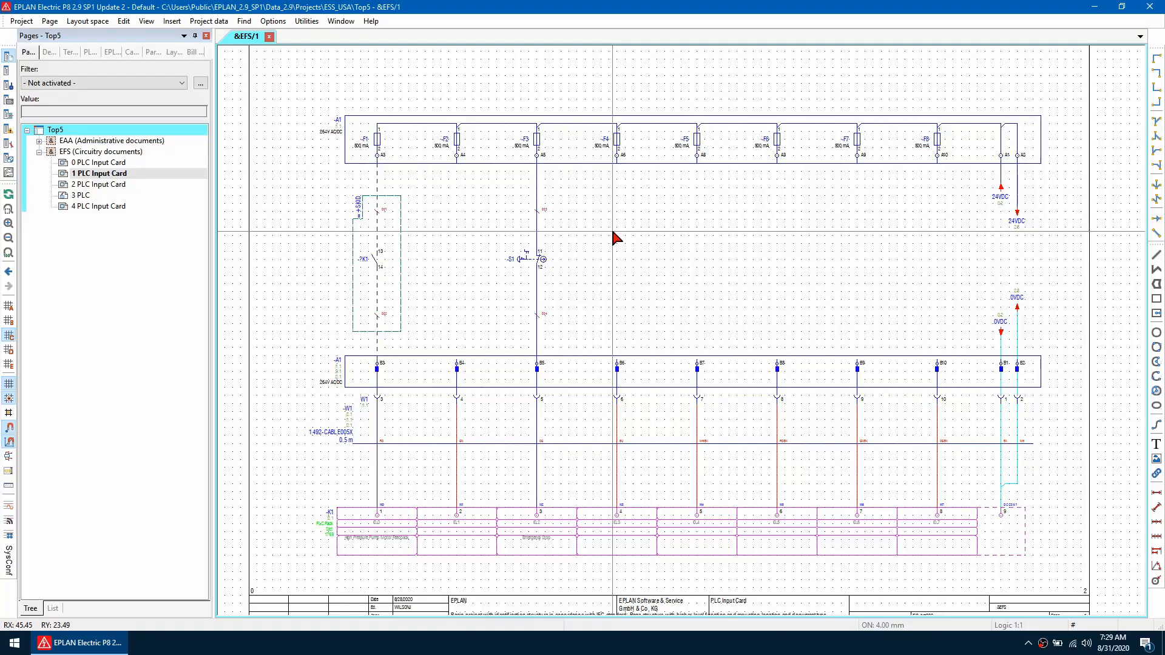
pyautogui.moveTo(594, 232)
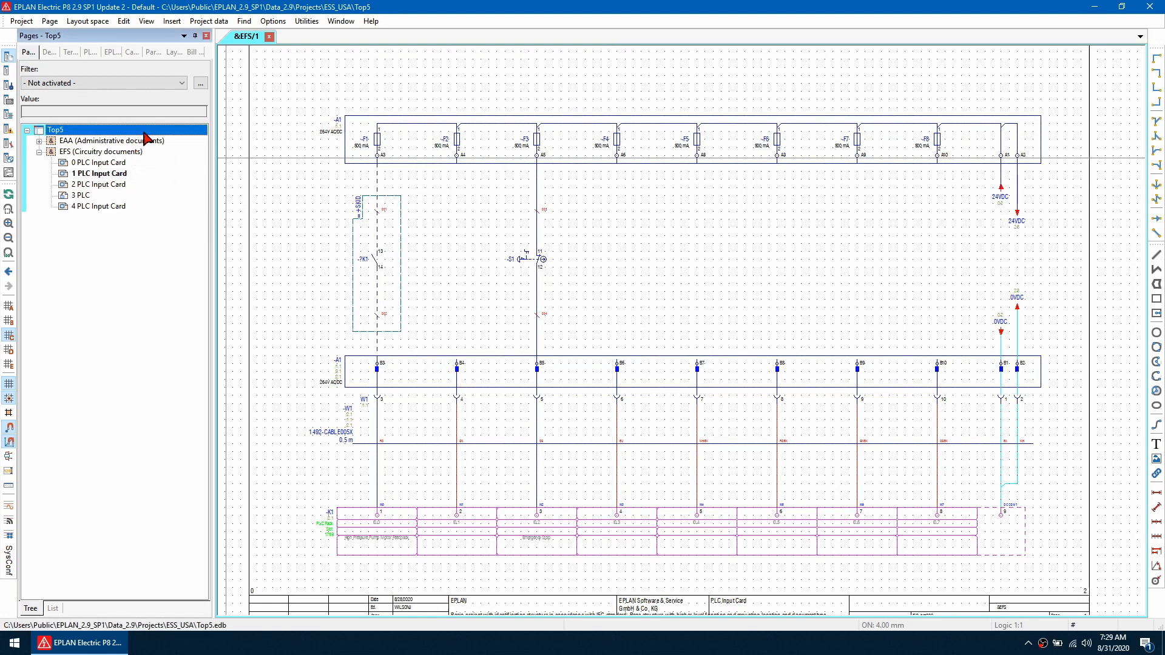
pyautogui.moveTo(124, 137)
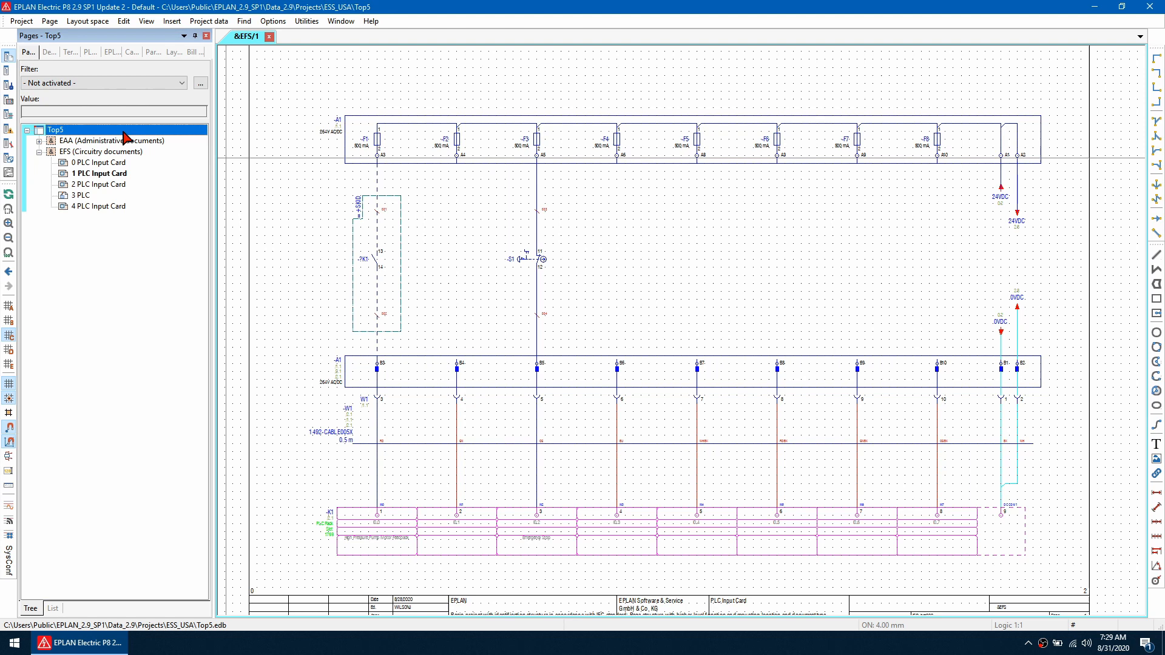
# Step: Copy Top5 entirely including reports, naming the target project Top5 Macros.elk
pyautogui.click(20, 20)
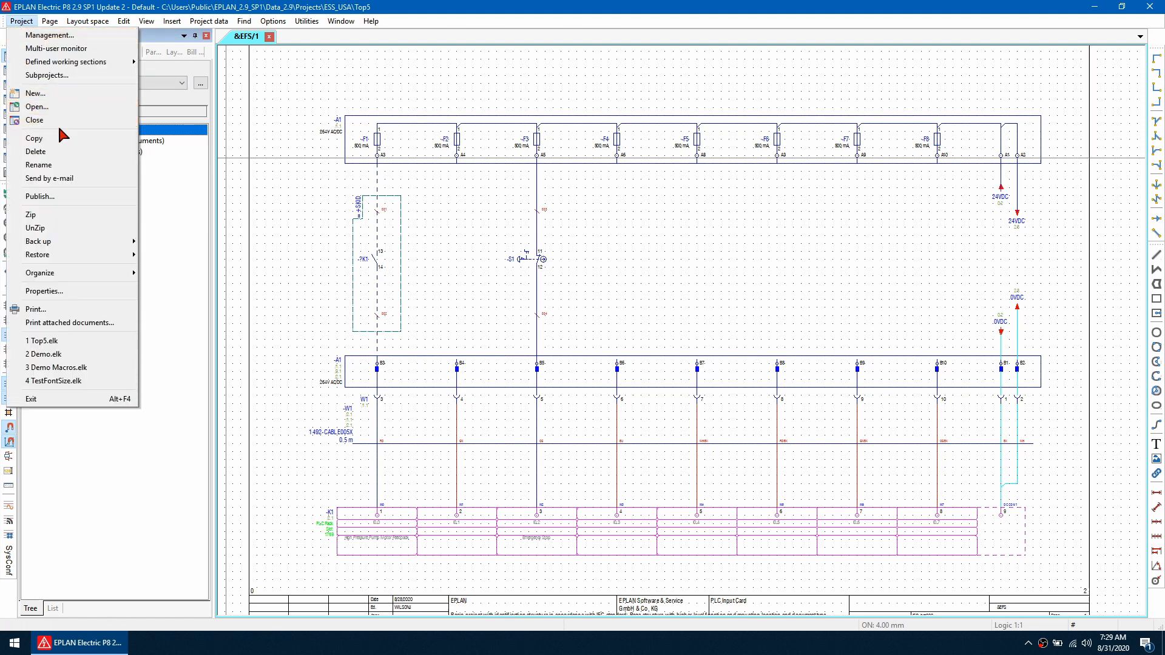
pyautogui.click(33, 138)
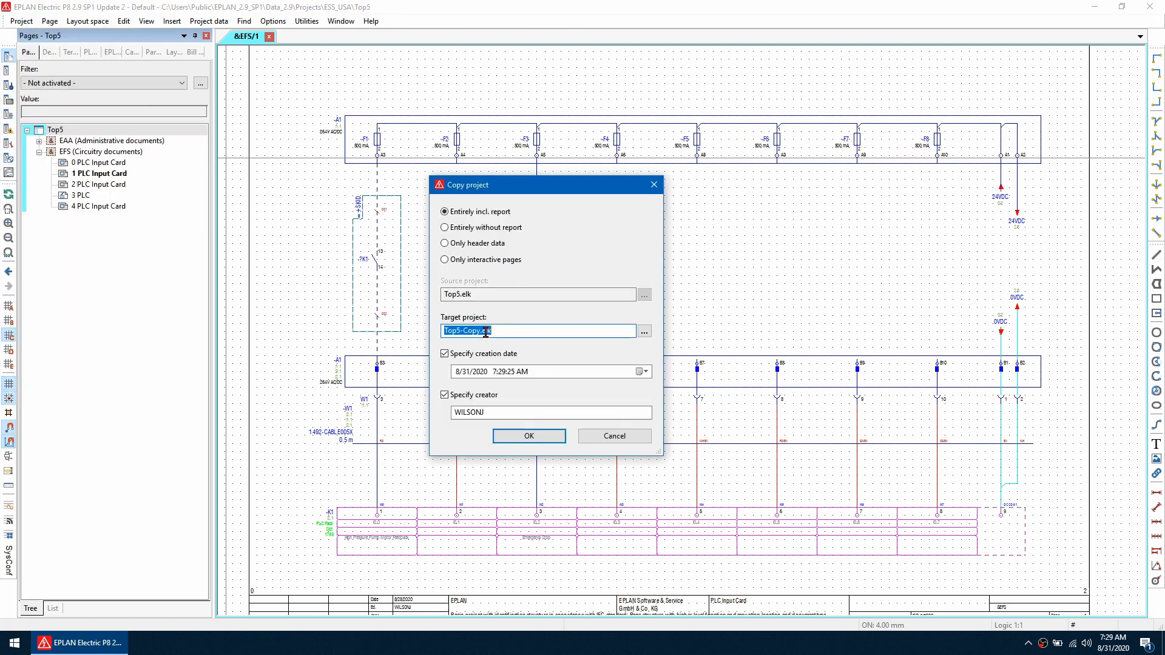
pyautogui.write('Top5.elk')
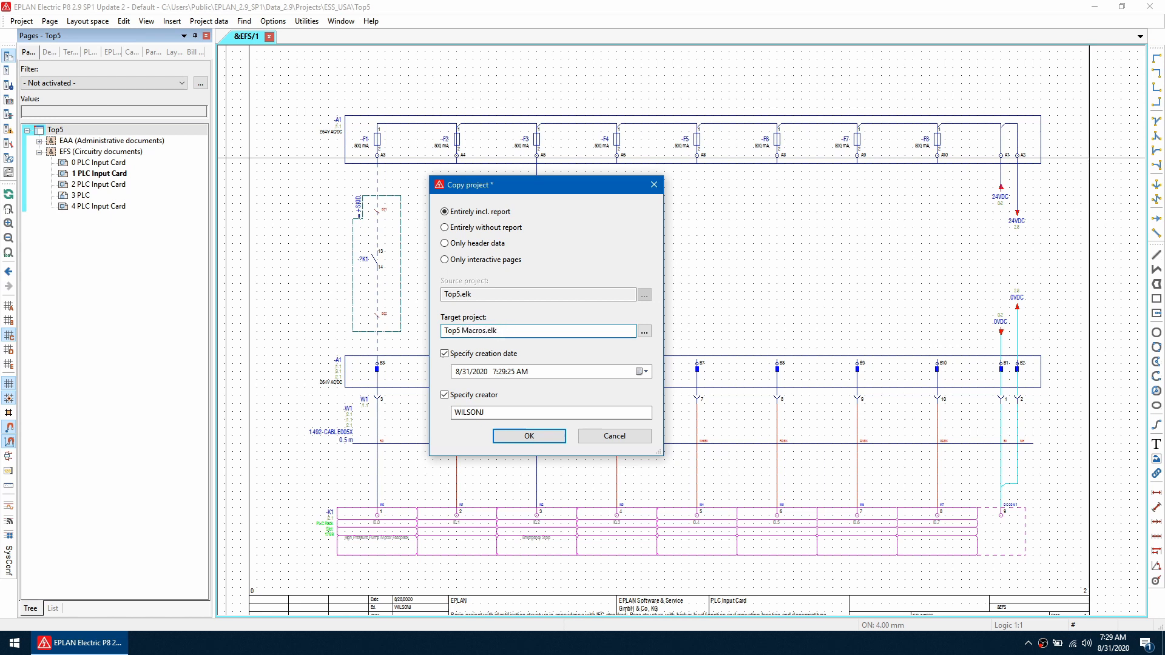
pyautogui.moveTo(484, 266)
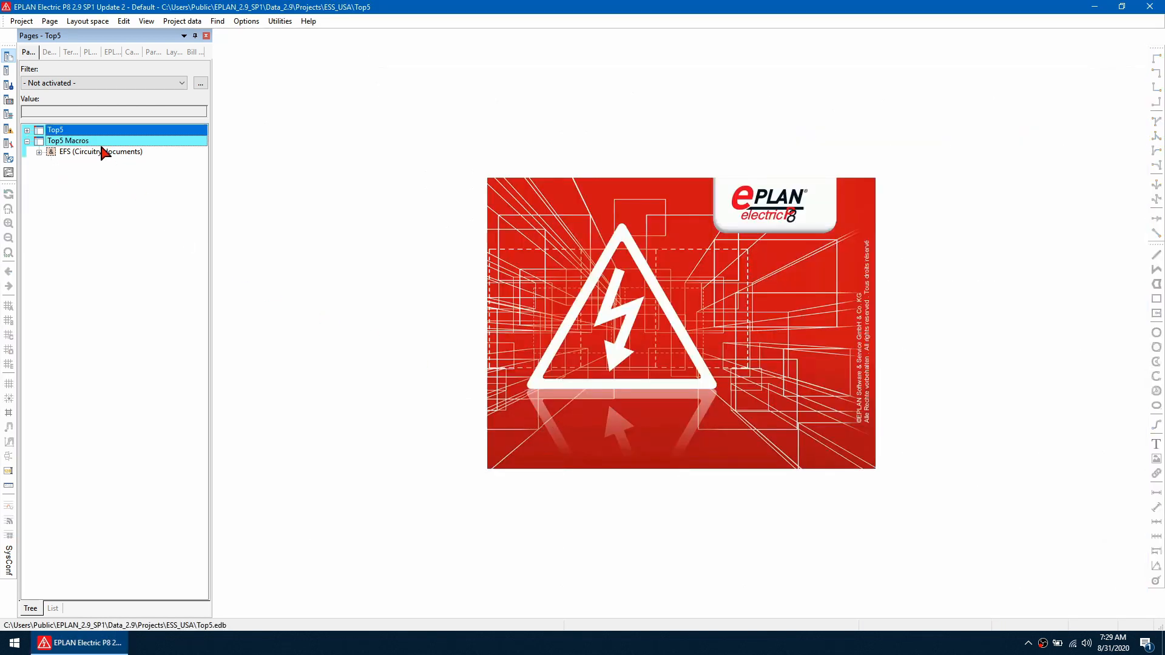
# Step: Set the Top5 Macros project's Type of project property to Macro project
pyautogui.click(67, 141)
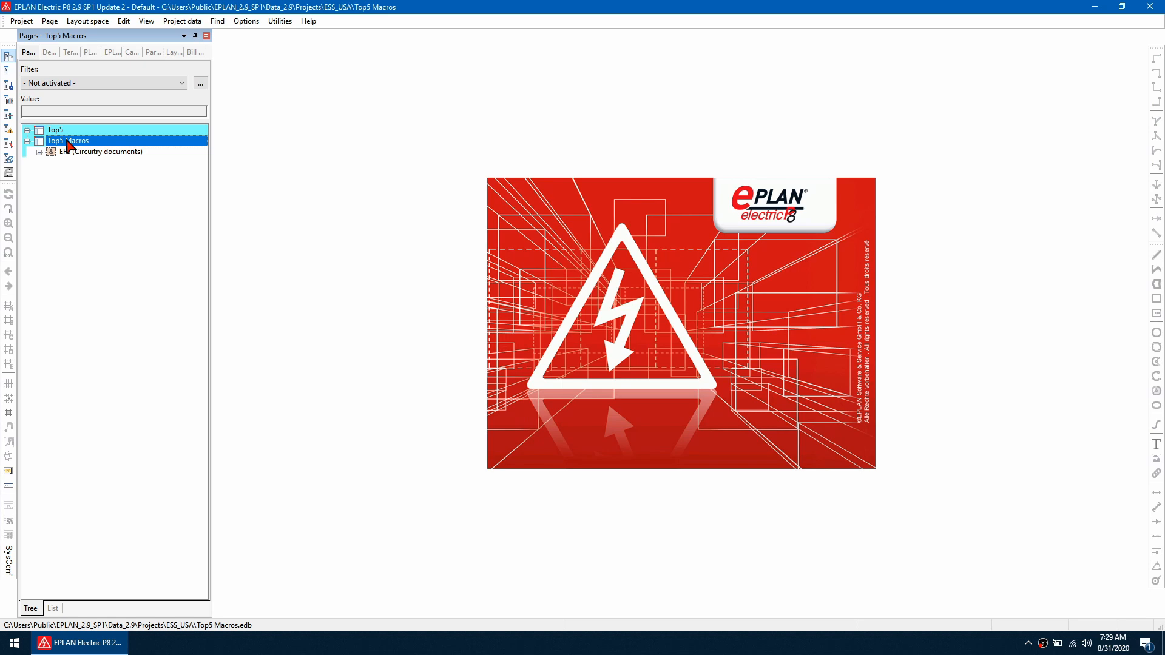
pyautogui.rightClick(66, 140)
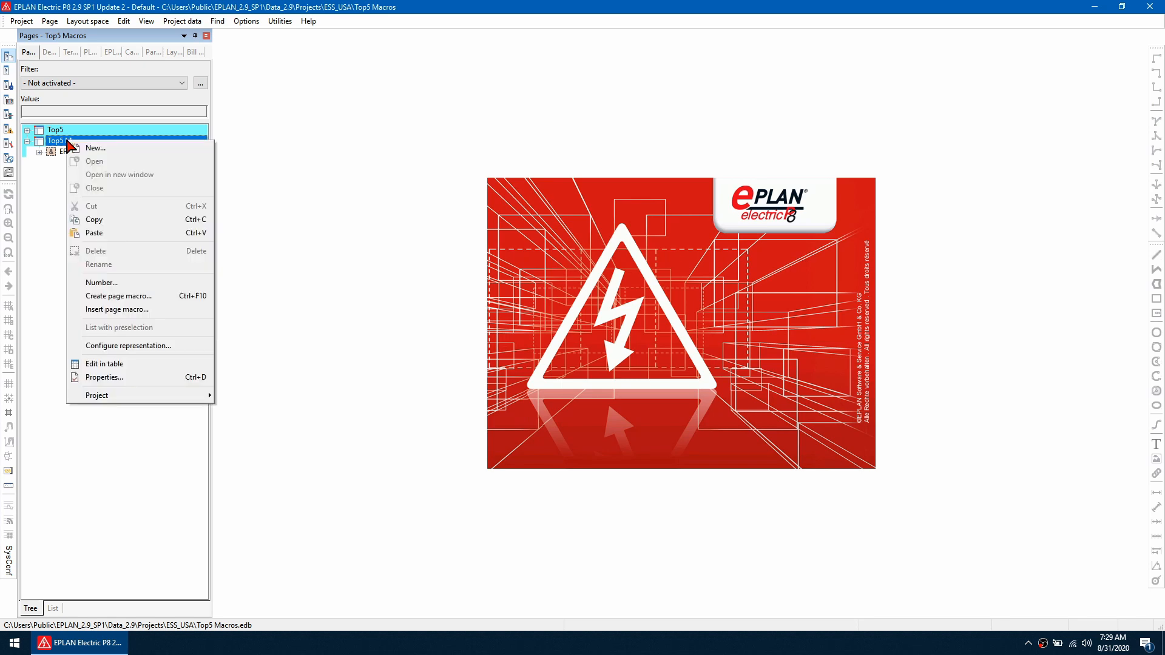
pyautogui.click(103, 377)
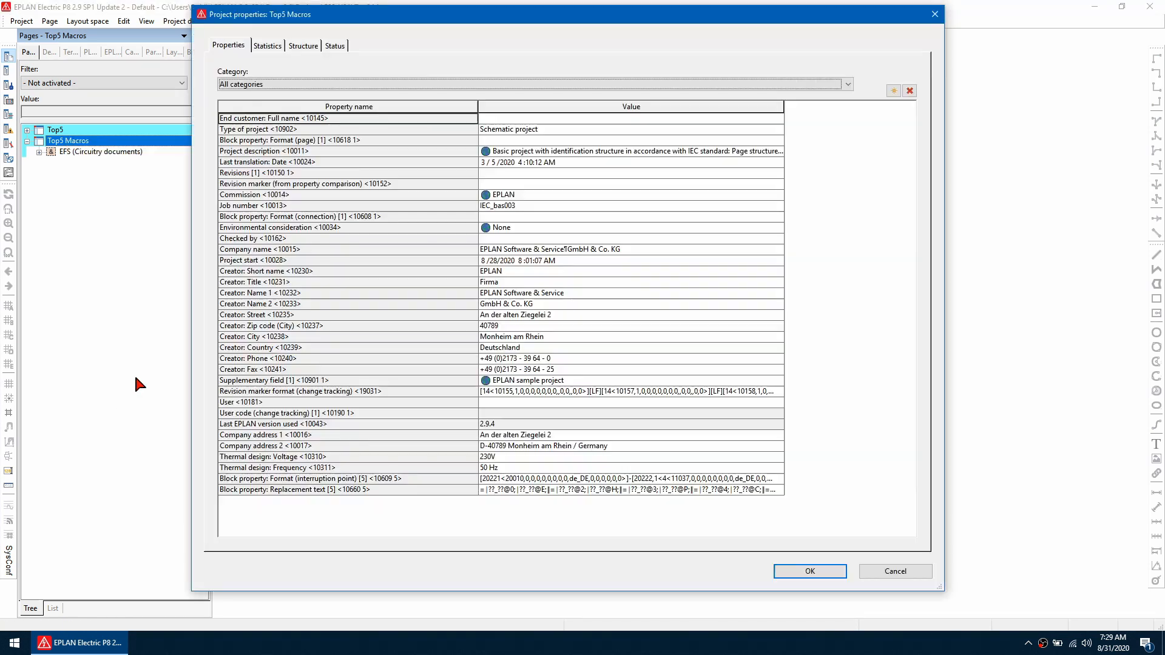
pyautogui.click(631, 128)
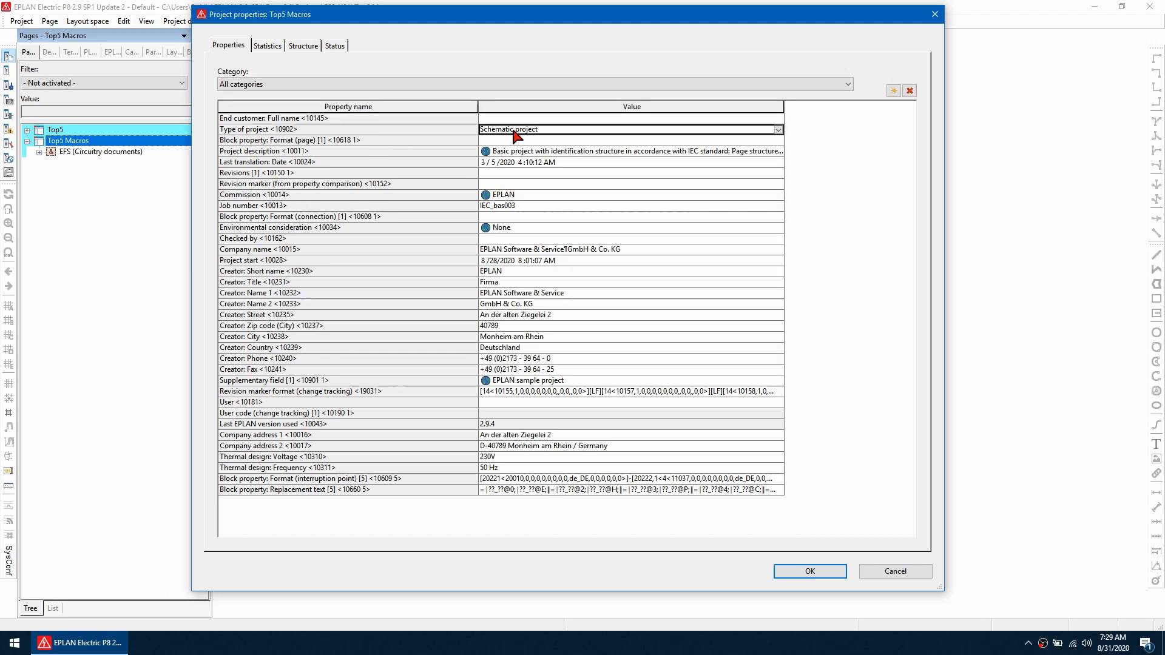
pyautogui.click(778, 129)
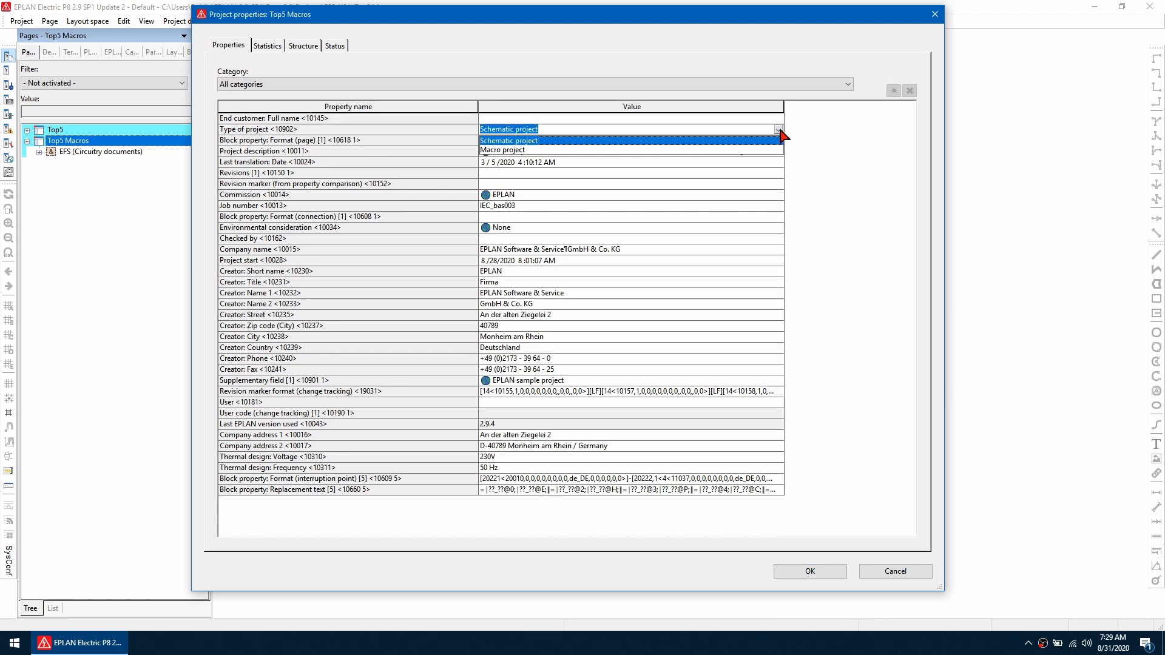
pyautogui.click(502, 149)
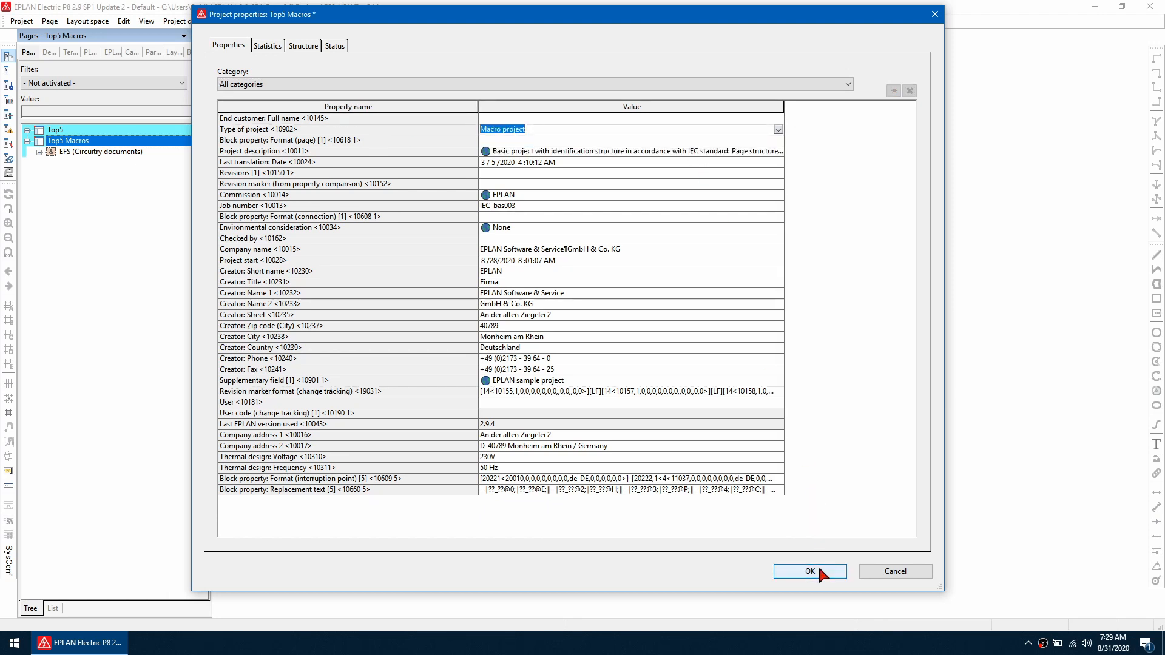
pyautogui.click(808, 572)
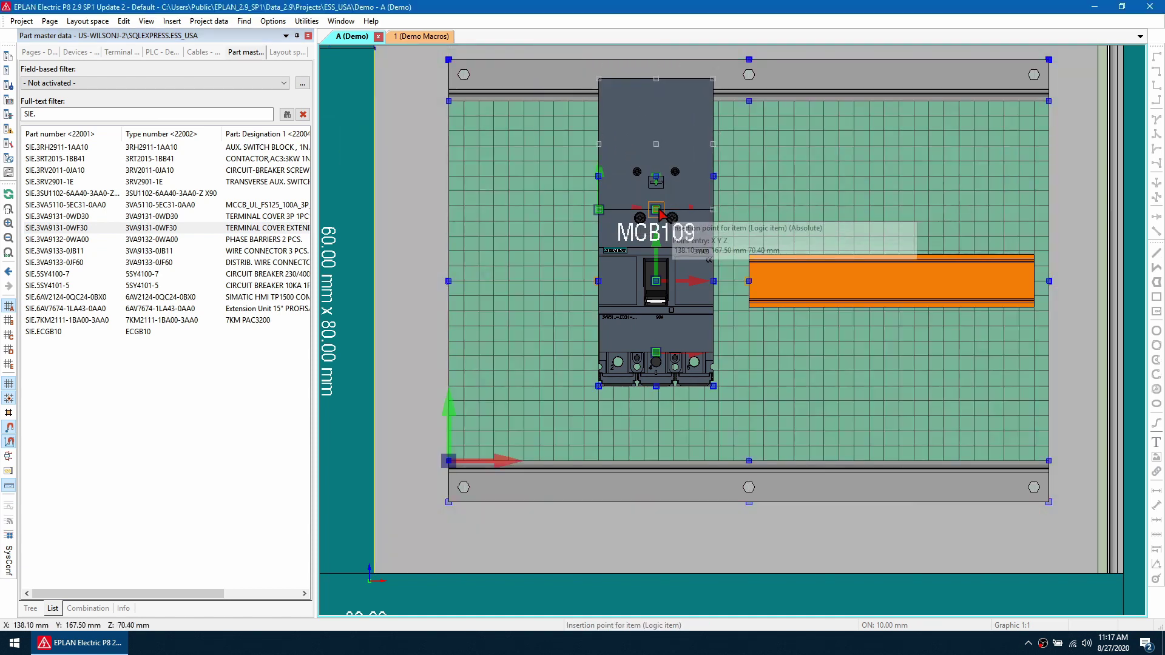
pyautogui.moveTo(659, 218)
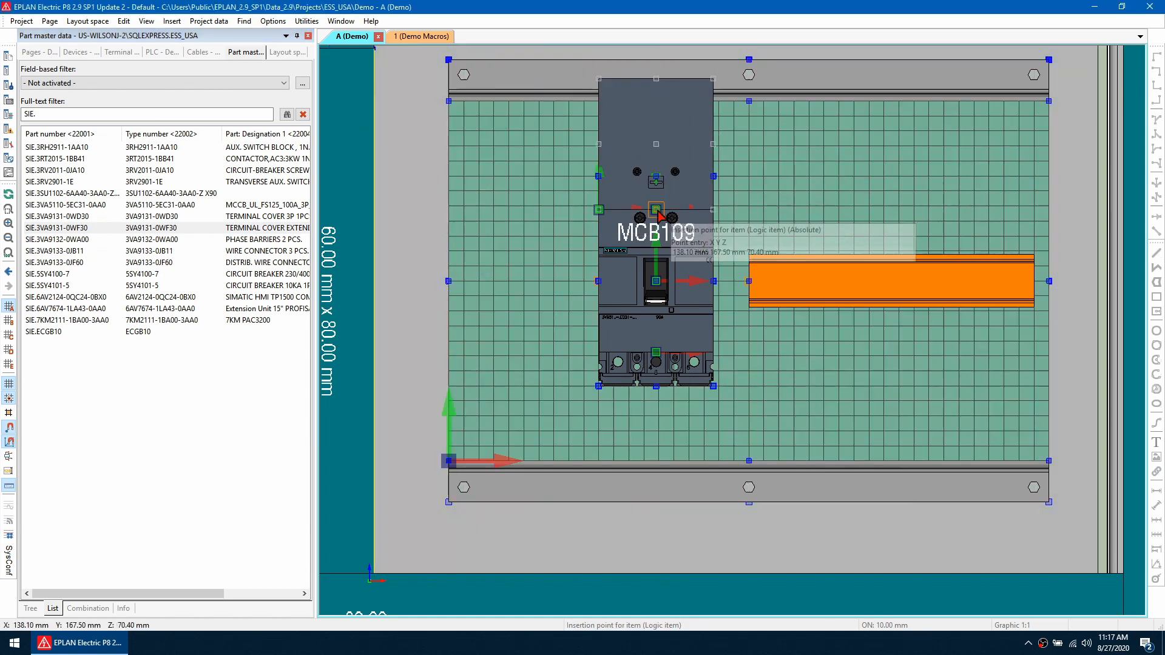
pyautogui.moveTo(657, 214)
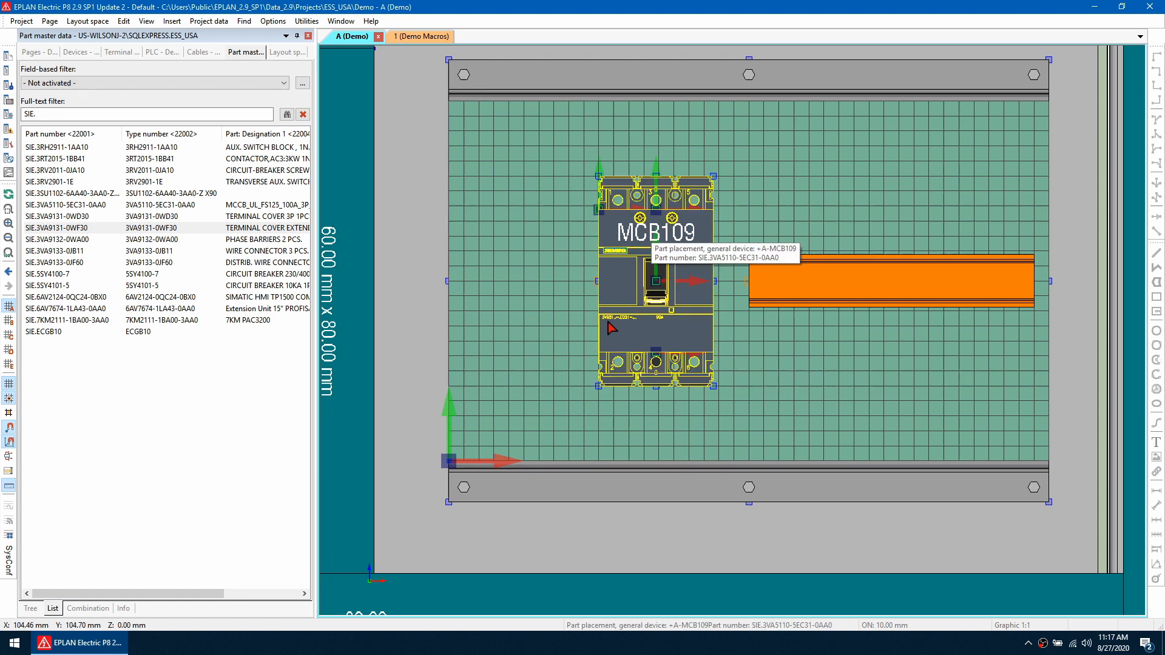
pyautogui.moveTo(676, 271)
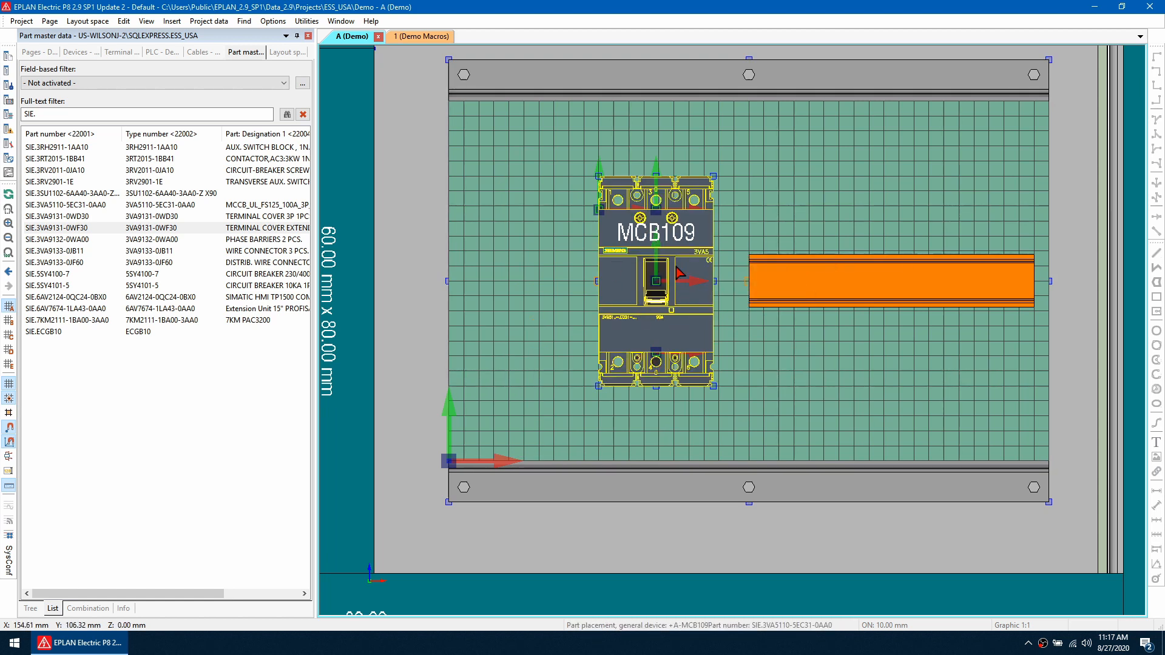
pyautogui.moveTo(665, 371)
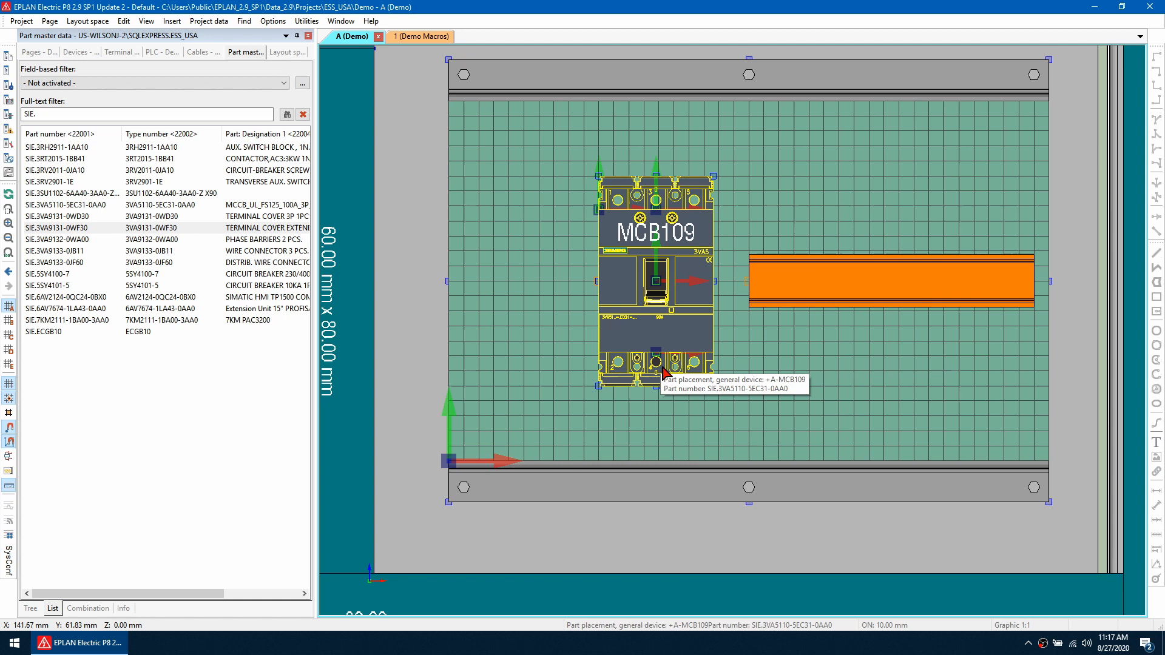
pyautogui.moveTo(665, 242)
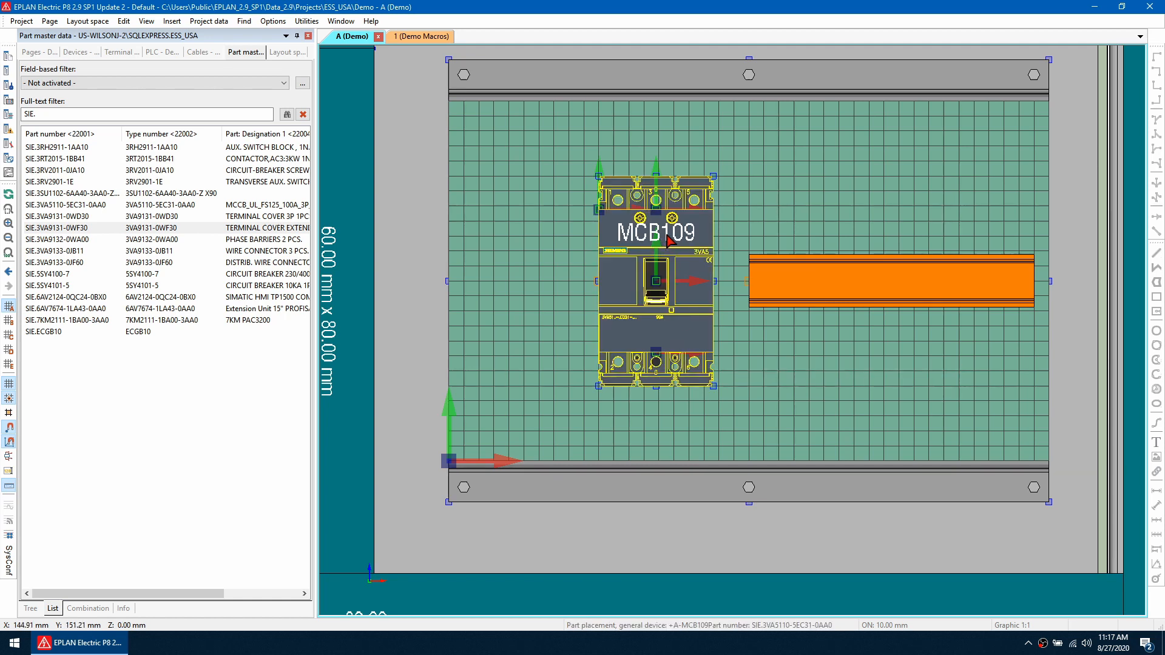
# Step: Remove MCB109 from the Demo panel and open page 1 of the Demo Macros layout space
pyautogui.rightClick(663, 256)
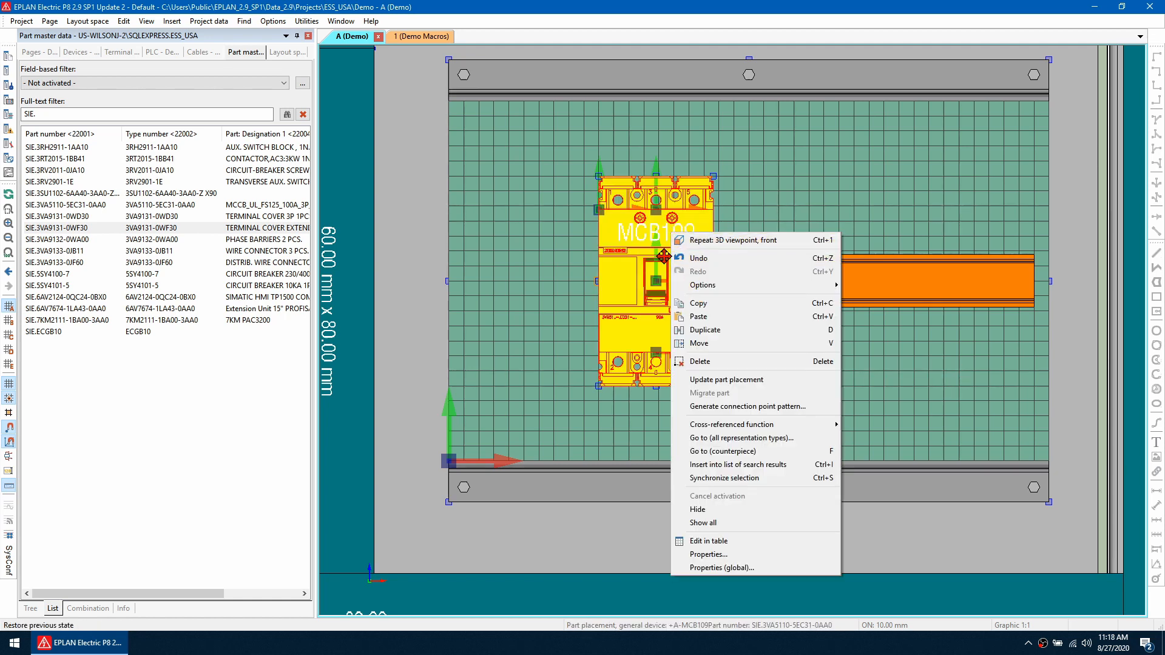
pyautogui.click(123, 20)
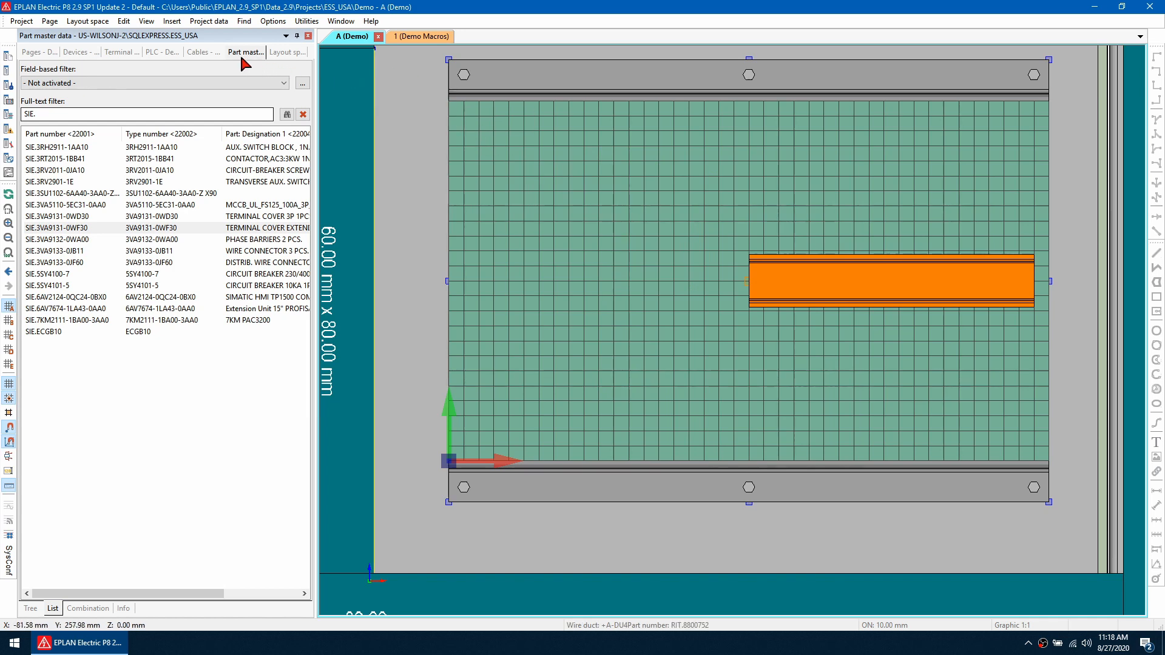
pyautogui.click(288, 51)
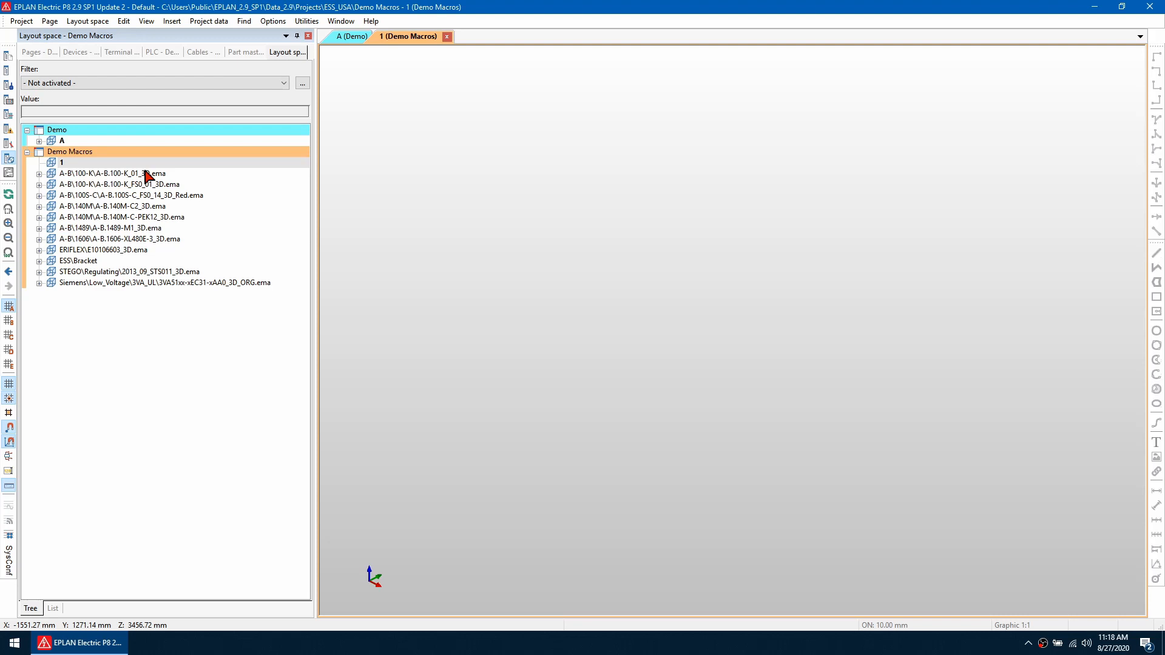
pyautogui.click(123, 20)
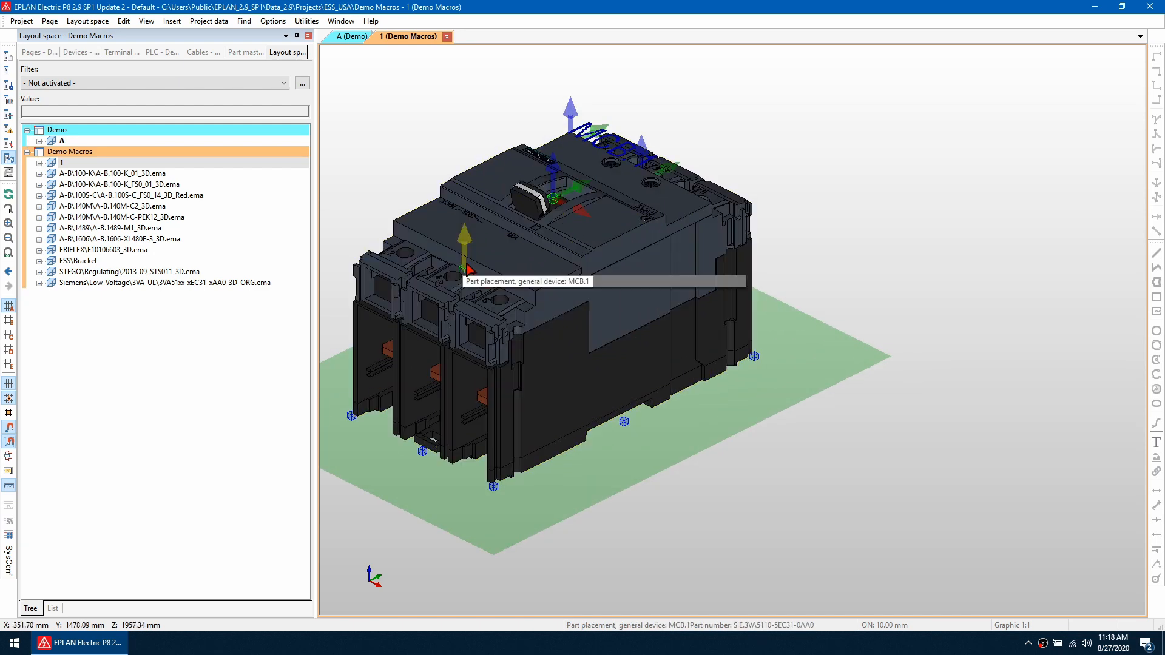
pyautogui.moveTo(473, 281)
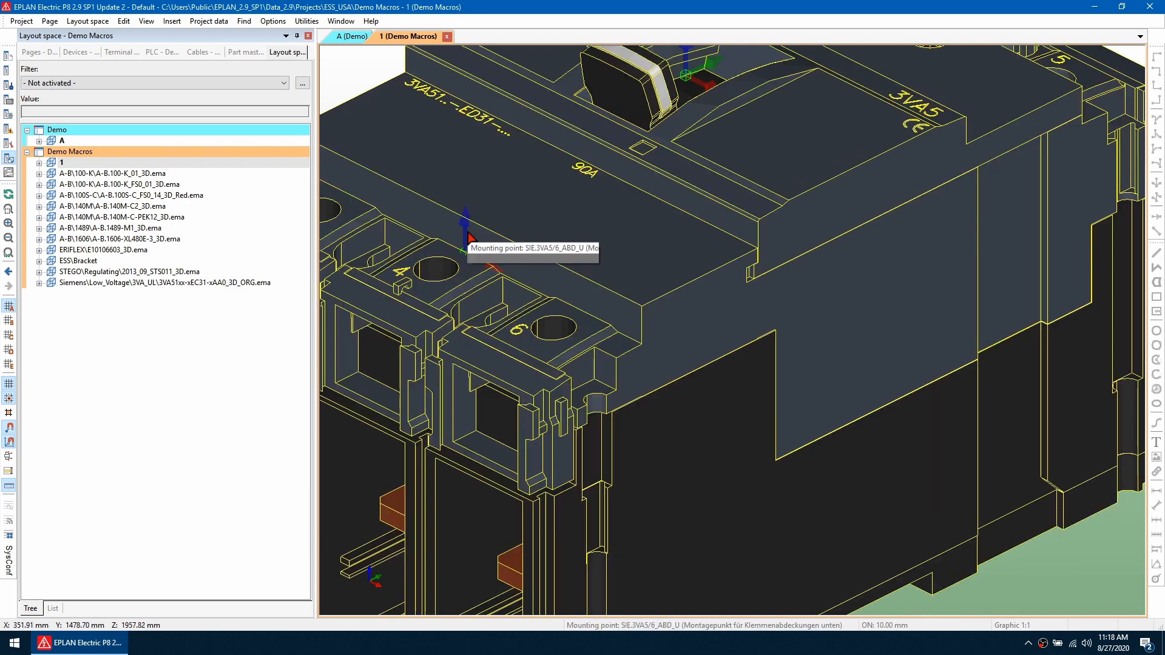
pyautogui.moveTo(473, 255)
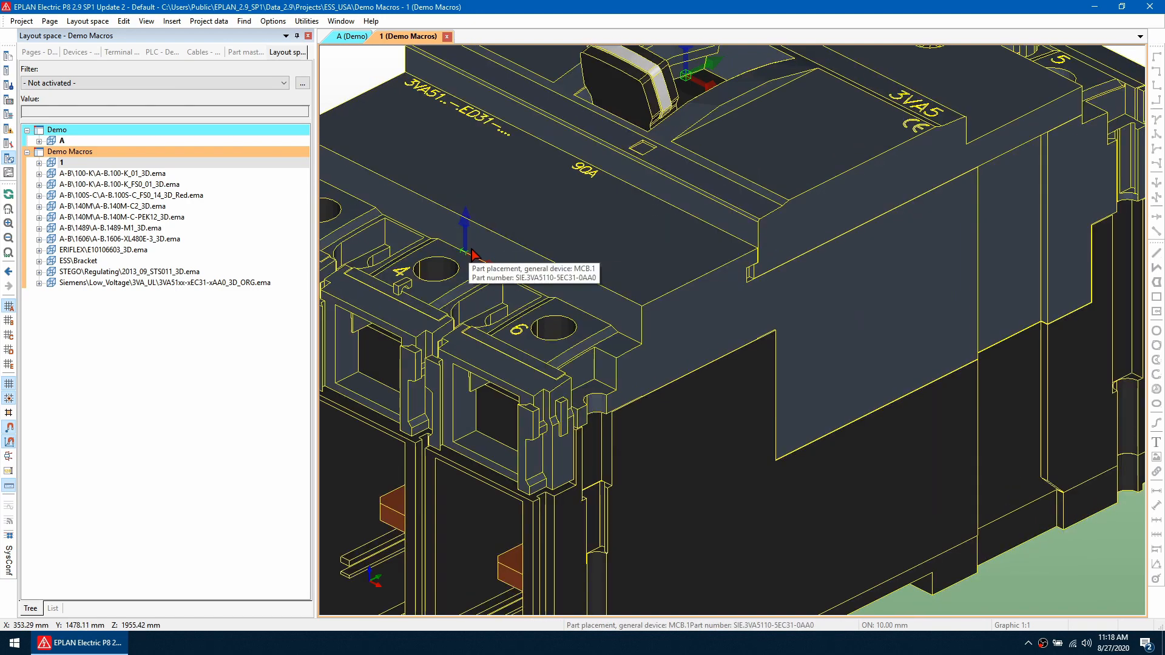
pyautogui.moveTo(602, 199)
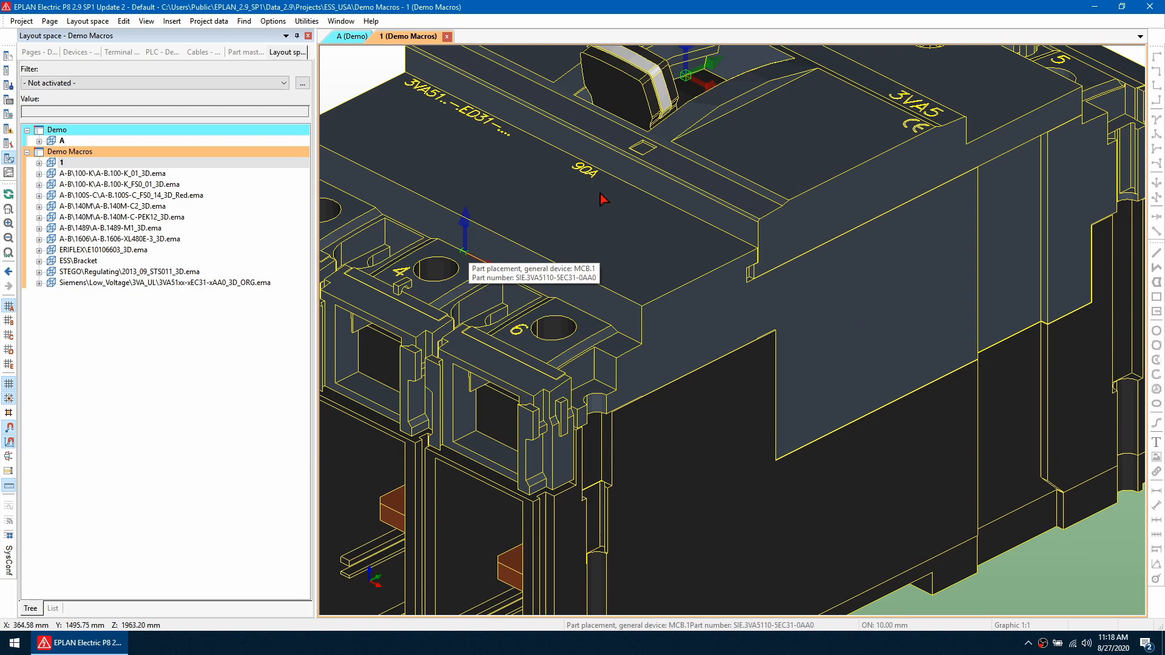
pyautogui.moveTo(497, 281)
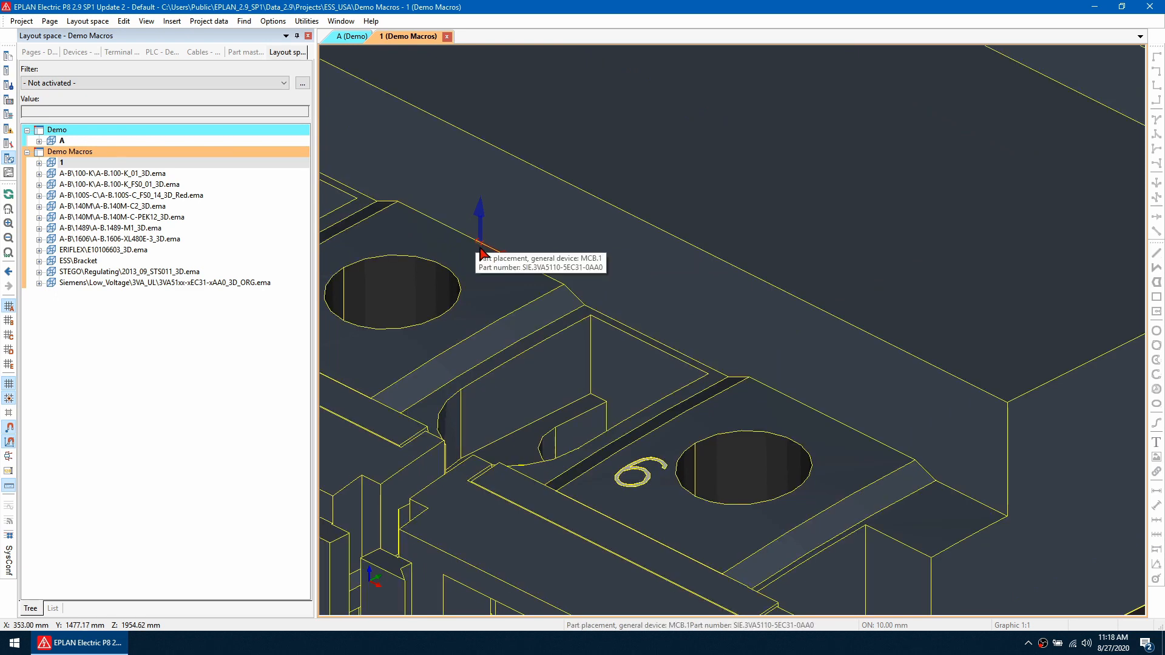
pyautogui.moveTo(172, 58)
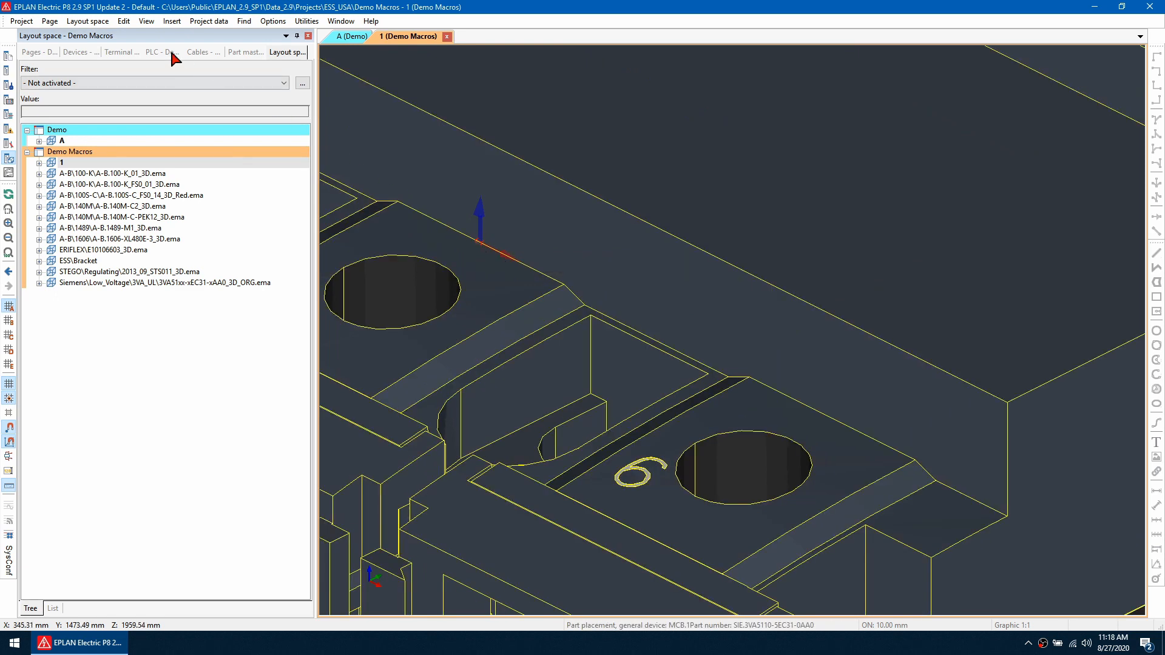
# Step: Rotate the MCB.1 breaker placement around its axis by 18
pyautogui.click(124, 20)
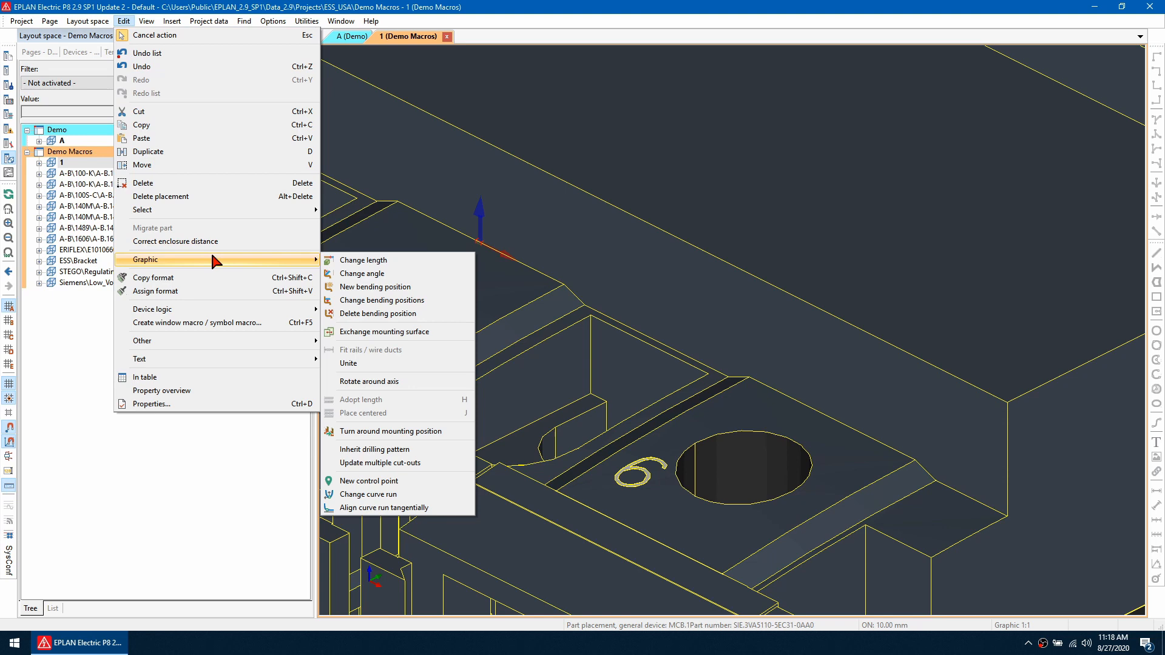
pyautogui.click(370, 381)
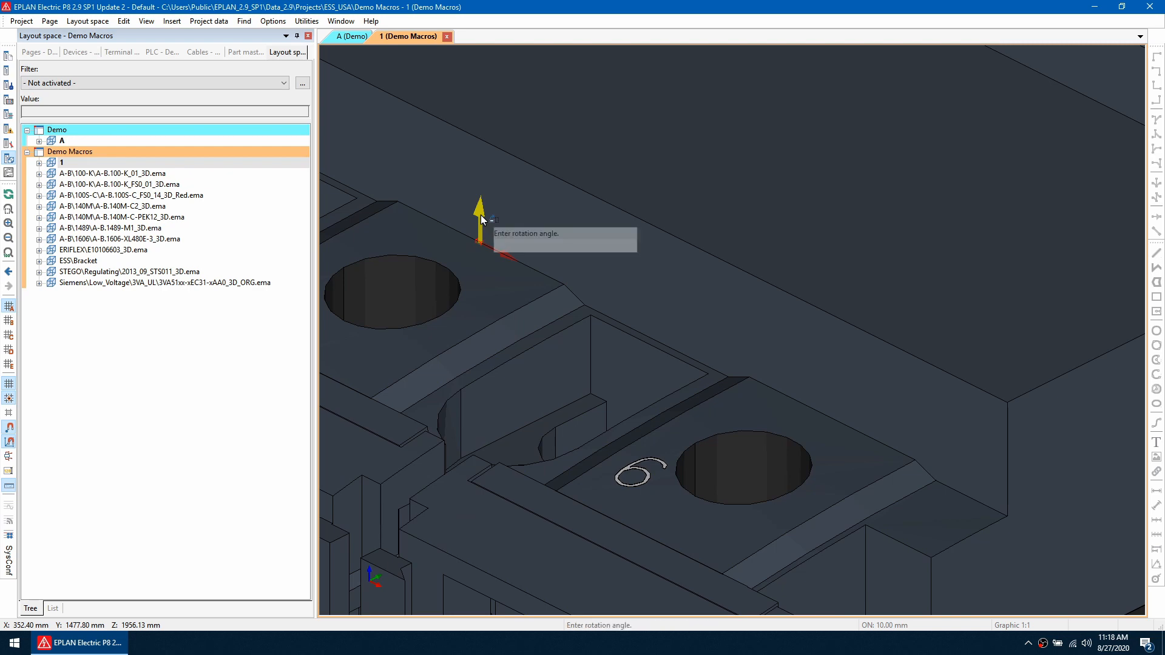
pyautogui.write('18')
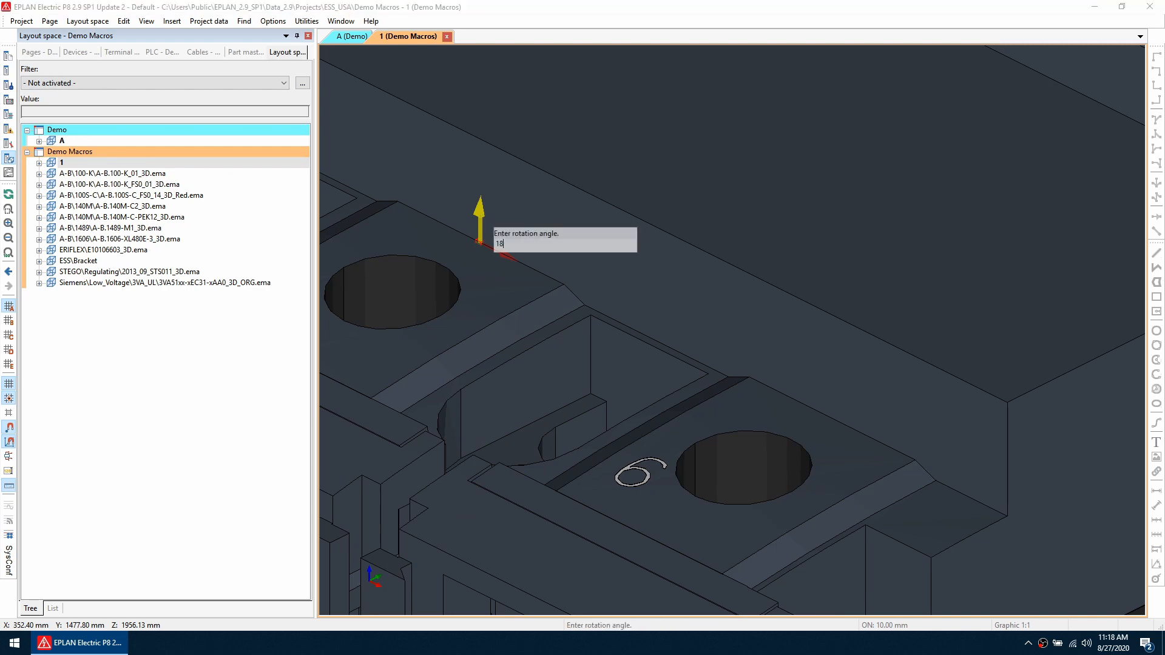
pyautogui.press('Return')
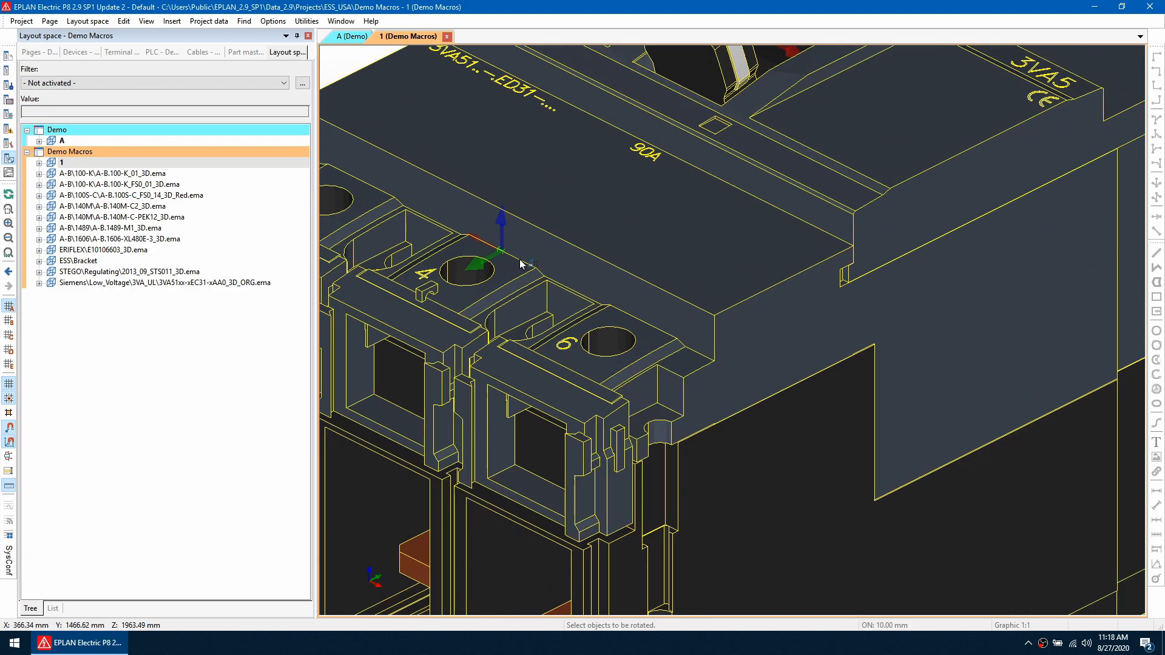
pyautogui.moveTo(494, 265)
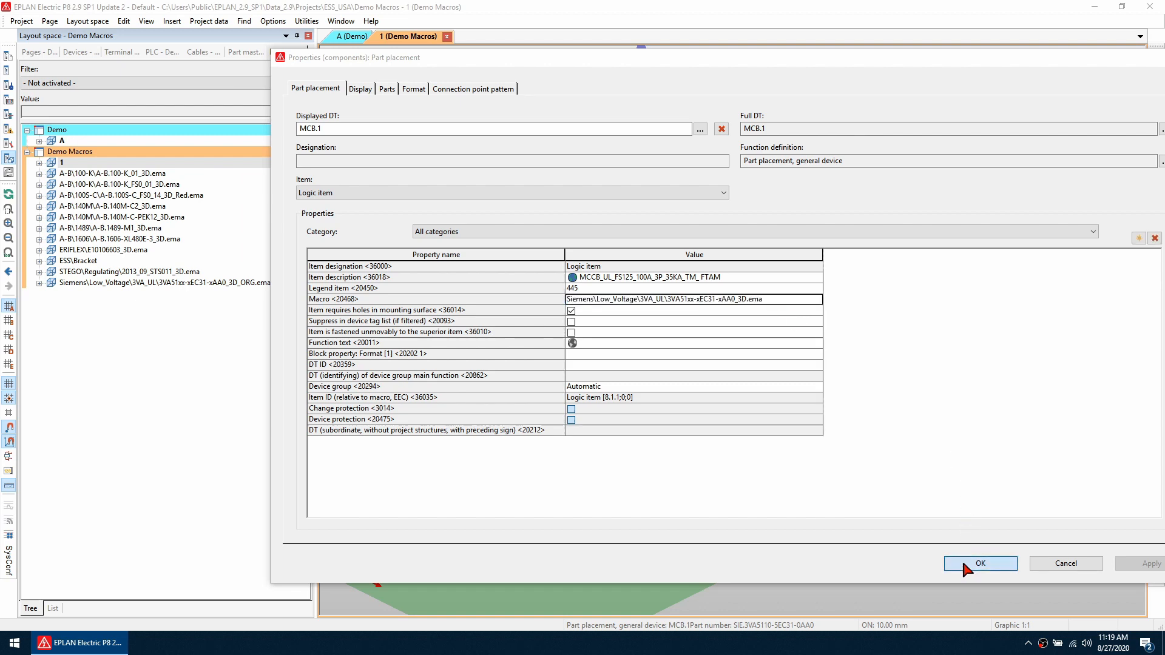
# Step: Set layout space 1's Macro name and Name to Siemens\Low_Voltage\3VA_UL\3VA51xx-xEC31-xAA0_3D.ema
pyautogui.click(980, 563)
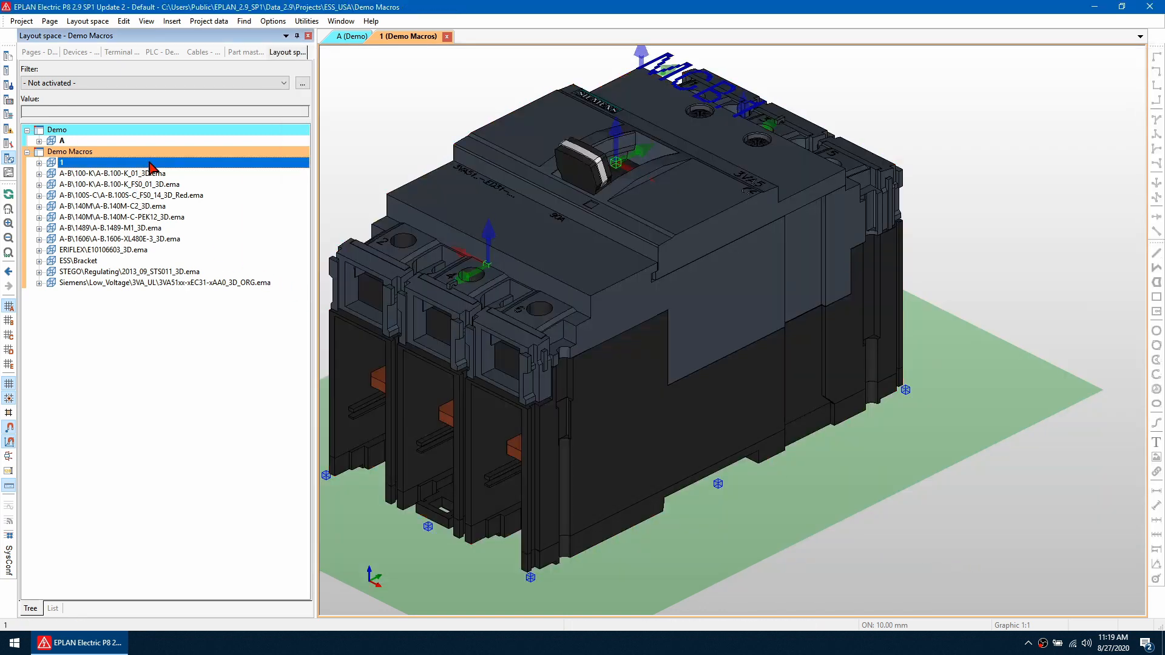
pyautogui.rightClick(61, 163)
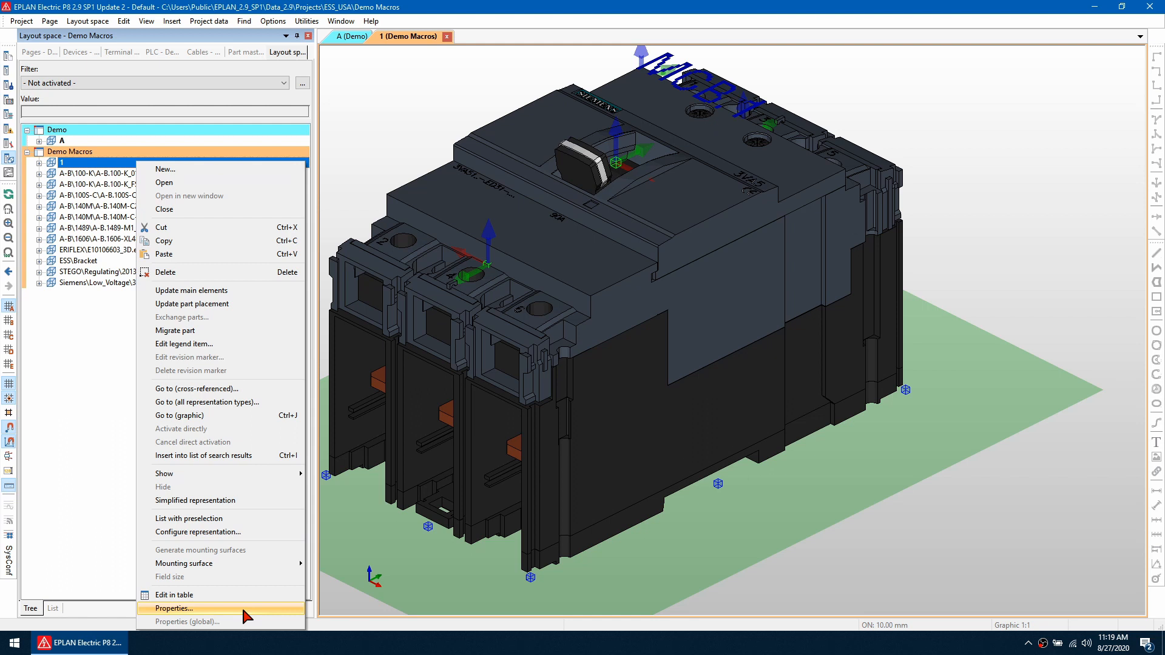
pyautogui.click(172, 608)
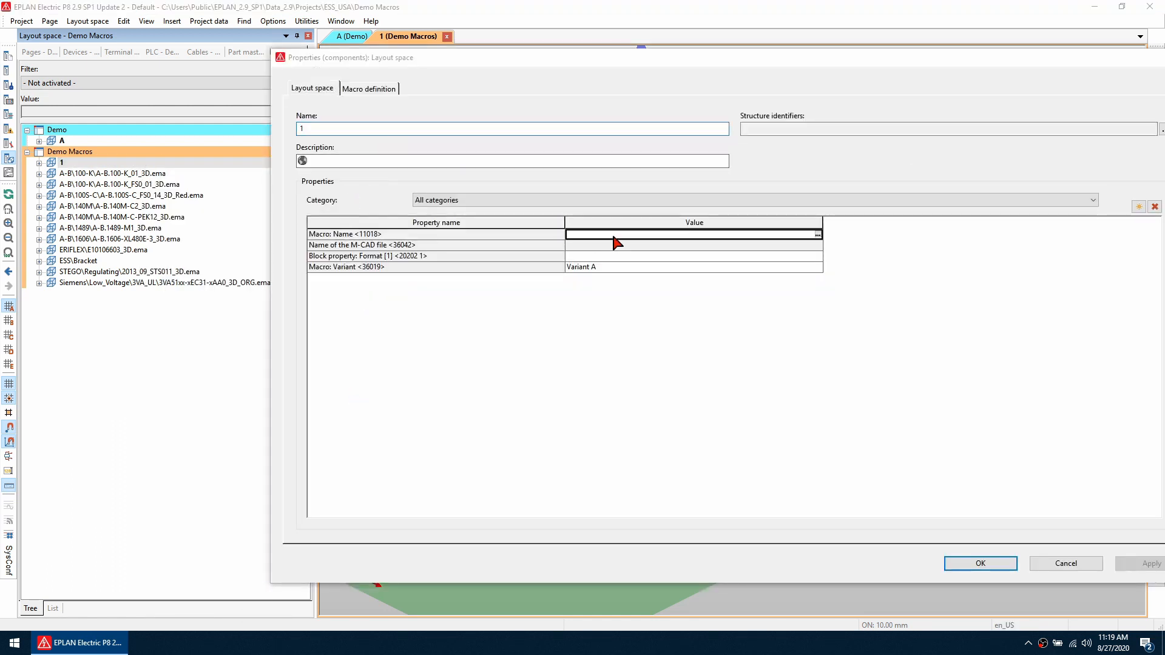
pyautogui.write('Siemens\\Low_Voltage\\3VA_UL\\3VA51xx-xEC31-xAA0_3D.ema')
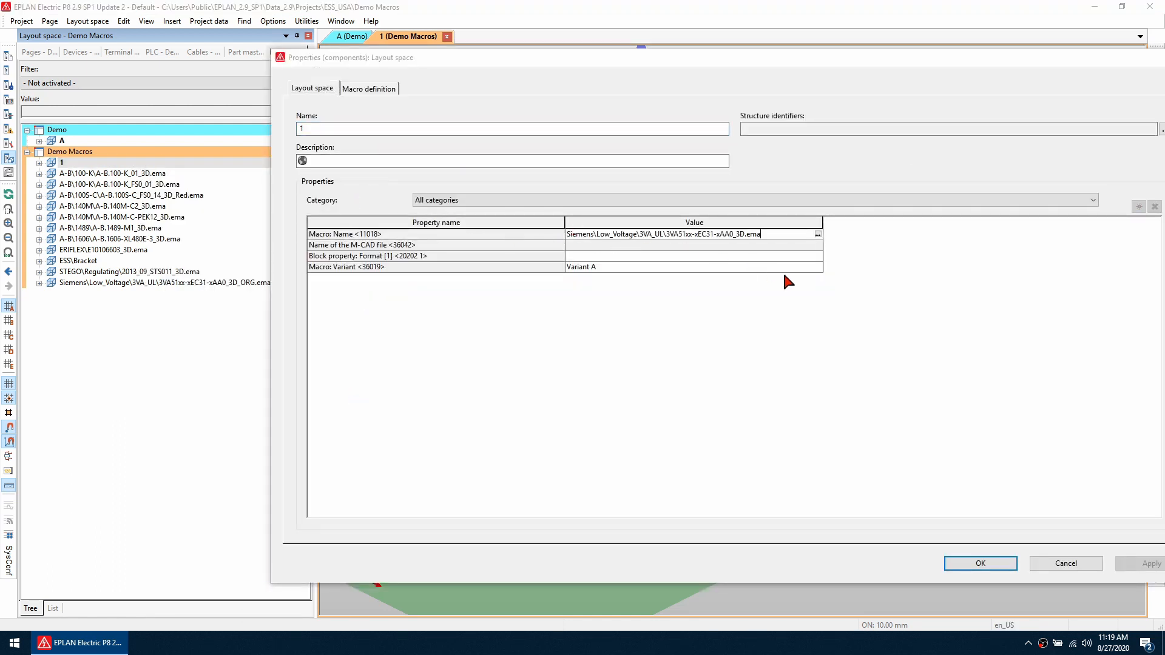
pyautogui.click(512, 128)
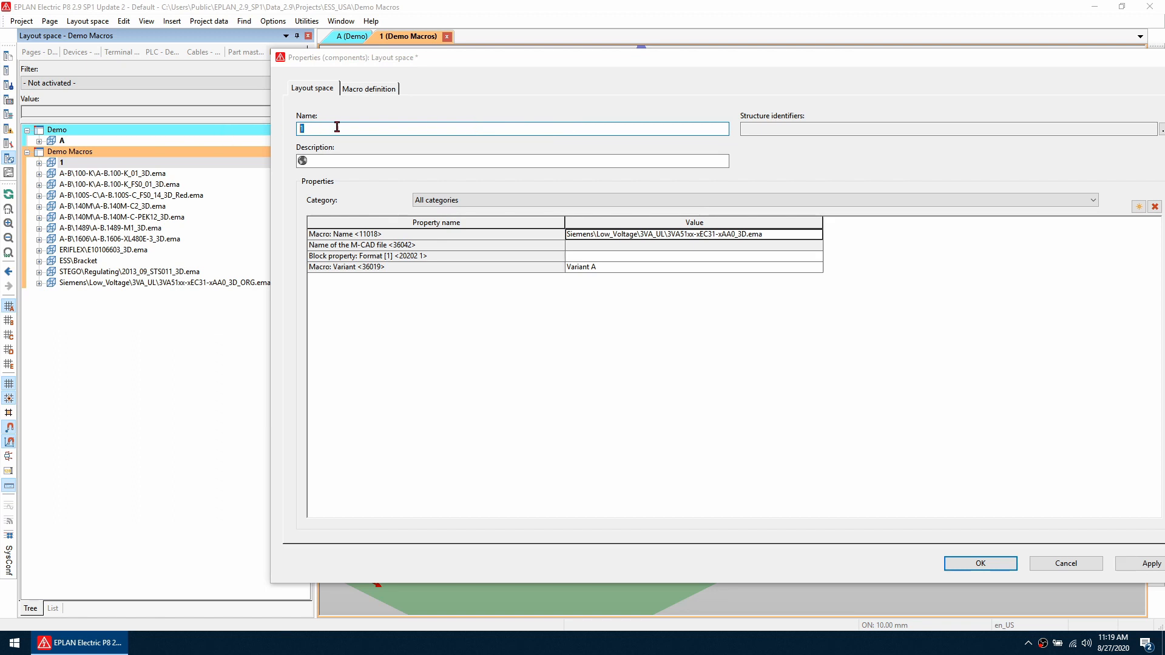
pyautogui.write('Siemens\\Low_Voltage\\3VA_UL\\3VA51xx-xEC31-xAA0_3D.ema')
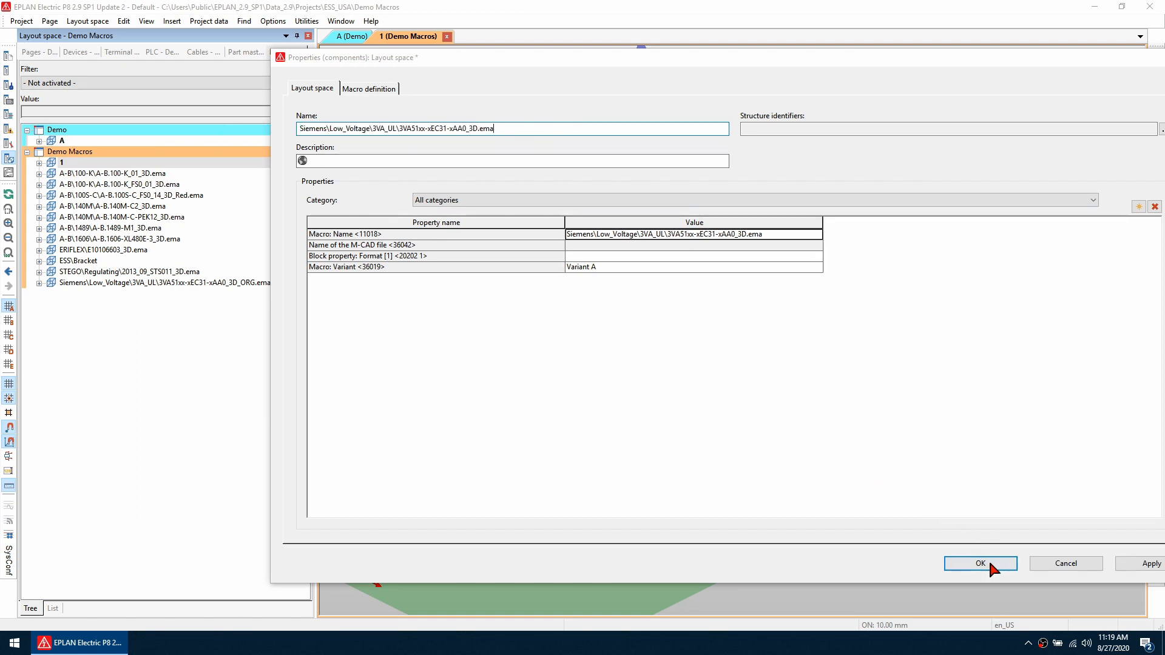
pyautogui.click(979, 563)
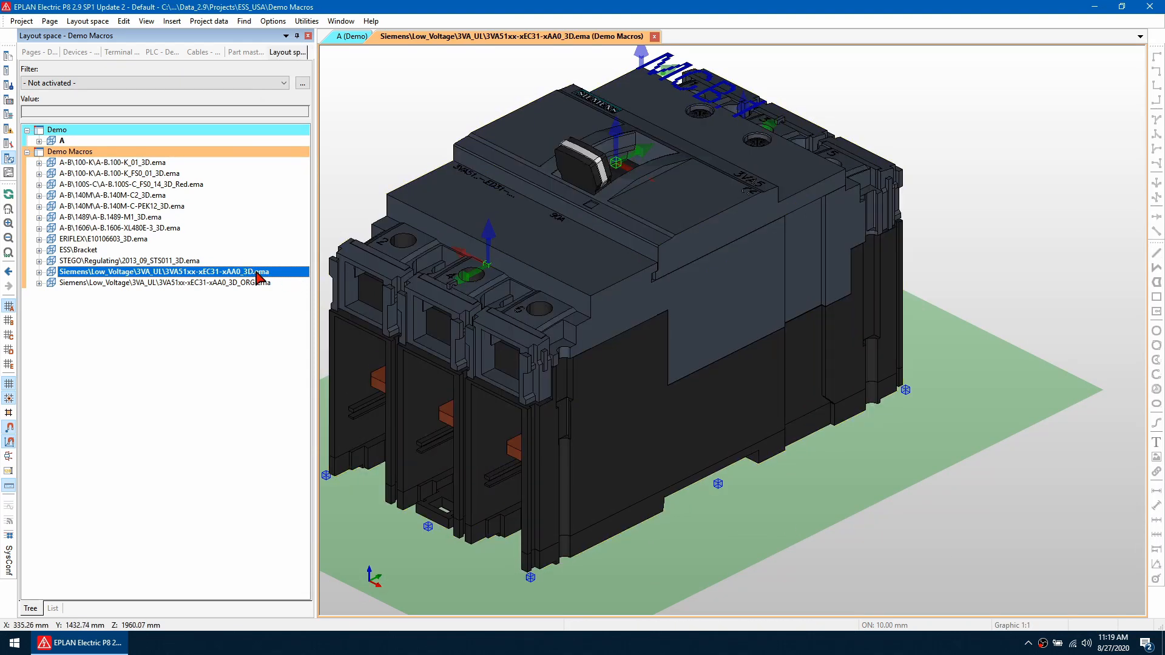
# Step: Generate macros automatically from the layout space with Overwrite existing macros enabled
pyautogui.click(208, 20)
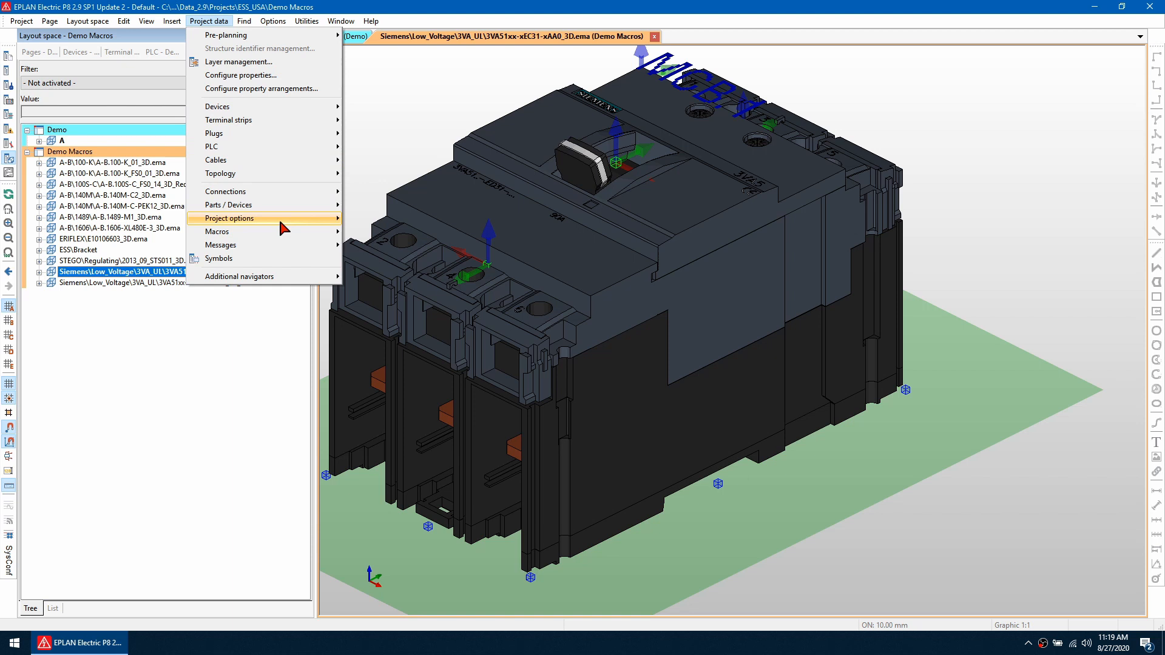
pyautogui.click(216, 231)
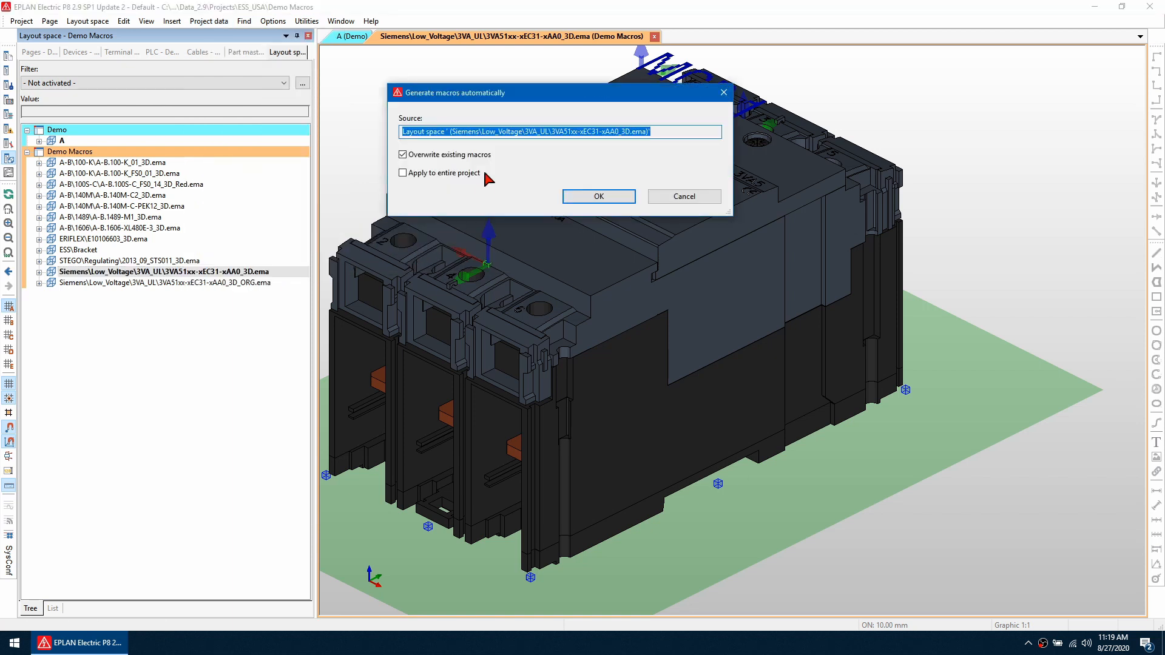
pyautogui.moveTo(450, 172)
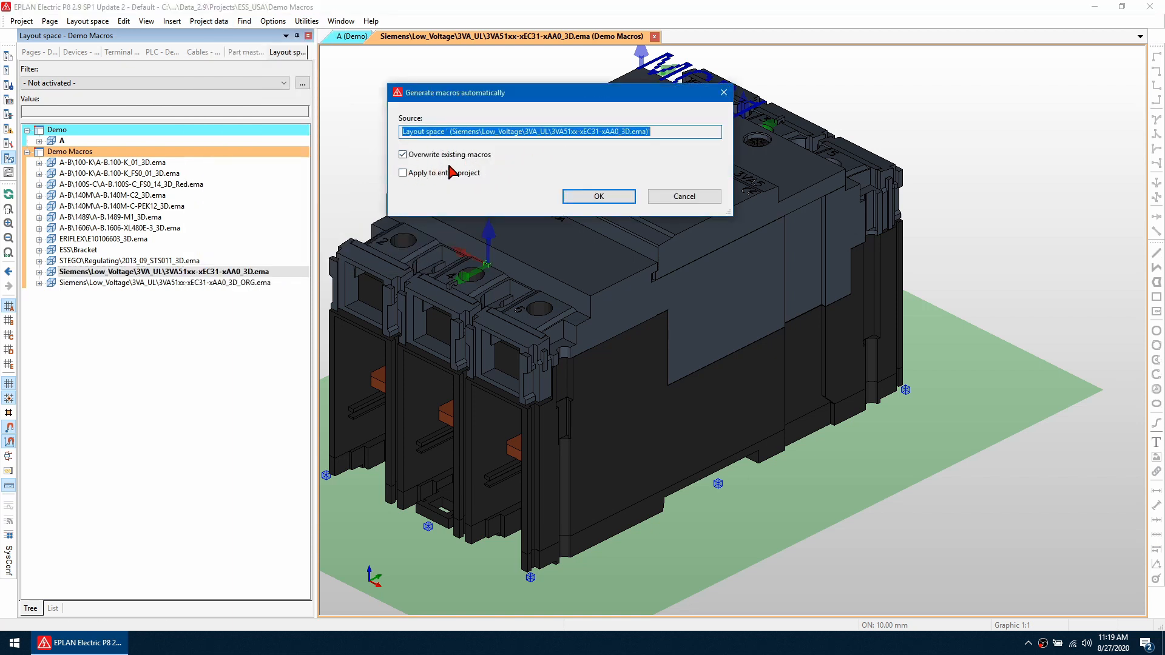
pyautogui.click(598, 196)
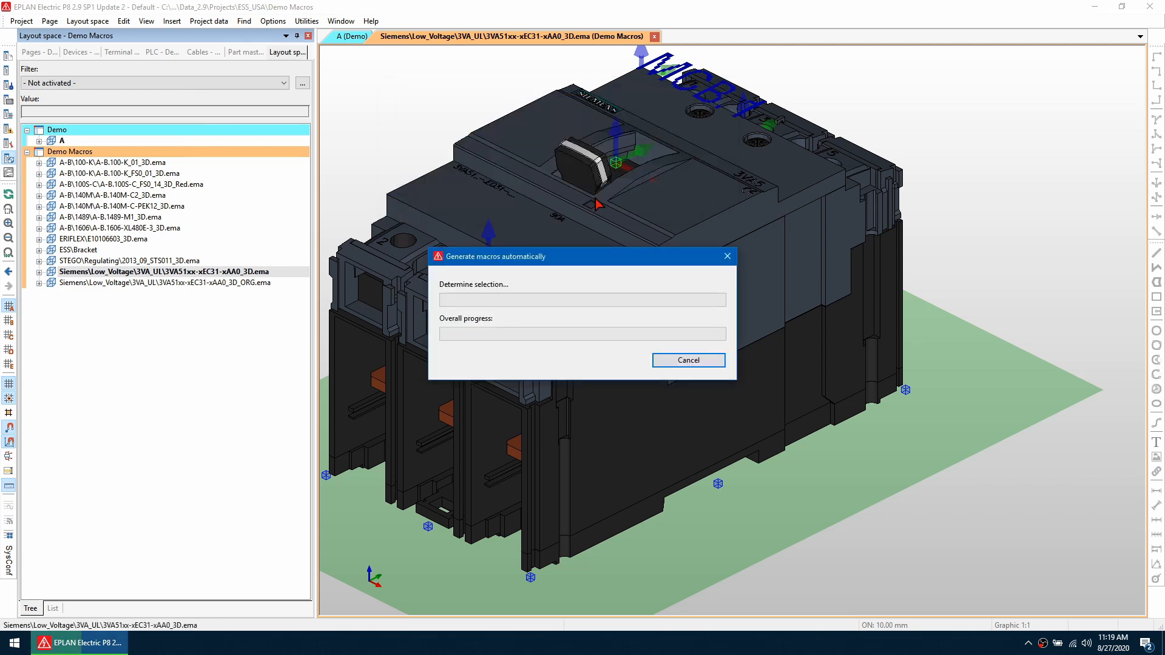
pyautogui.click(687, 360)
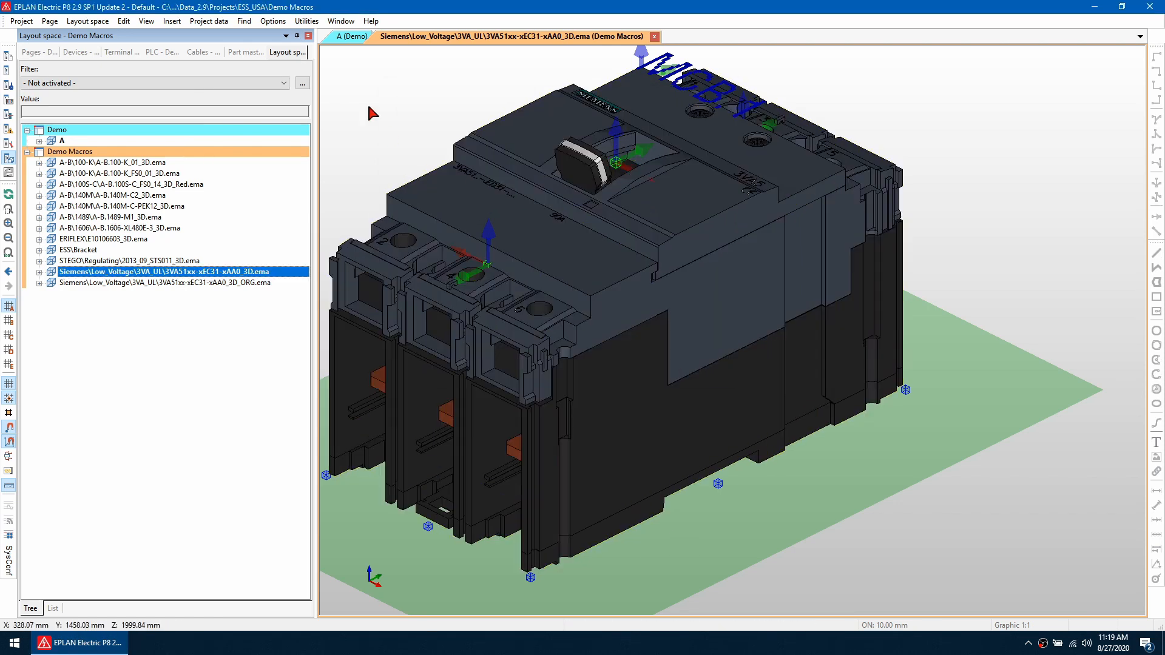
# Step: Place breaker MCB109 from the Devices navigator onto the mounting panel in layout space A
pyautogui.click(348, 36)
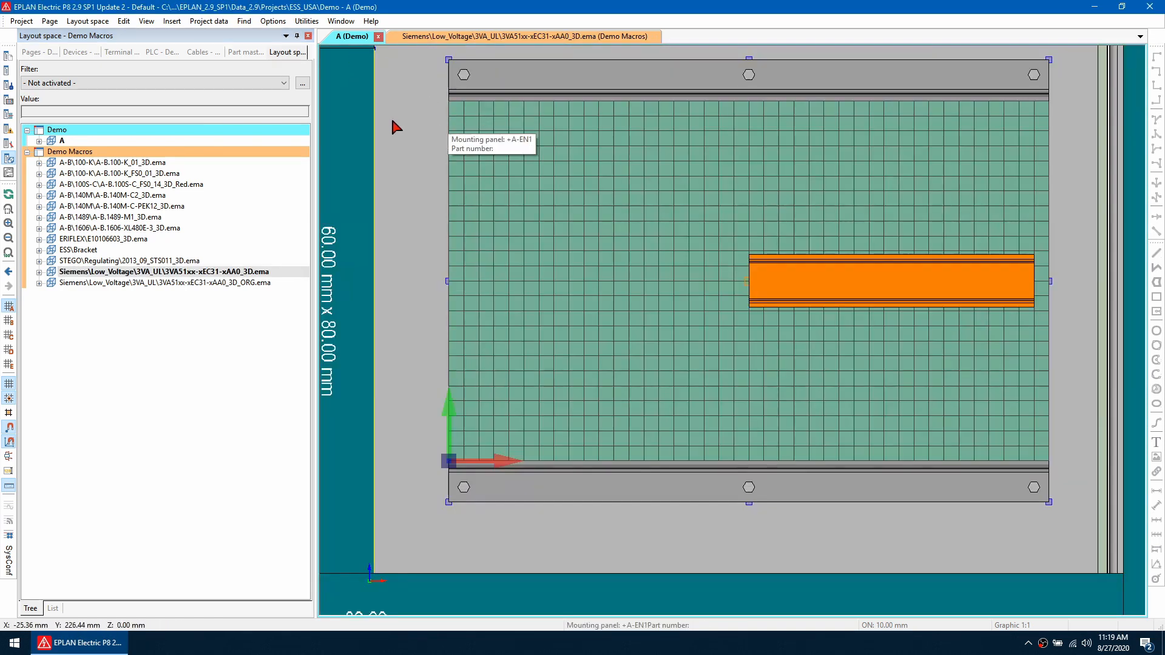
pyautogui.moveTo(163, 65)
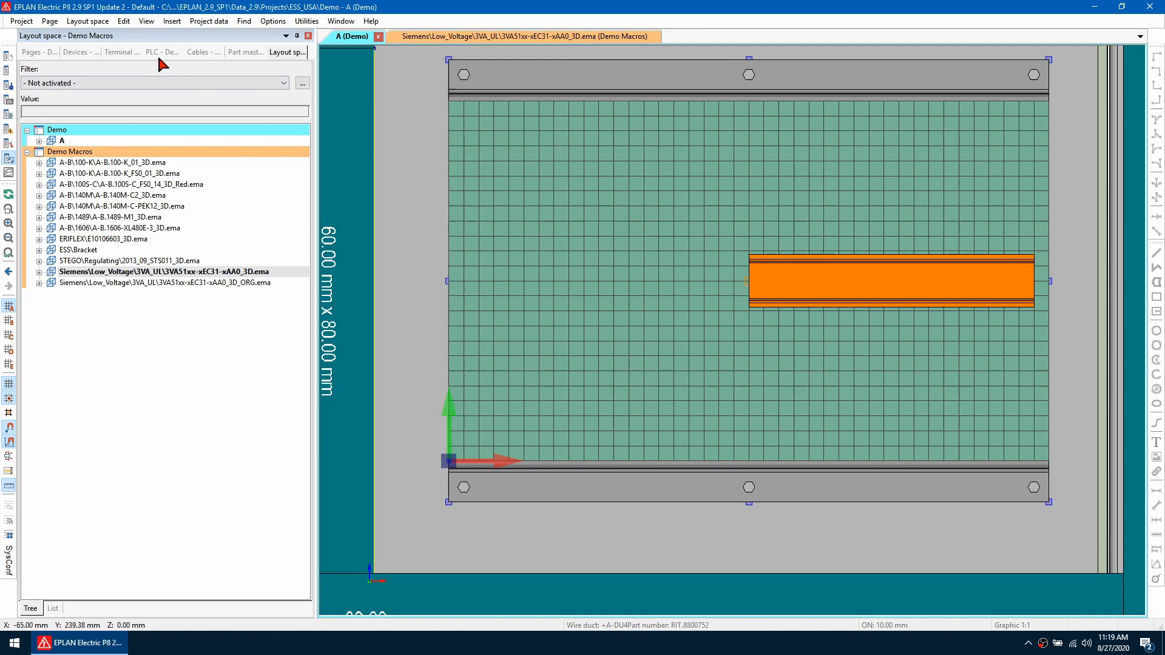
pyautogui.click(73, 52)
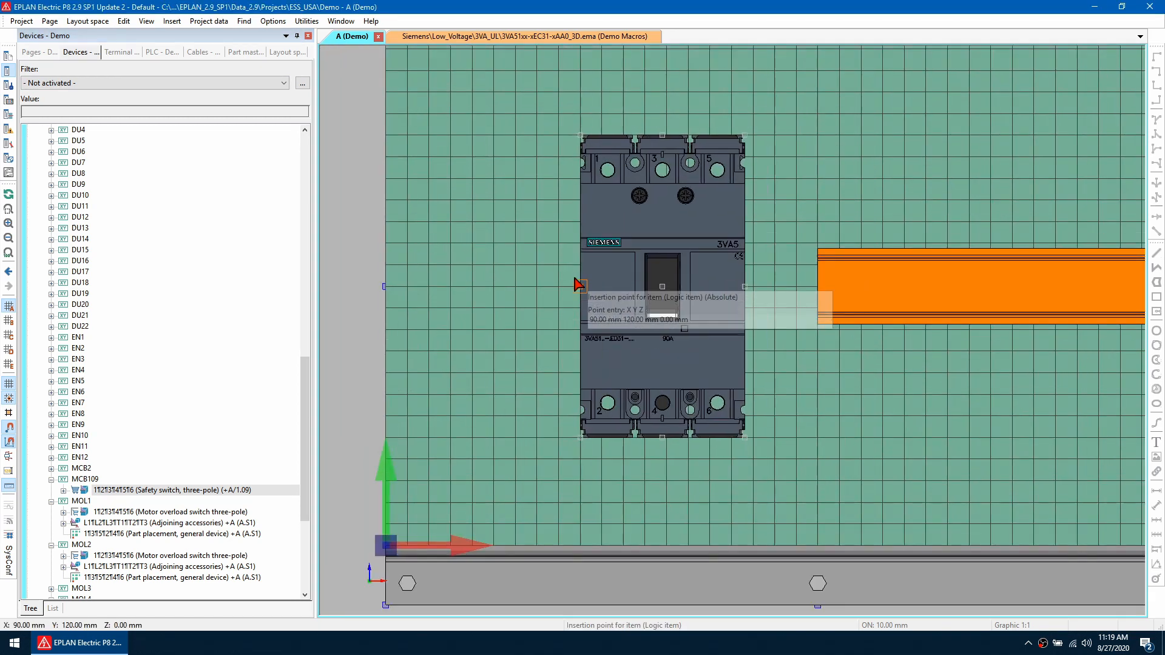
pyautogui.click(661, 286)
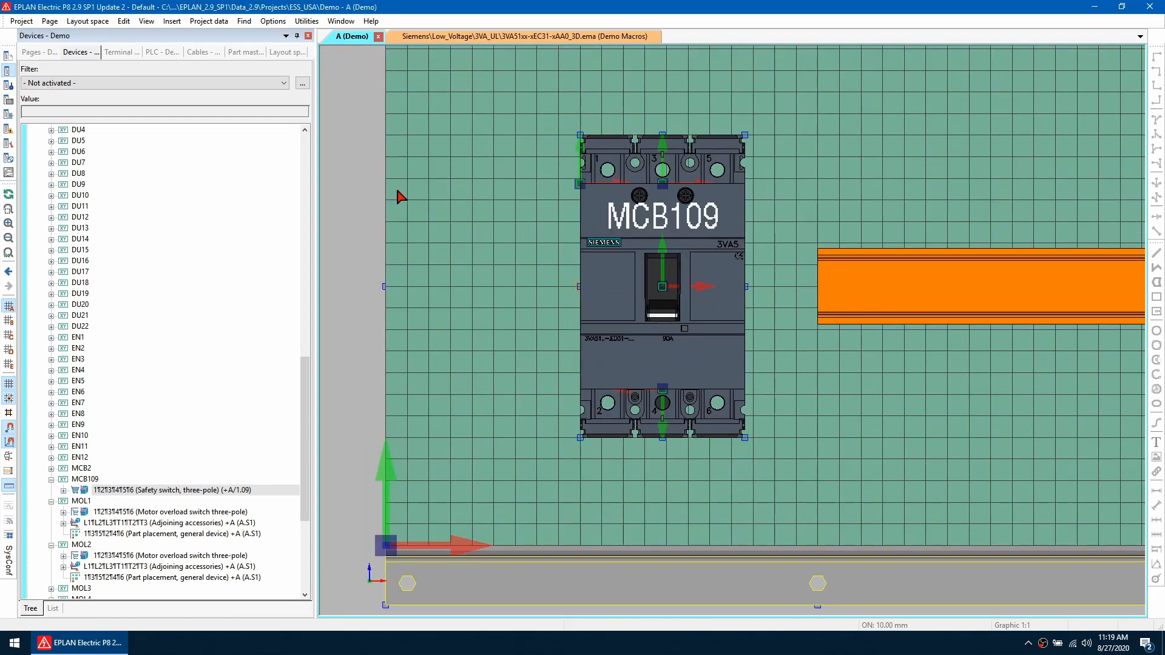
pyautogui.click(245, 51)
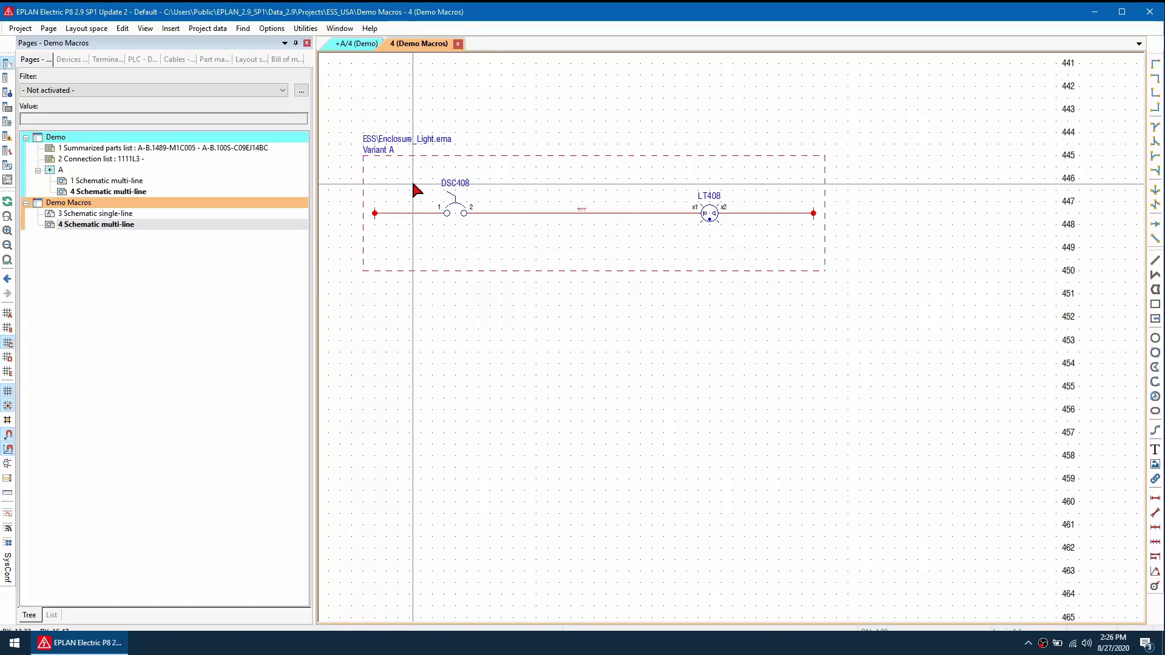
# Step: Switch to the Demo project's +A/4 page, then open Demo Macros page 4
pyautogui.click(207, 29)
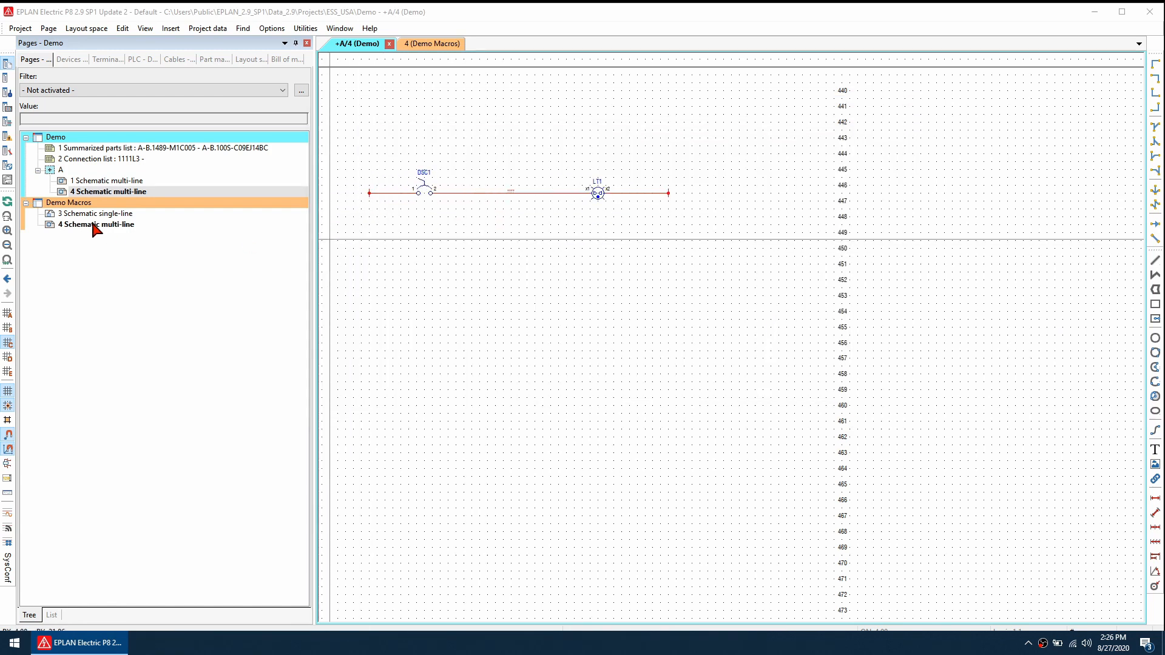
pyautogui.doubleClick(99, 224)
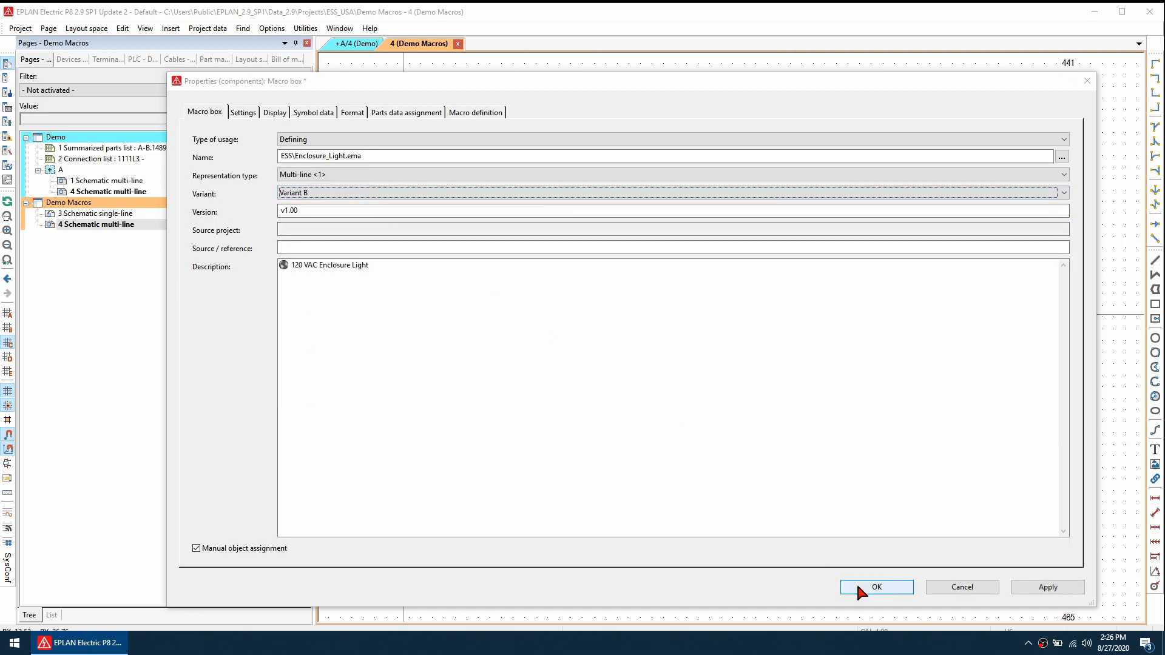
# Step: Confirm ESS\Enclosure_Light.ema Variant B with manual object assignment, then select that box
pyautogui.click(876, 586)
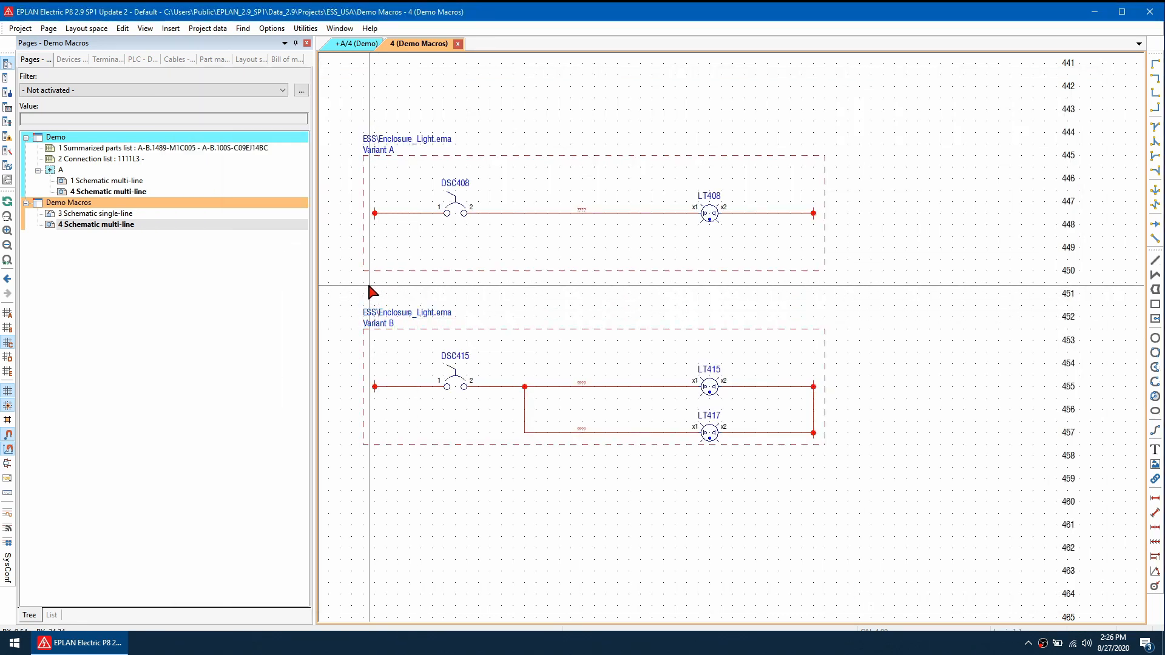
pyautogui.click(207, 28)
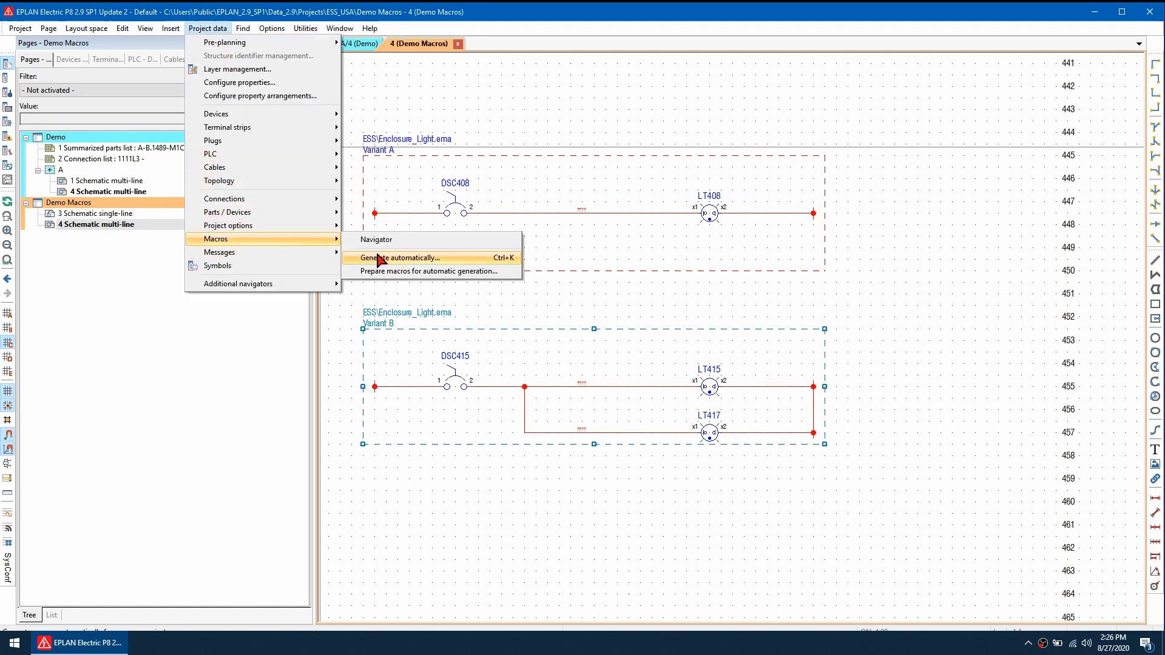
# Step: Auto-generate Enclosure_Light.ema from the selected box and return to Demo Macros page 4
pyautogui.click(400, 258)
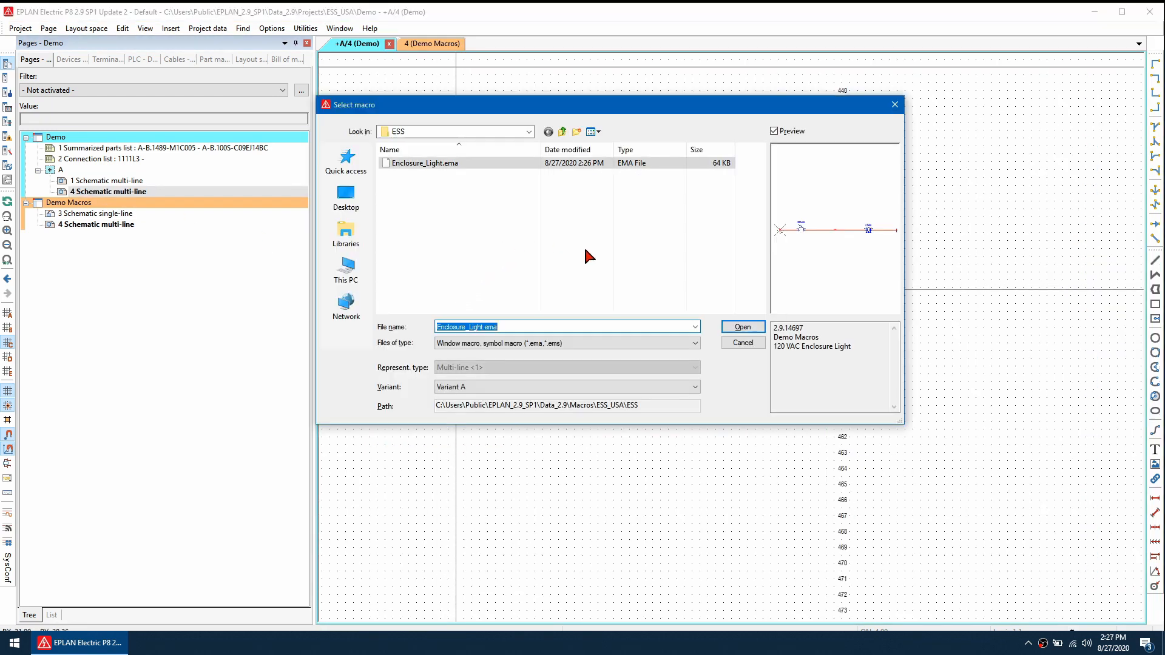
pyautogui.click(741, 327)
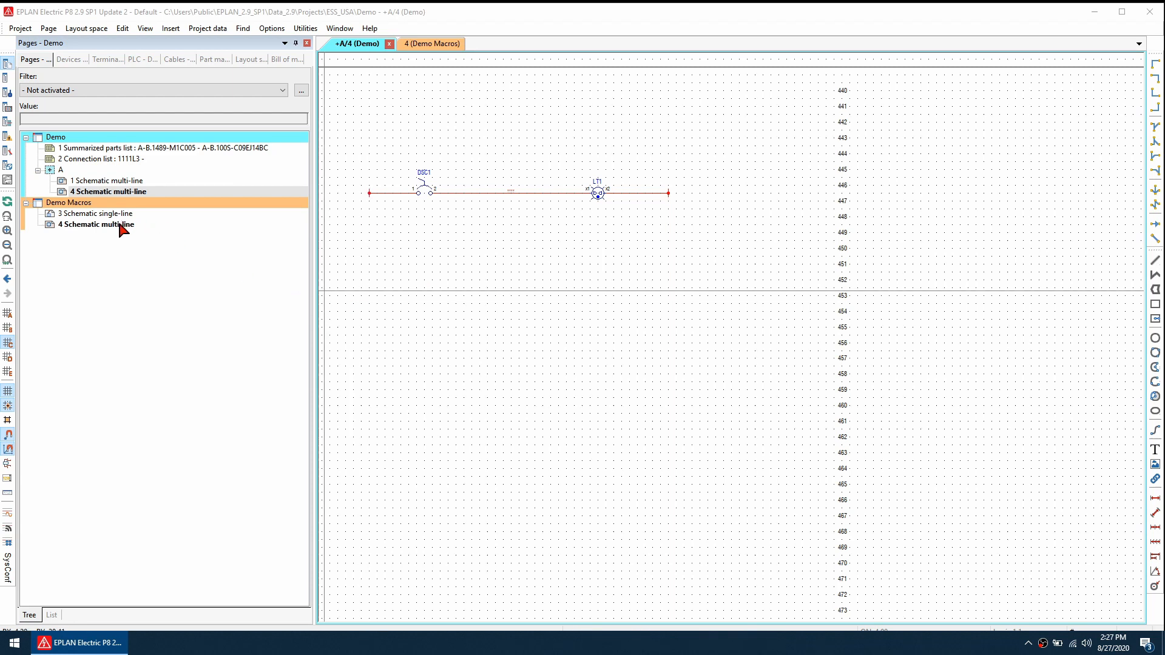
pyautogui.doubleClick(95, 224)
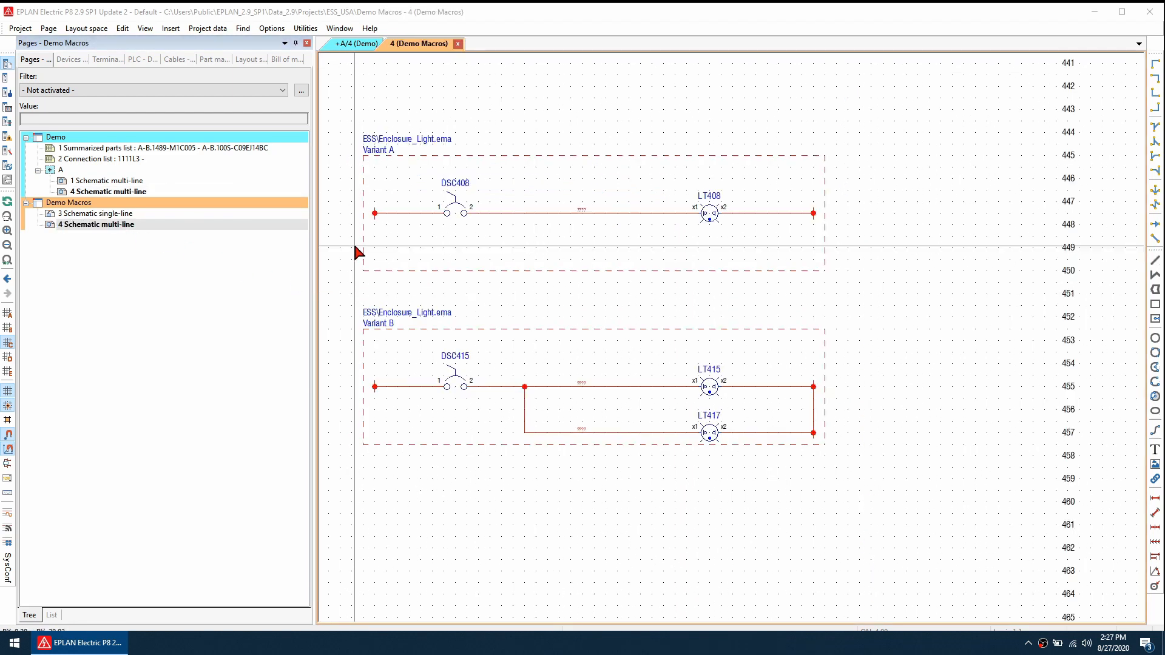
# Step: Check the Variant B box's associated circuit objects and reopen its context menu
pyautogui.click(401, 330)
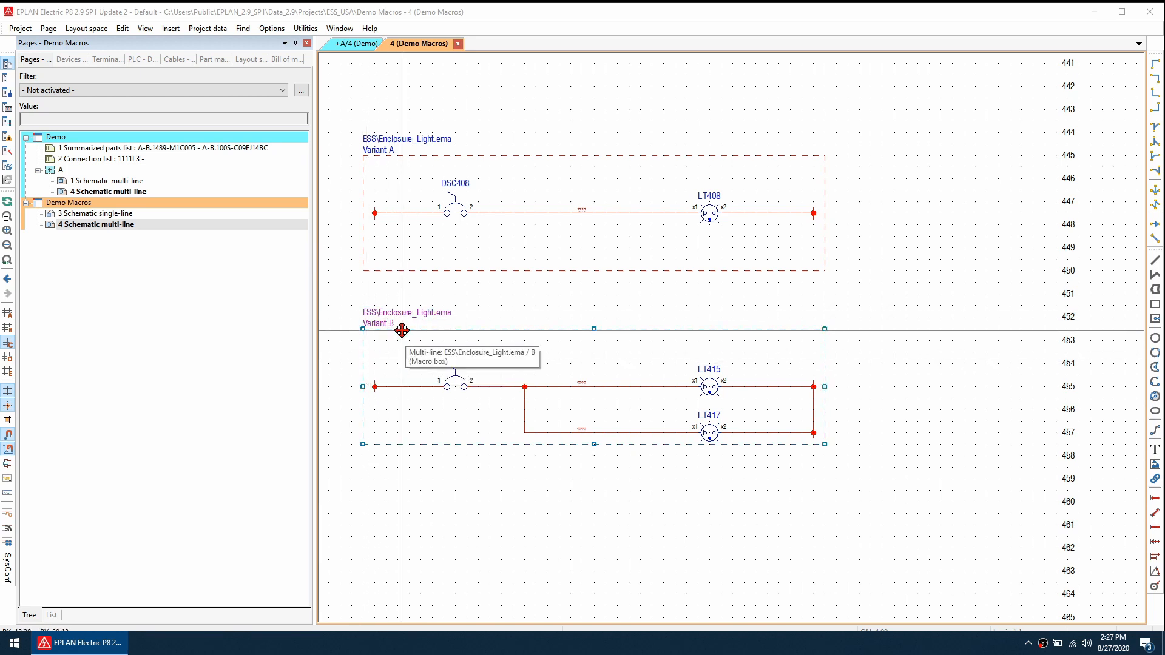
pyautogui.rightClick(401, 330)
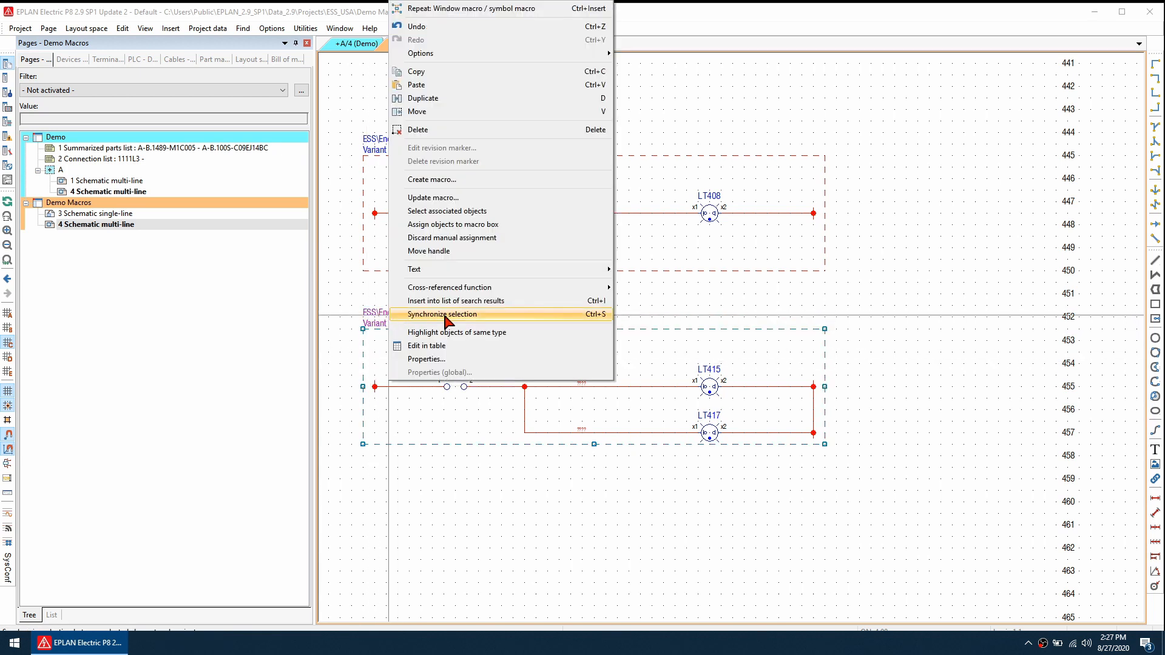
pyautogui.click(443, 314)
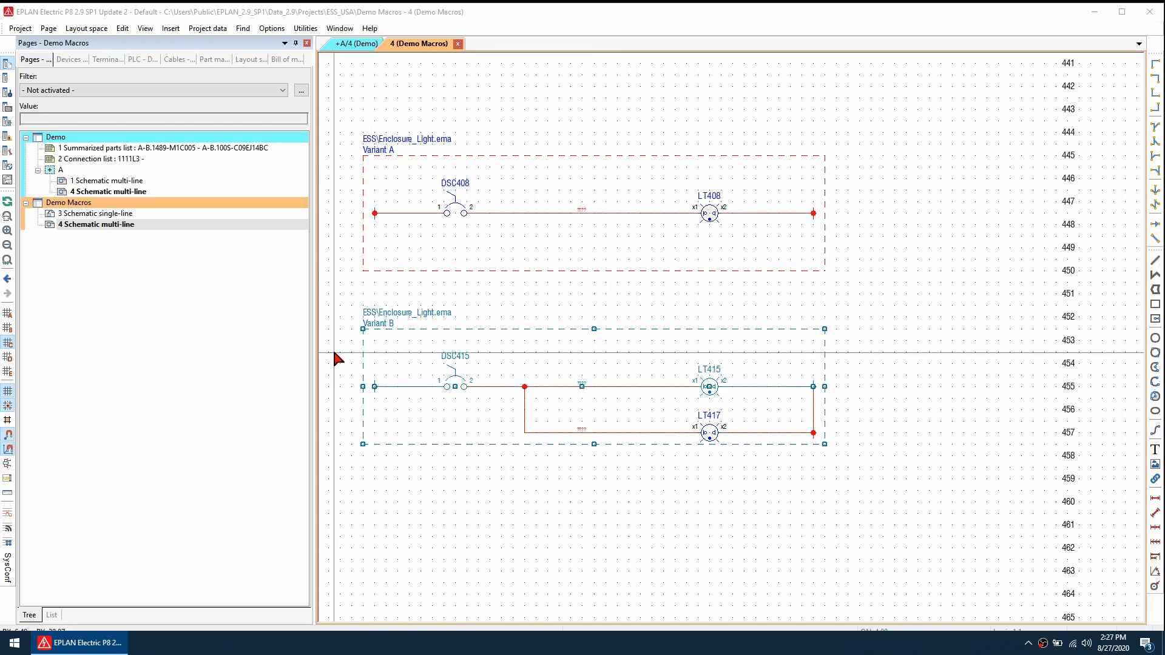
pyautogui.moveTo(817, 405)
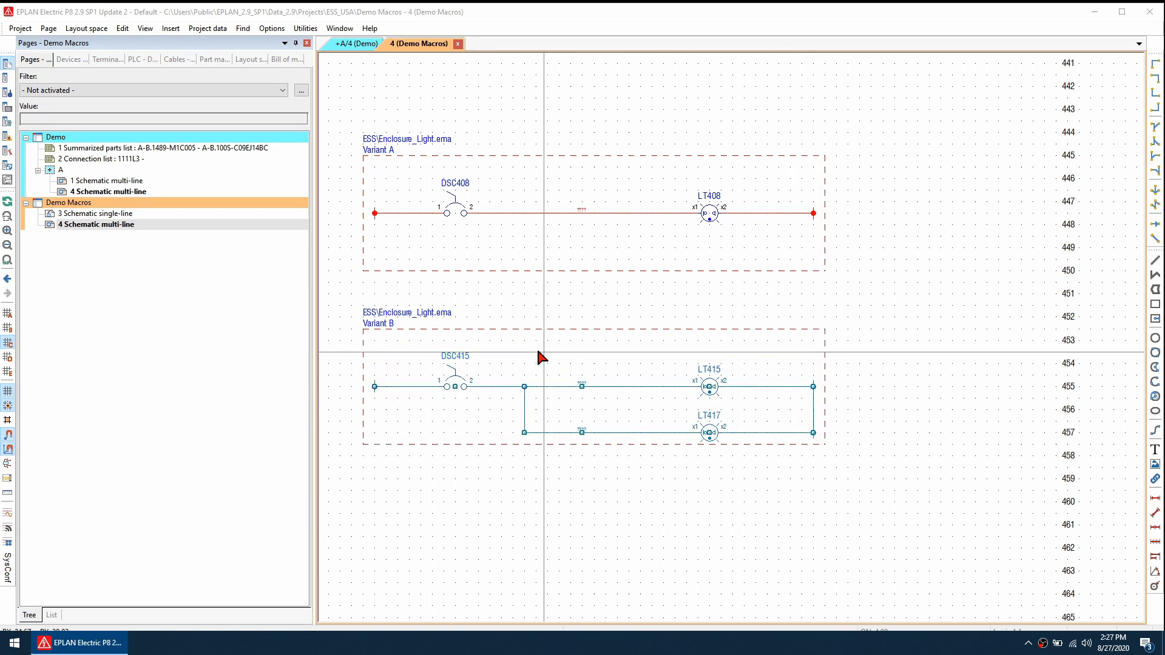
pyautogui.rightClick(540, 357)
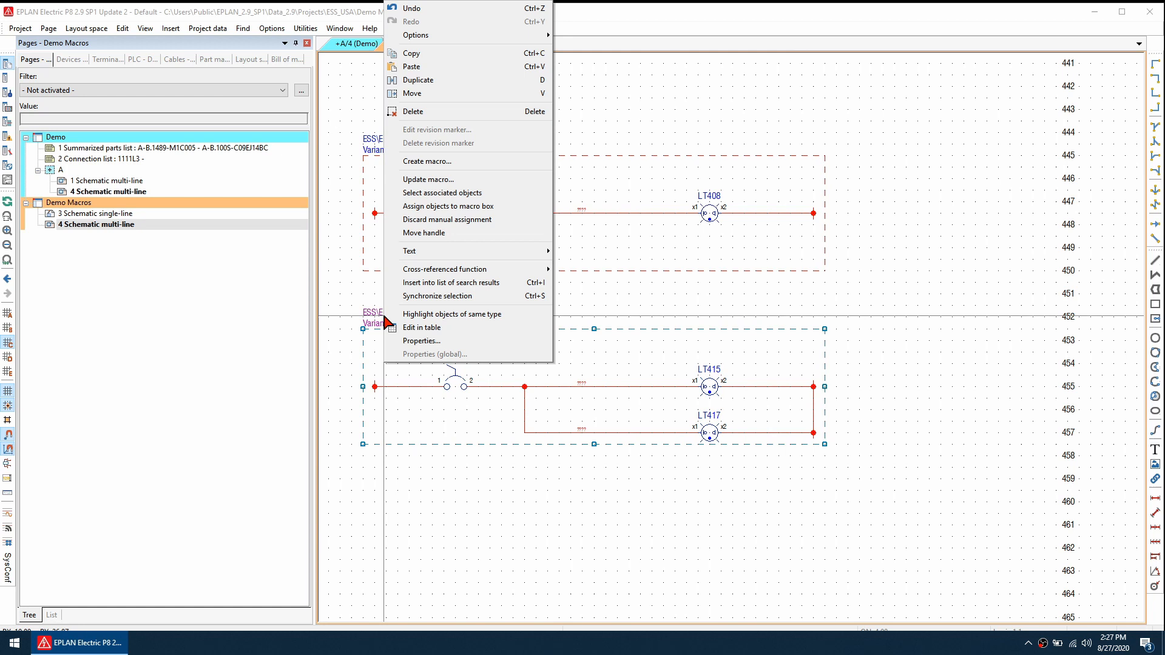
pyautogui.moveTo(467, 205)
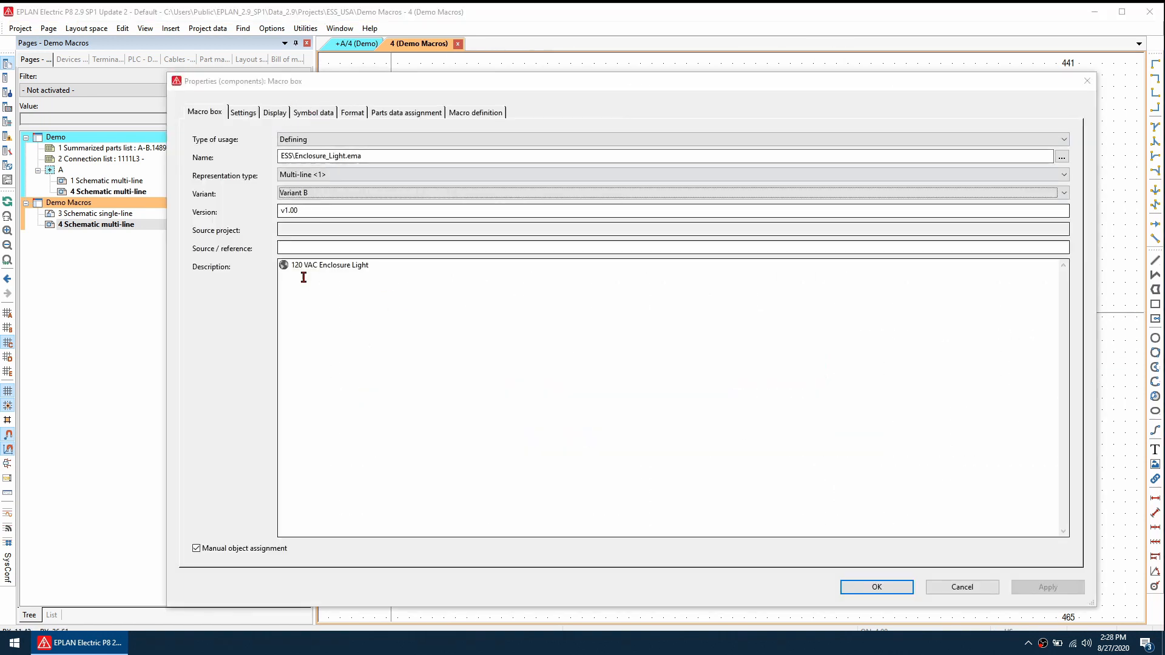
pyautogui.moveTo(245, 573)
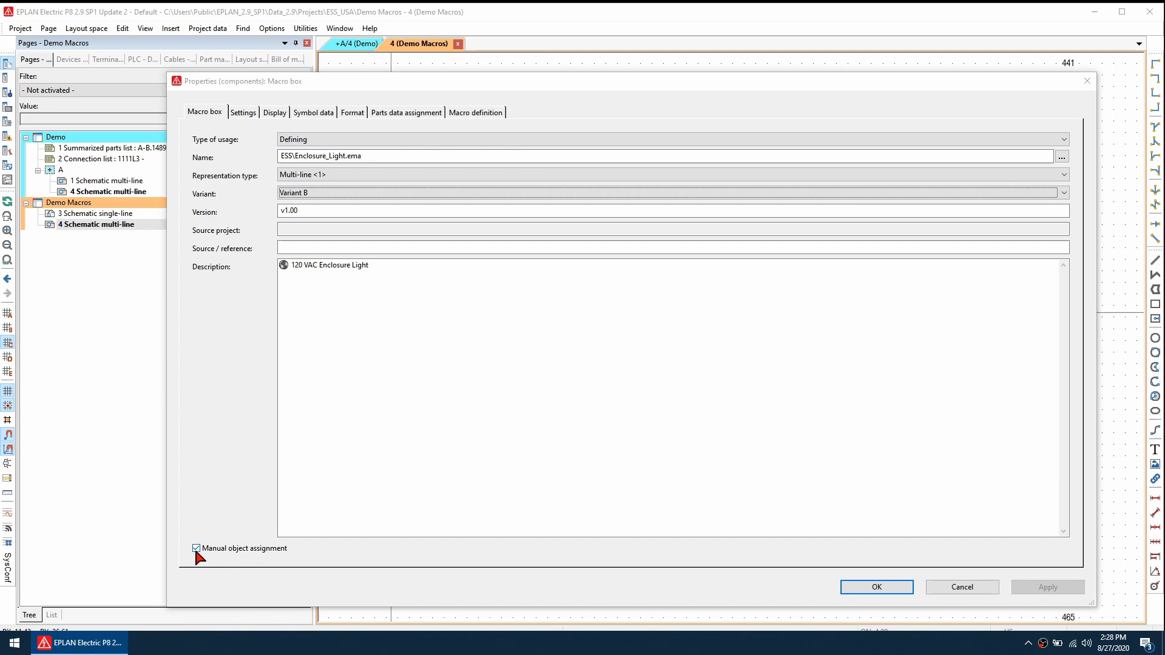
# Step: Uncheck Manual object assignment on the Variant B macro box and confirm
pyautogui.click(196, 548)
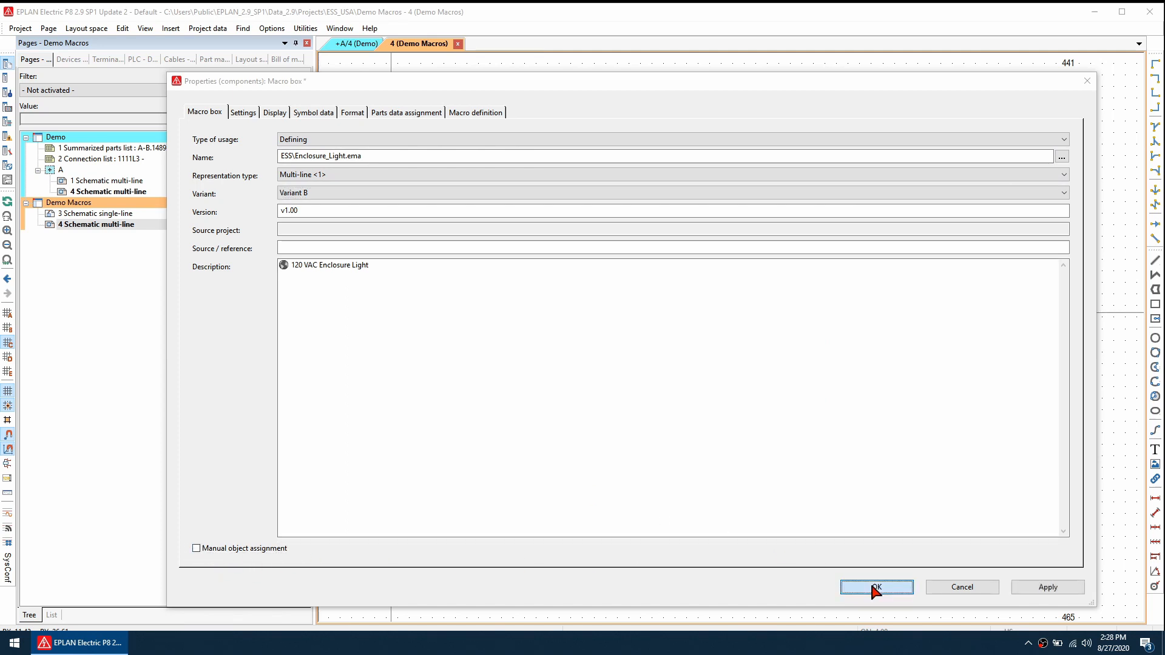
pyautogui.click(876, 587)
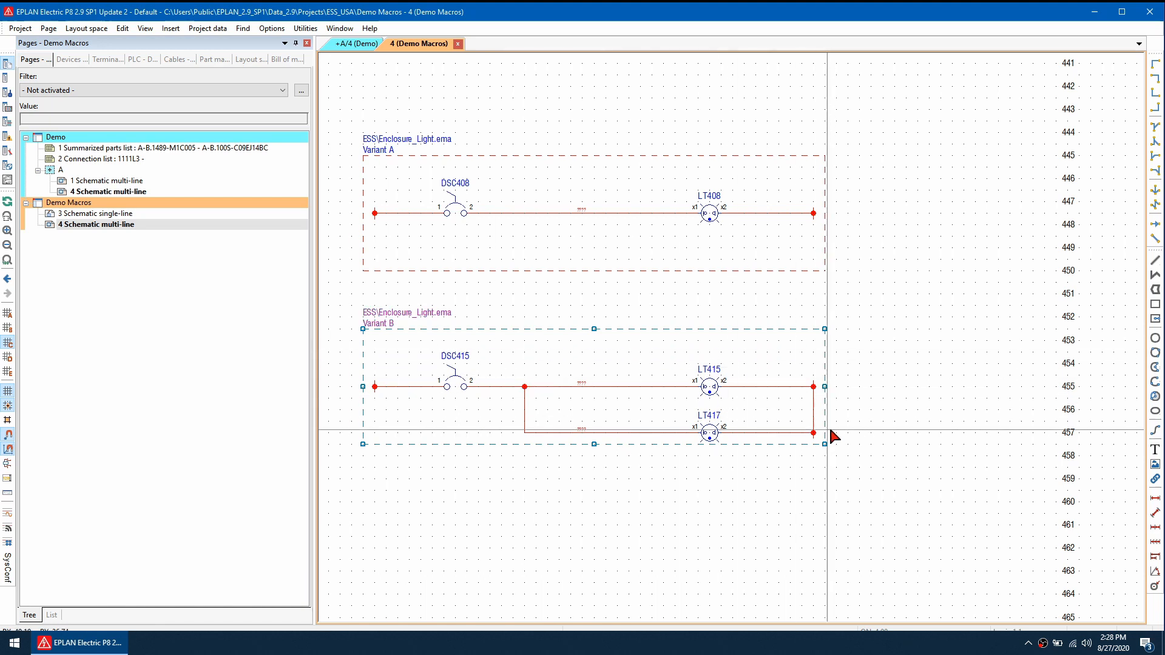
# Step: Generate macros automatically with overwrite, then preview the regenerated Enclosure_Light macro file
pyautogui.rightClick(834, 436)
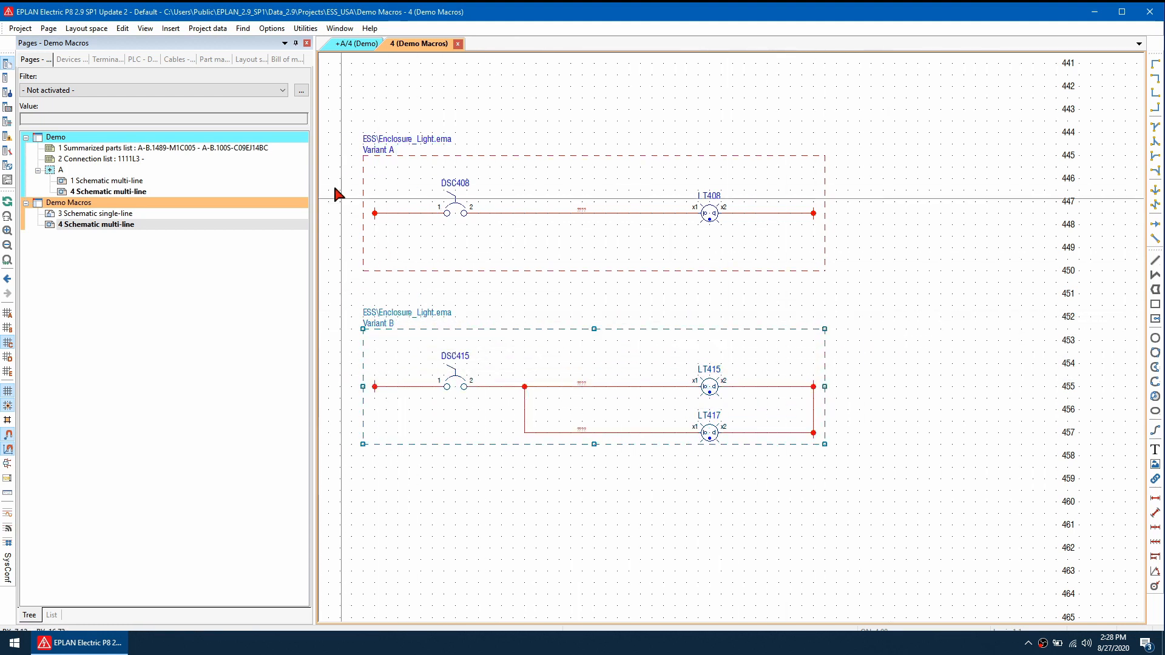
pyautogui.click(209, 29)
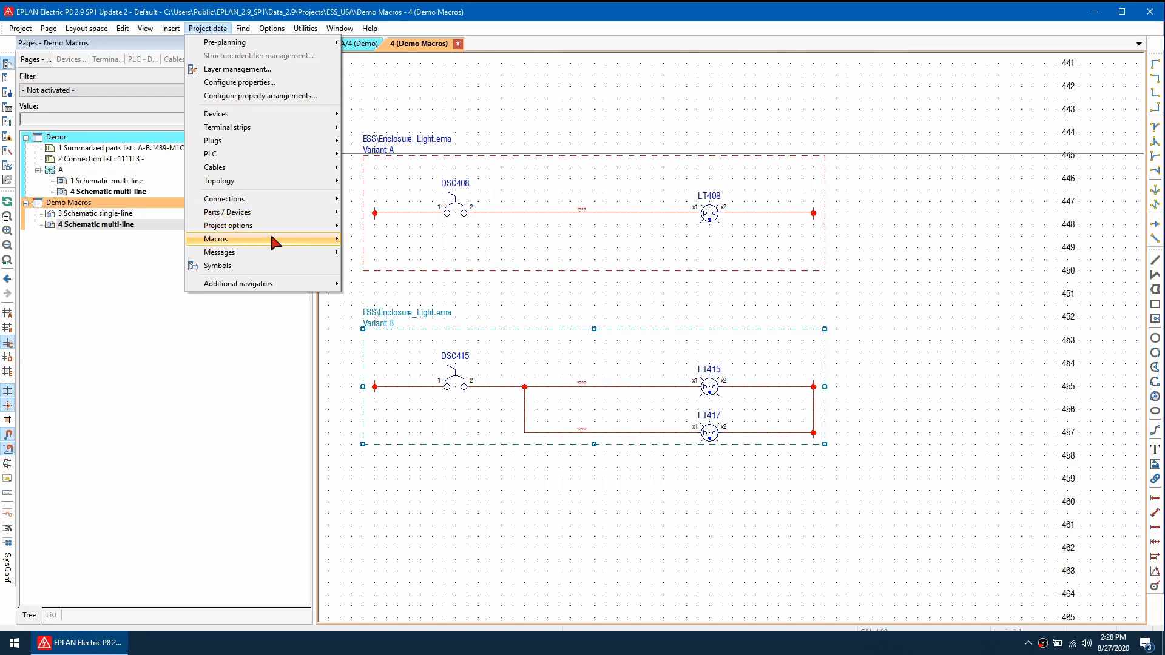
pyautogui.click(216, 238)
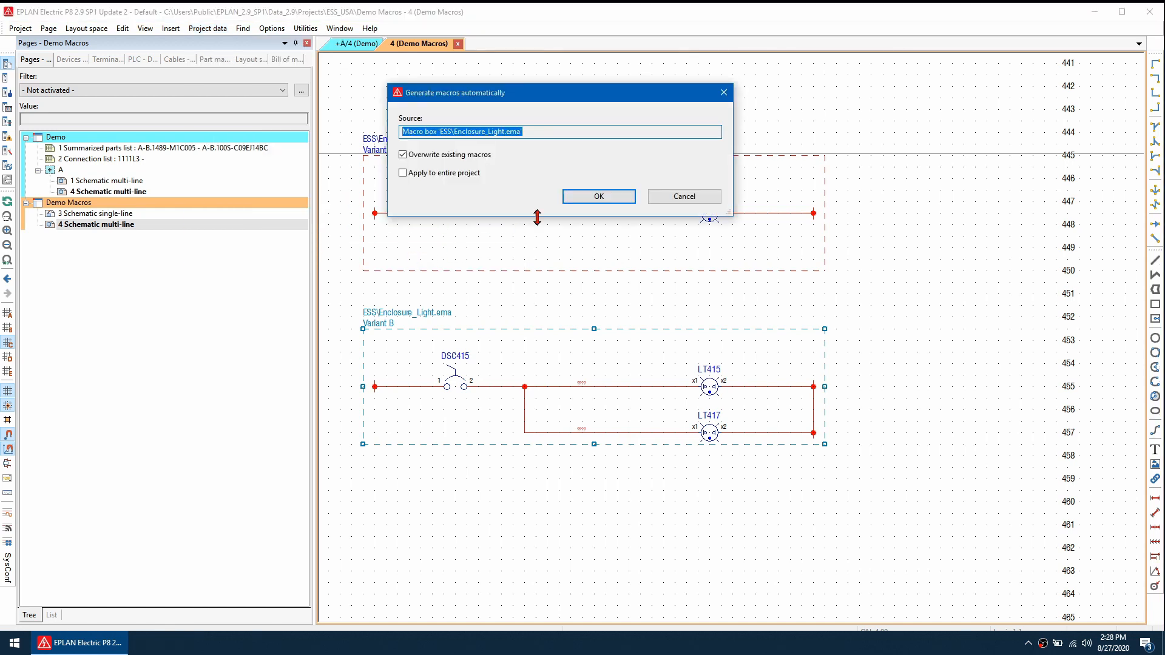
pyautogui.click(597, 196)
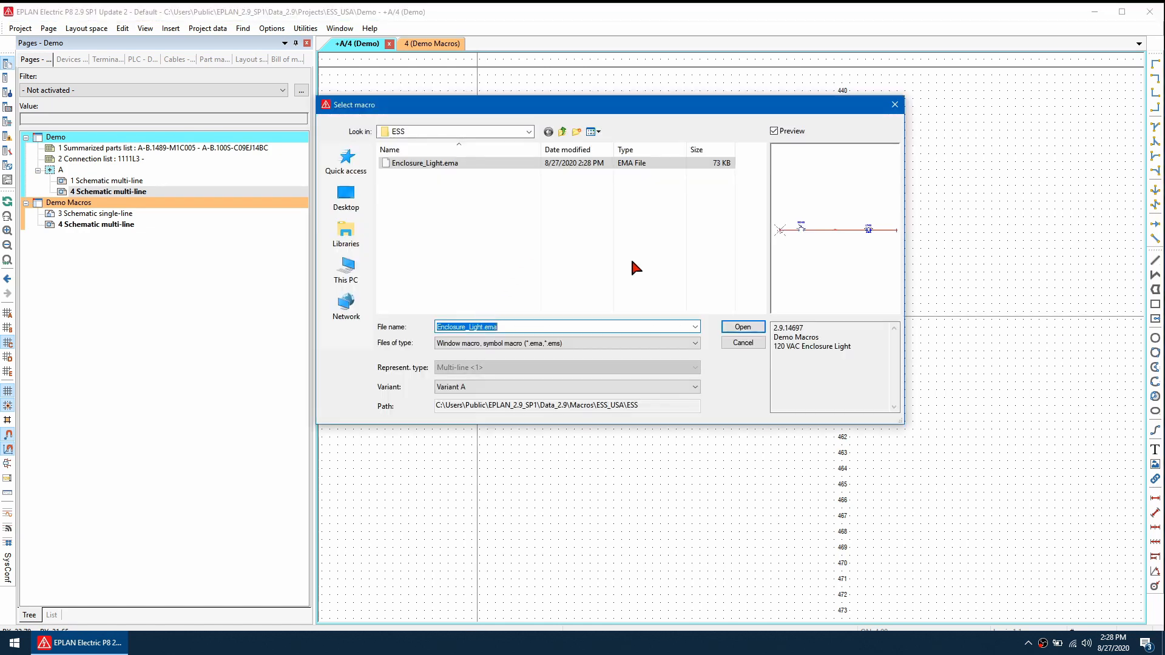
pyautogui.click(742, 327)
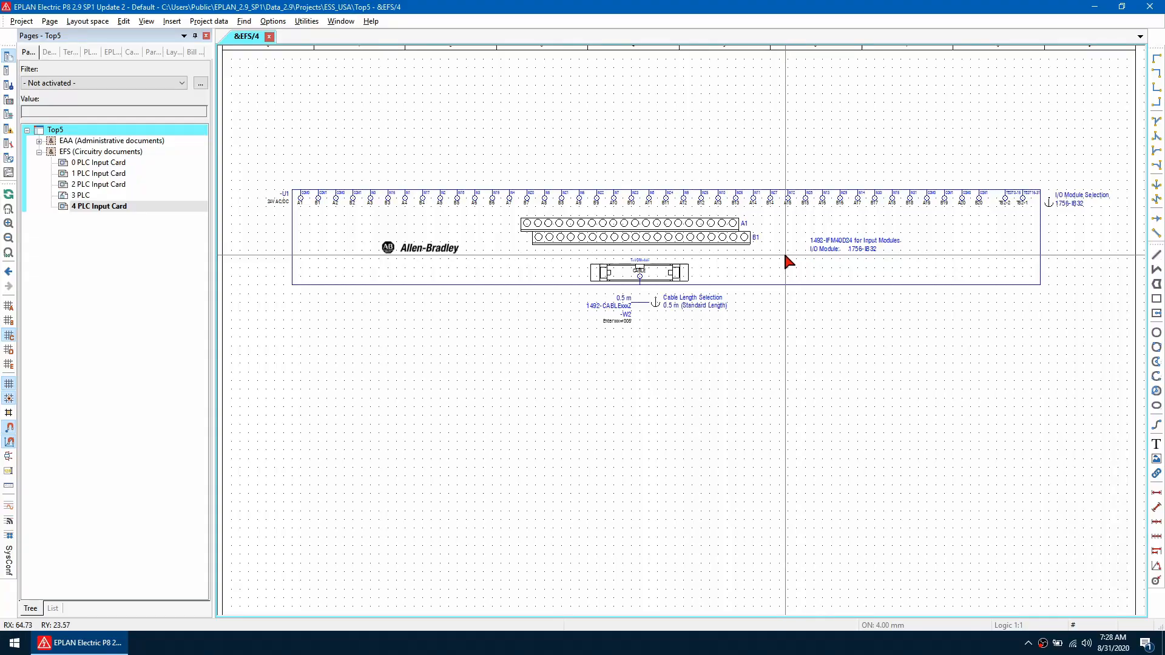
pyautogui.moveTo(671, 327)
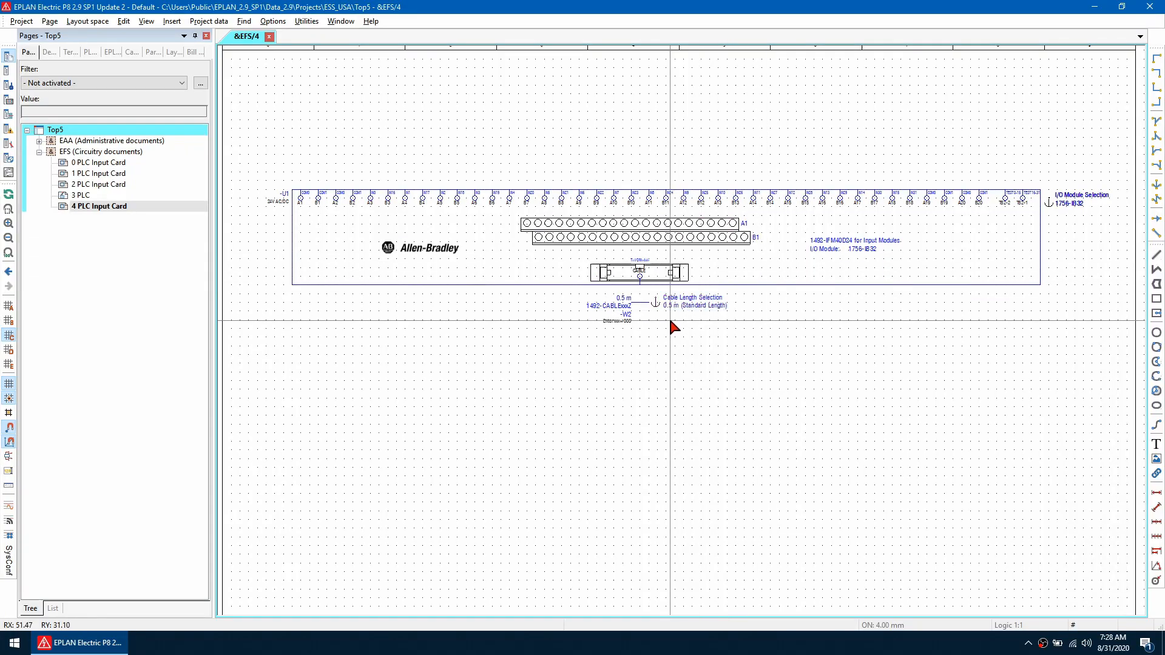
pyautogui.moveTo(795, 316)
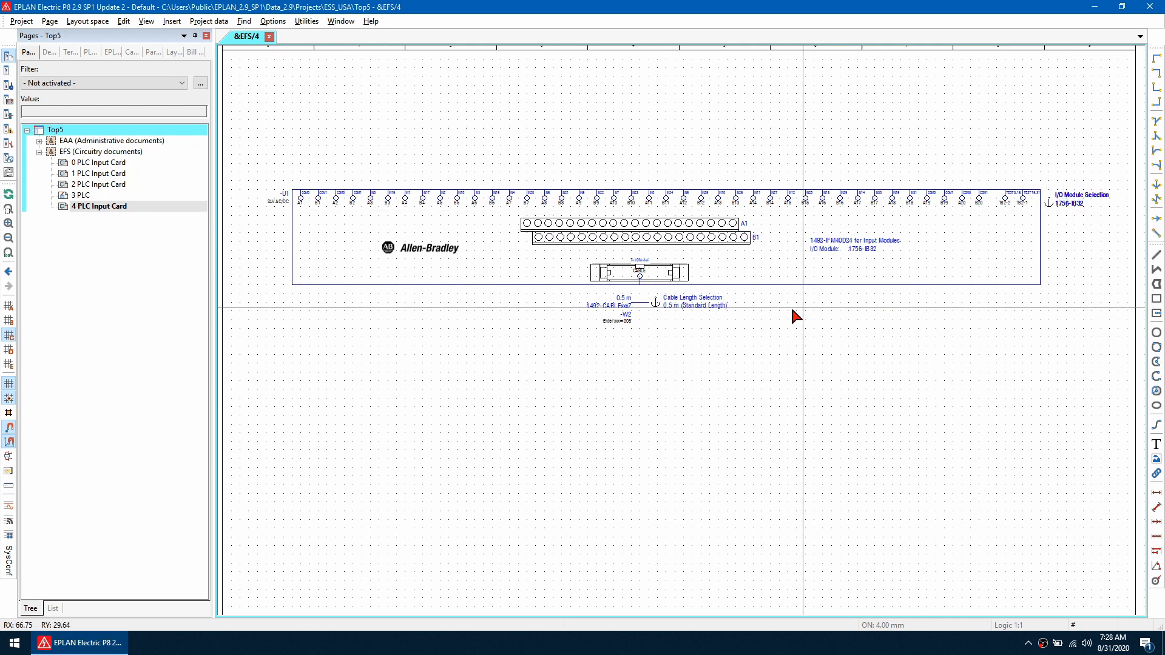
pyautogui.moveTo(689, 312)
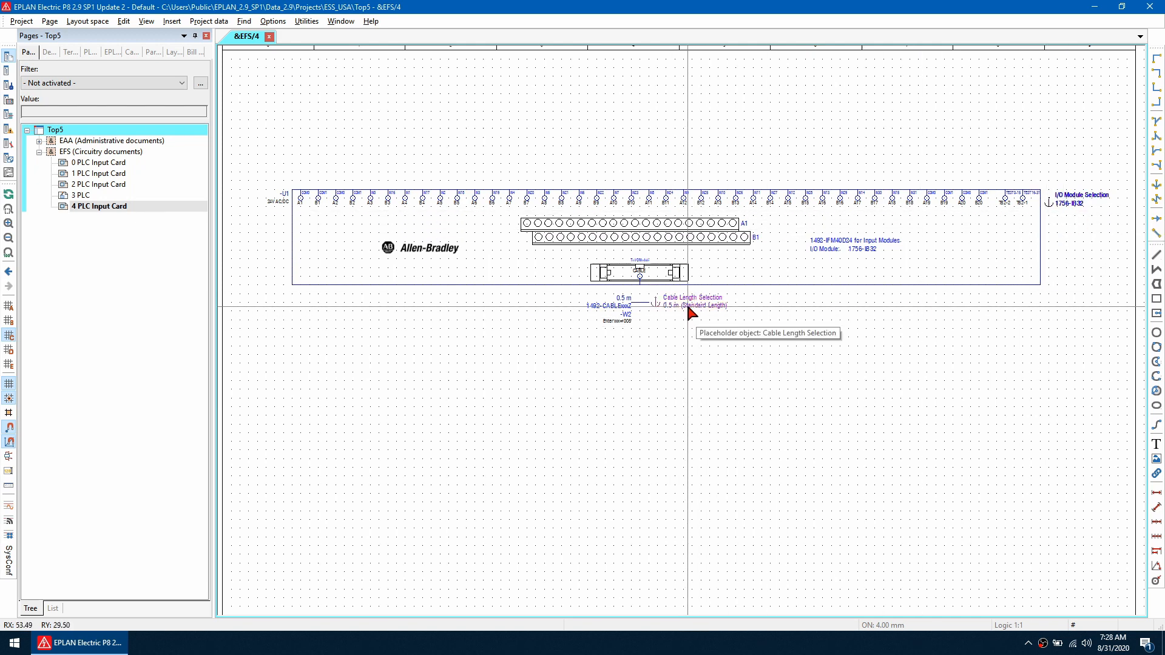
pyautogui.moveTo(679, 317)
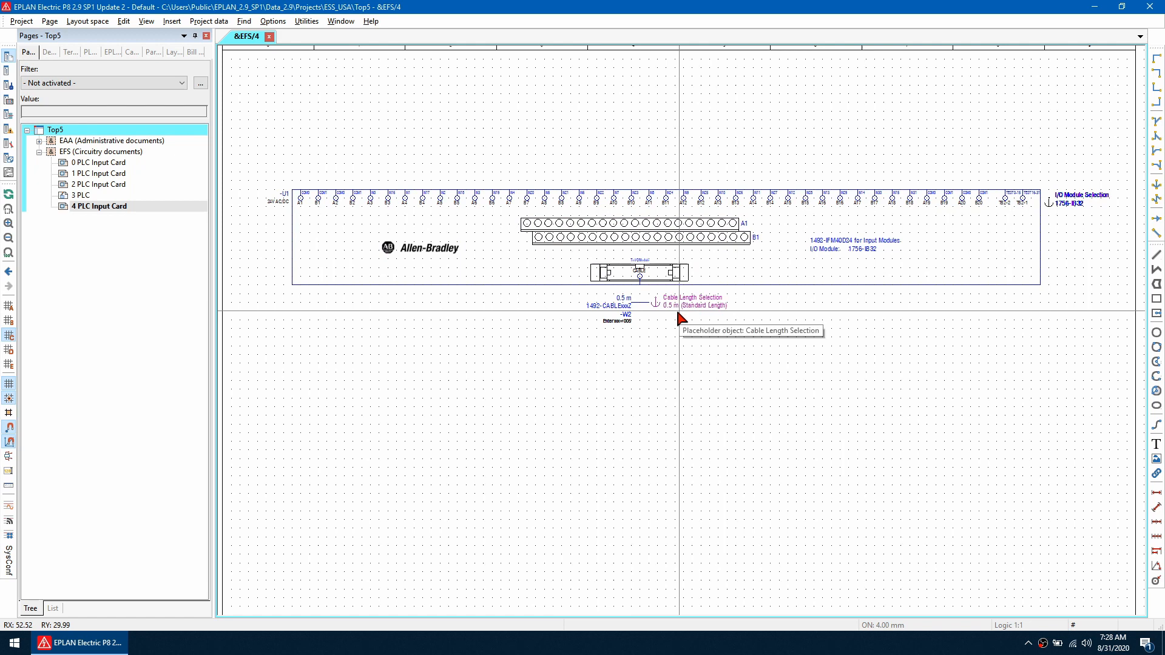
pyautogui.moveTo(624, 182)
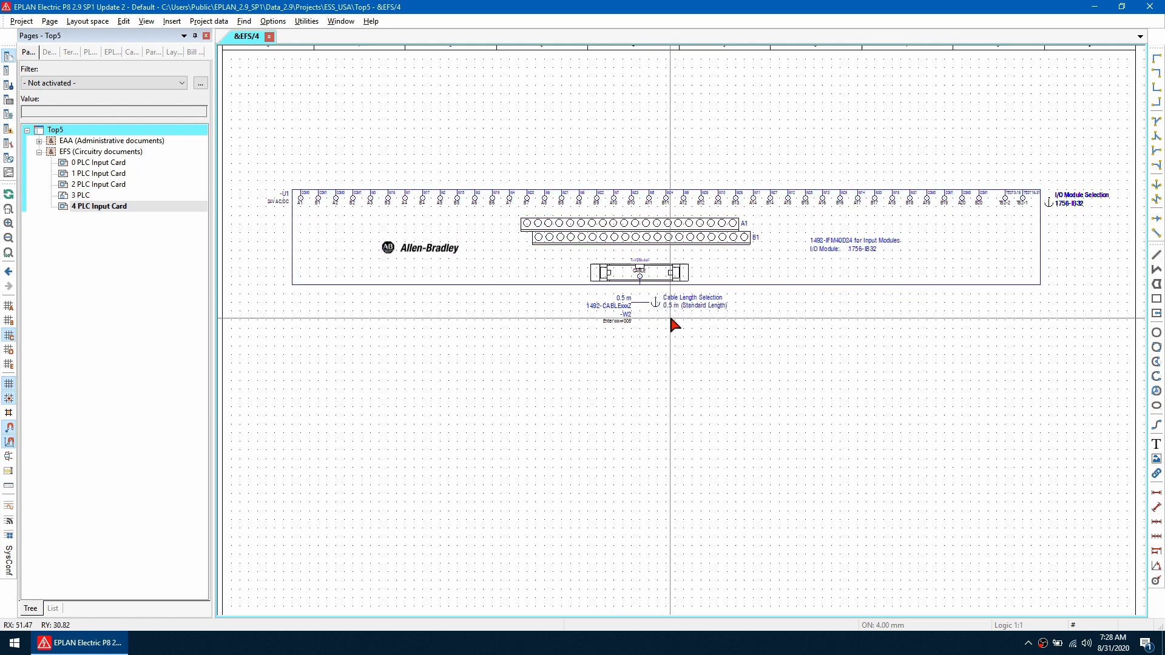
# Step: Open the Project data menu over PLC input card page &EFS/4
pyautogui.click(208, 20)
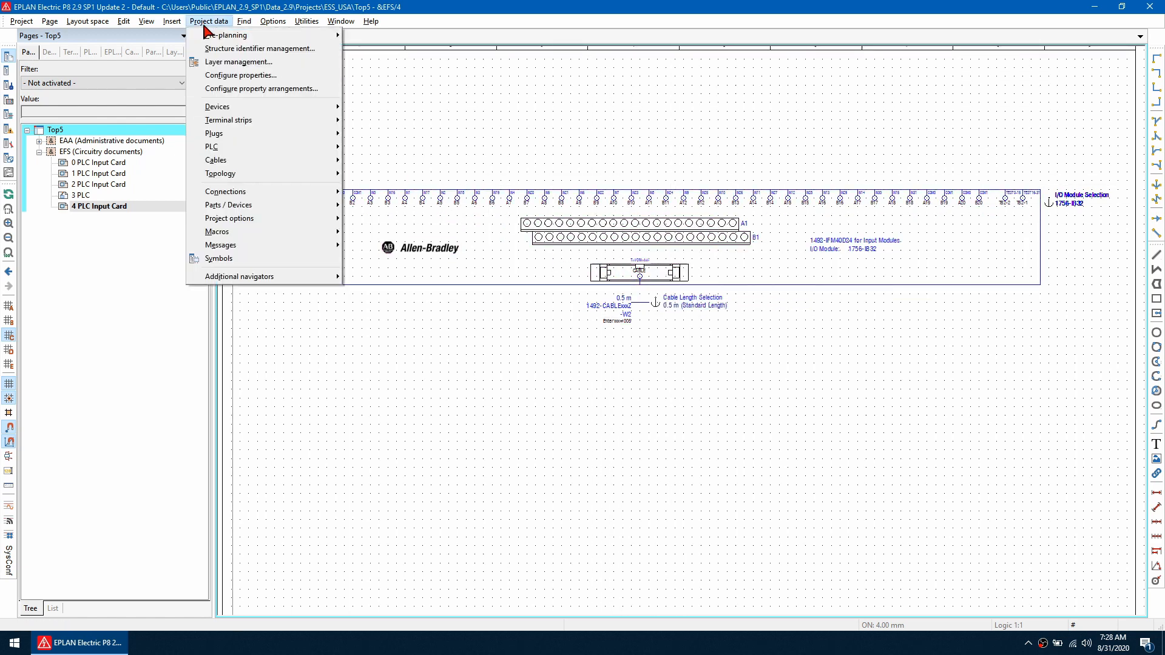
# Step: Browse layer management to the placeholder-object layers, then check invisible-element display in View
pyautogui.click(238, 62)
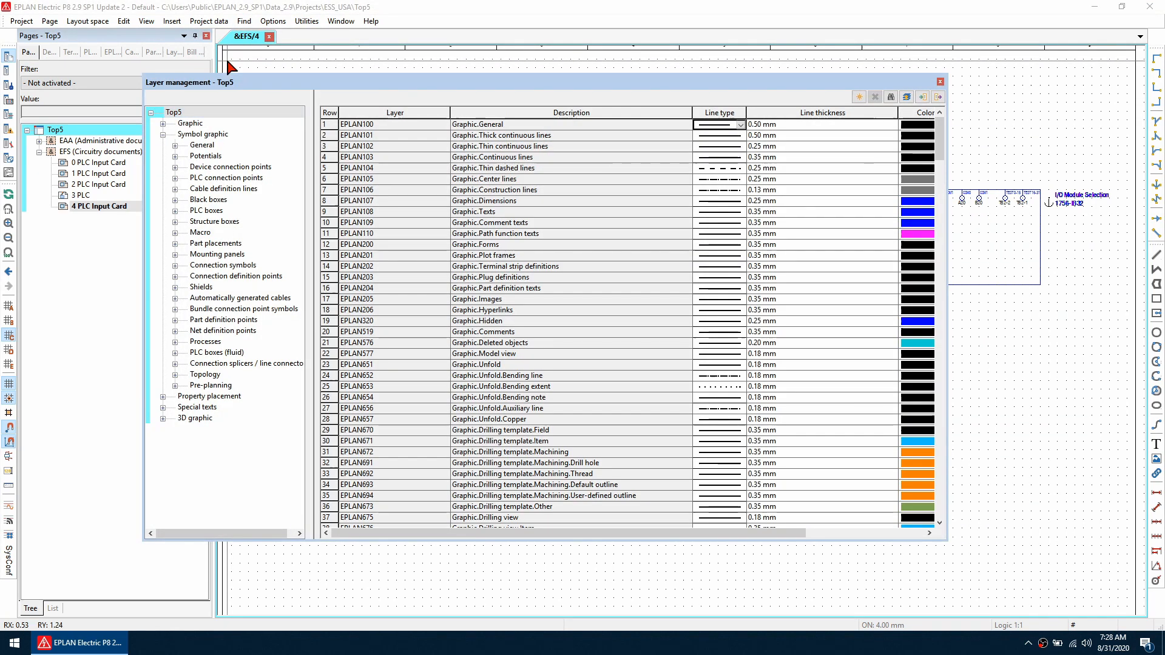
pyautogui.moveTo(206, 234)
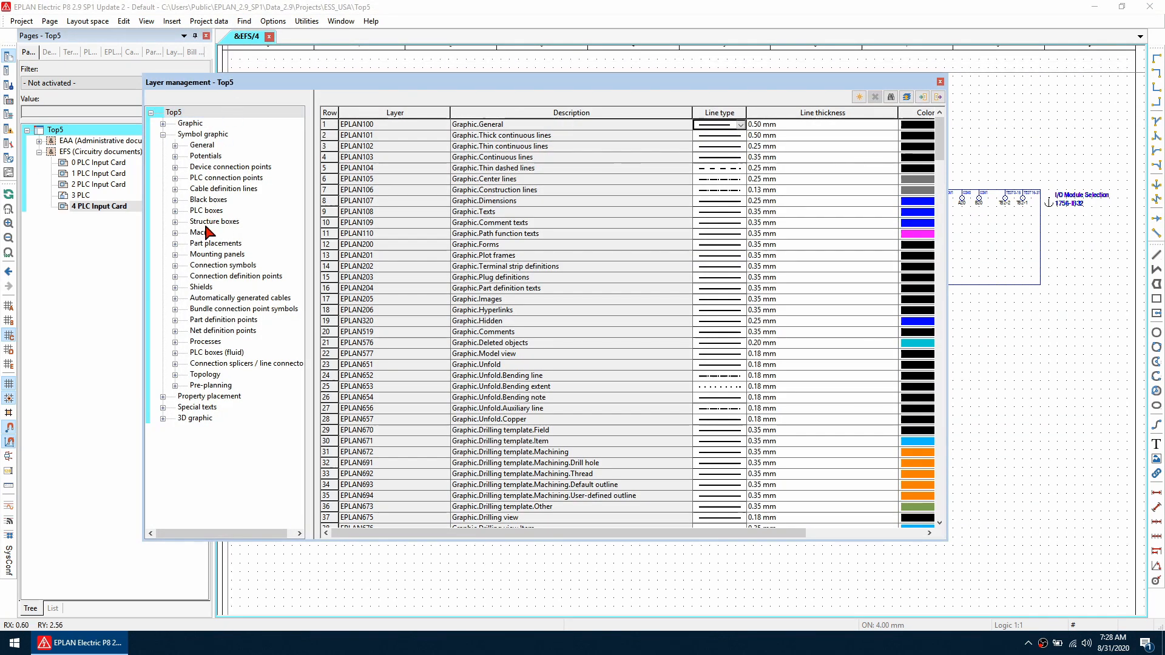
pyautogui.click(199, 232)
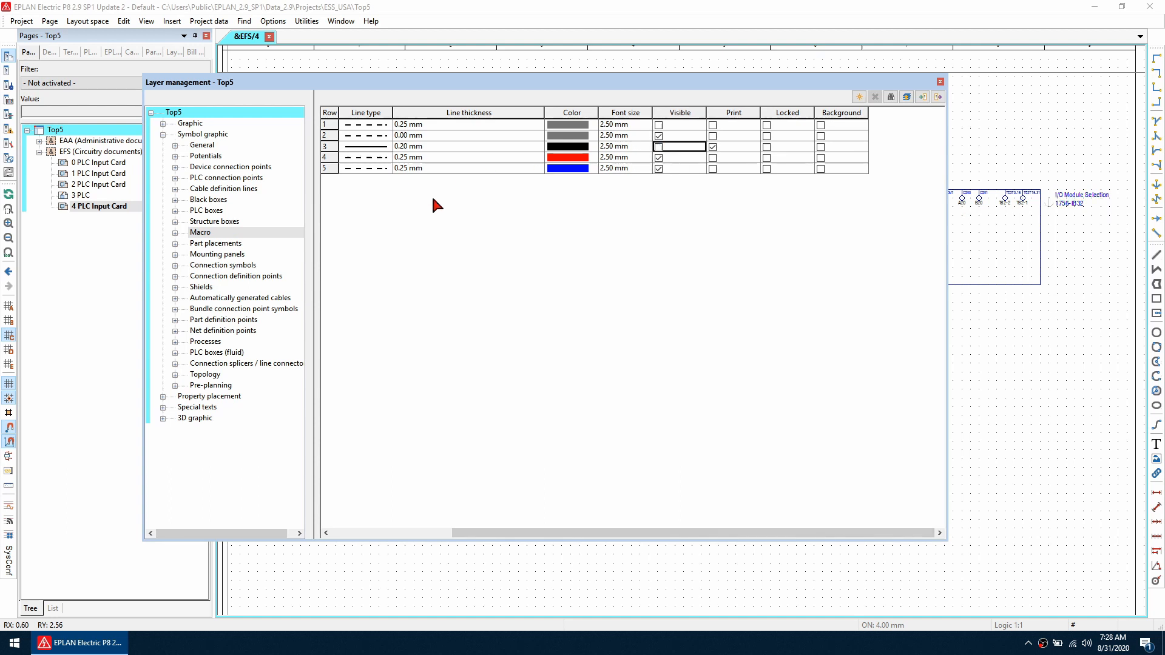
pyautogui.scroll(-3)
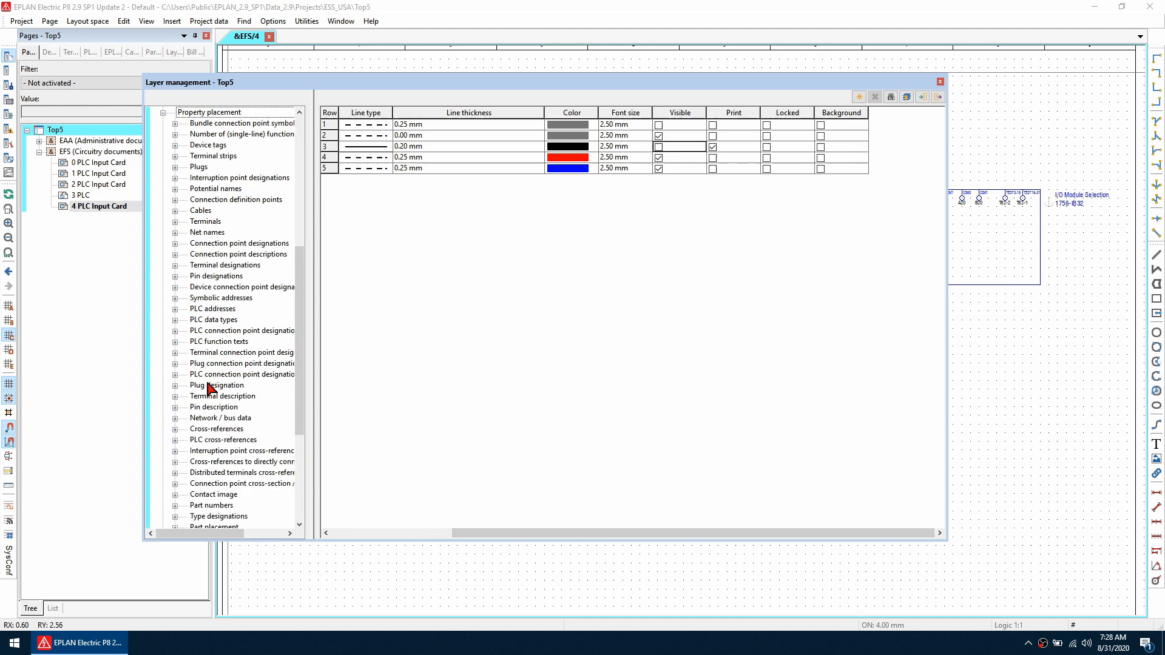
pyautogui.scroll(-3)
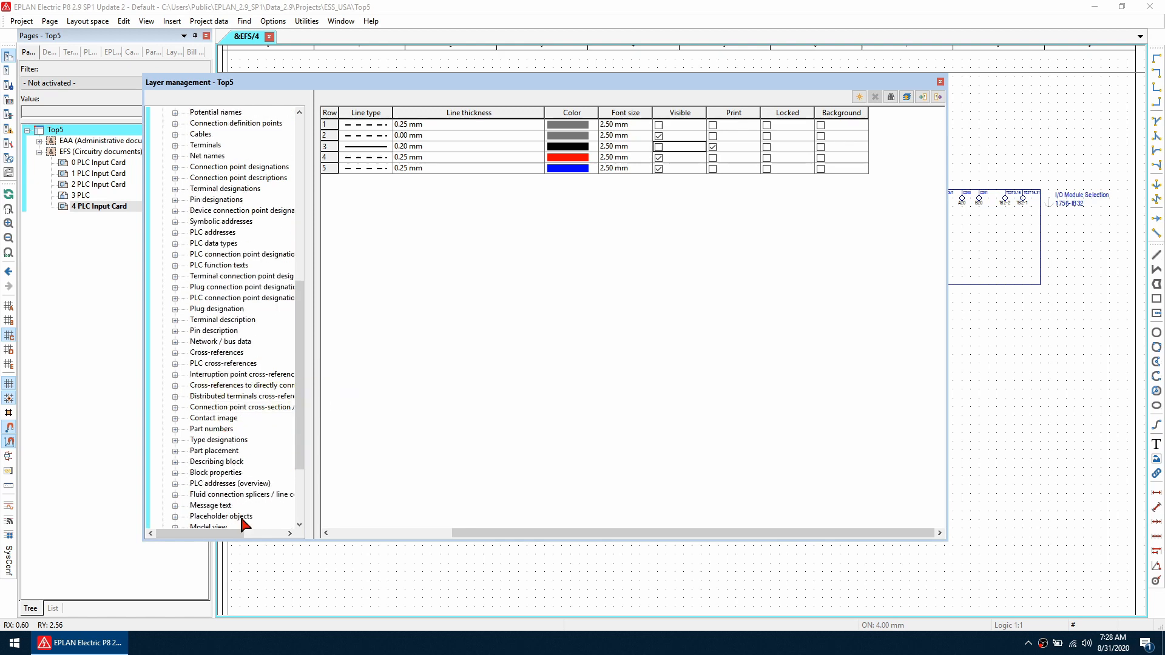
pyautogui.click(220, 516)
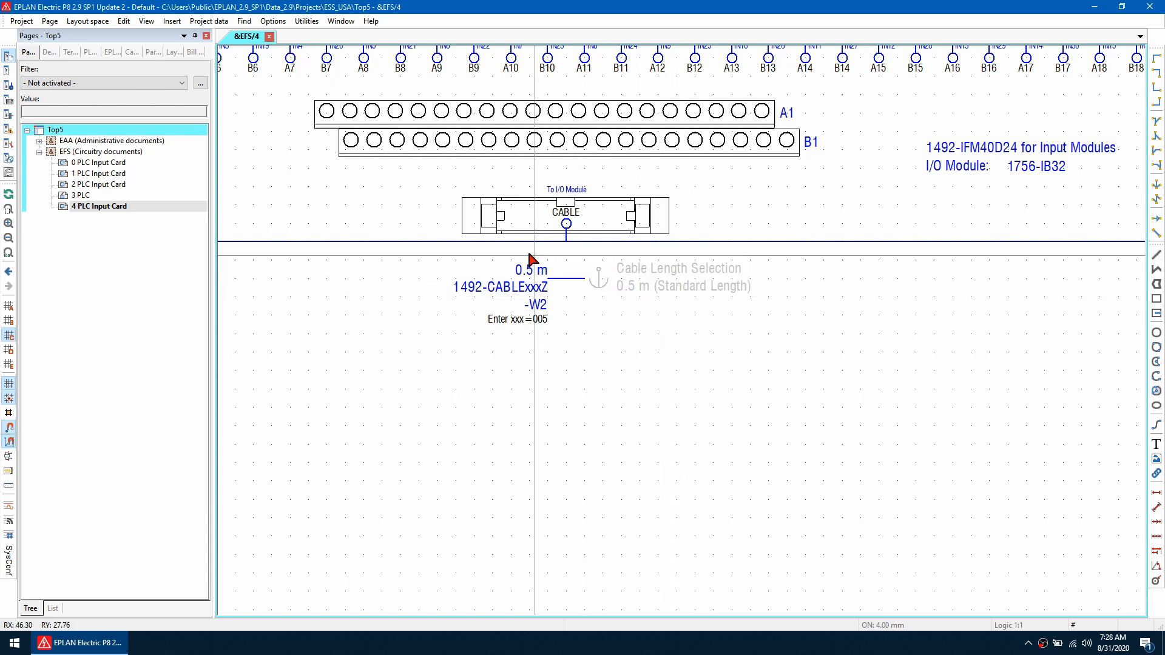
pyautogui.click(147, 21)
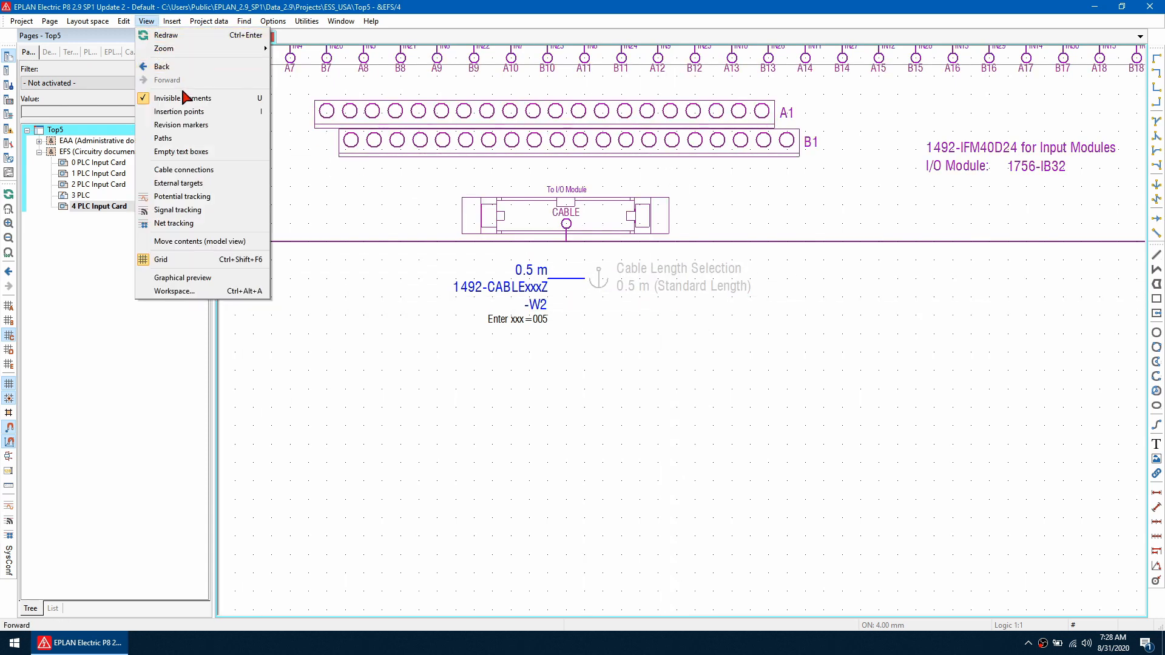